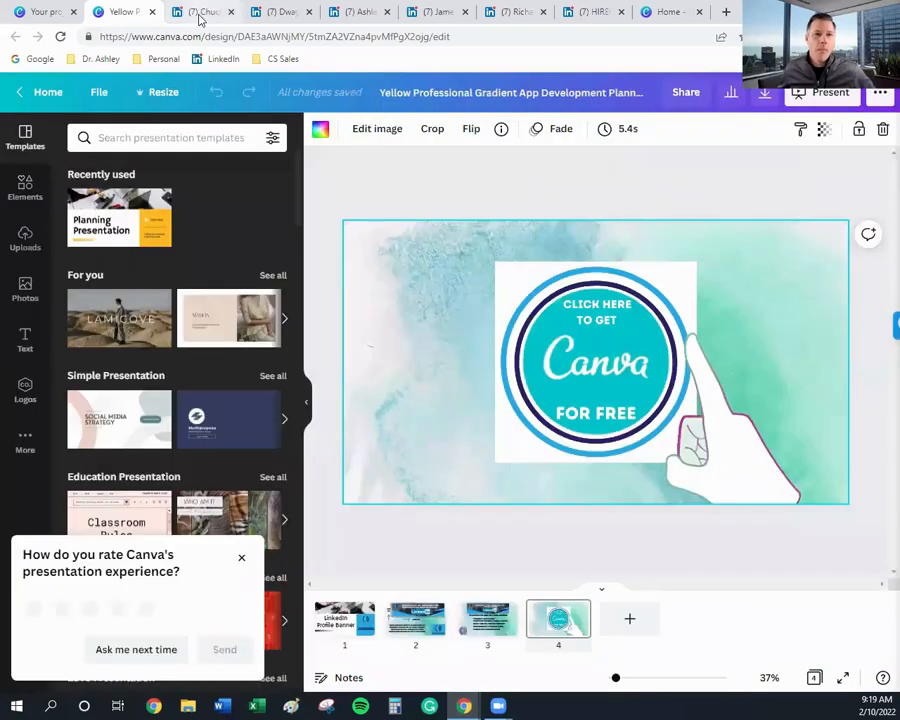
# - Show the LinkedIn profile with the 'Educating Sales and Marketing, How to Master LinkedIn' banner
pyautogui.click(200, 12)
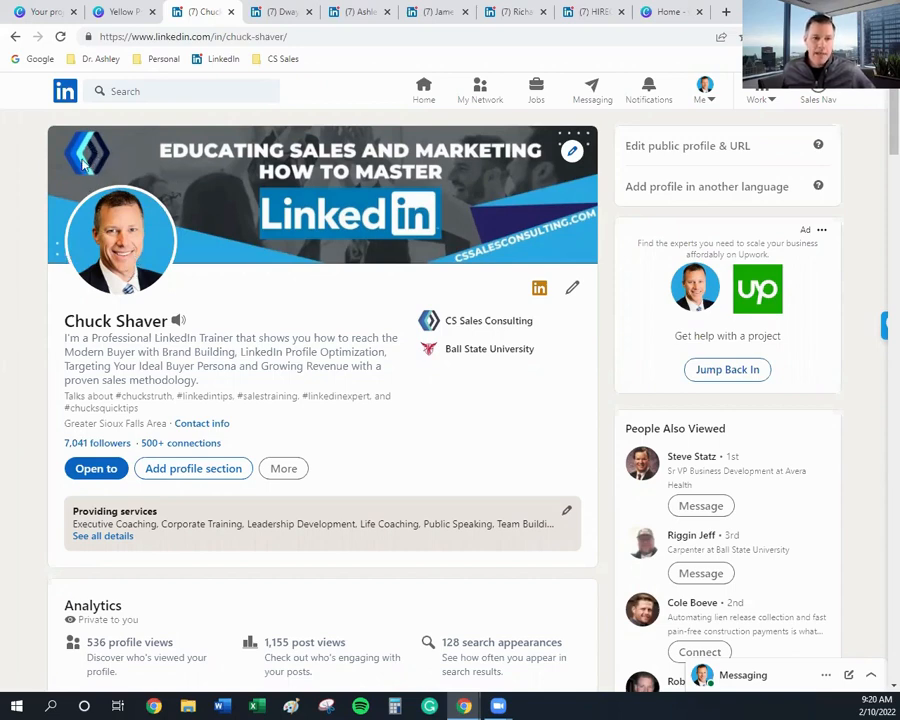
pyautogui.moveTo(412, 170)
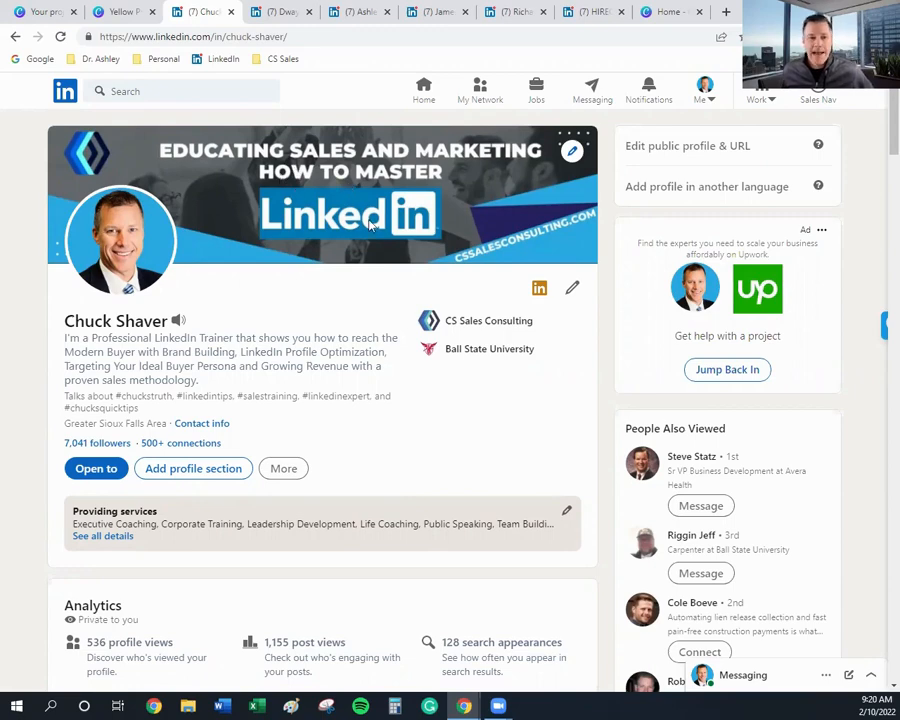
pyautogui.moveTo(582, 212)
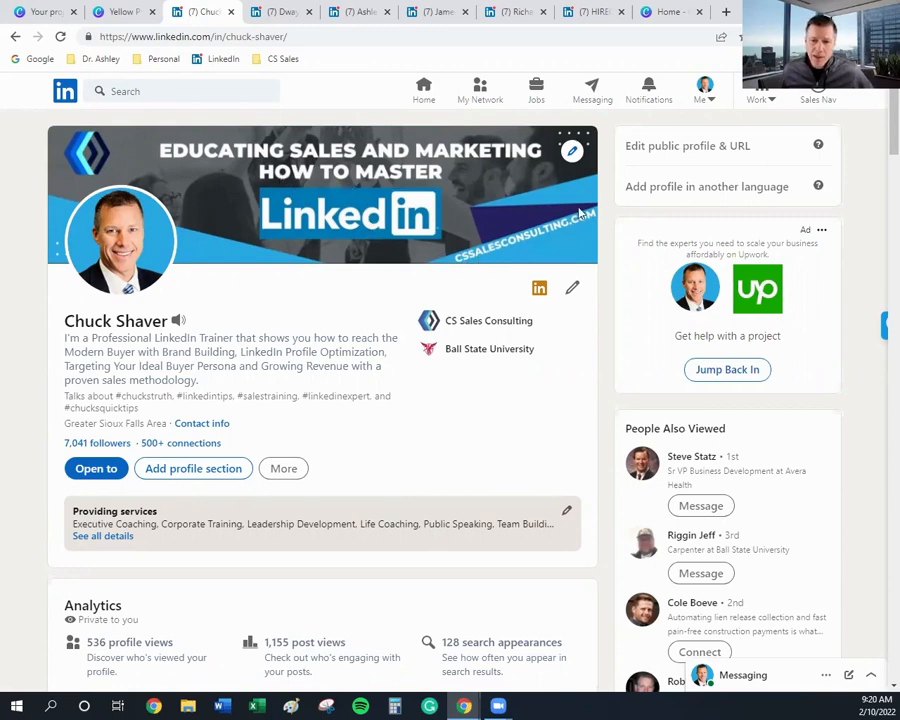
pyautogui.moveTo(524, 184)
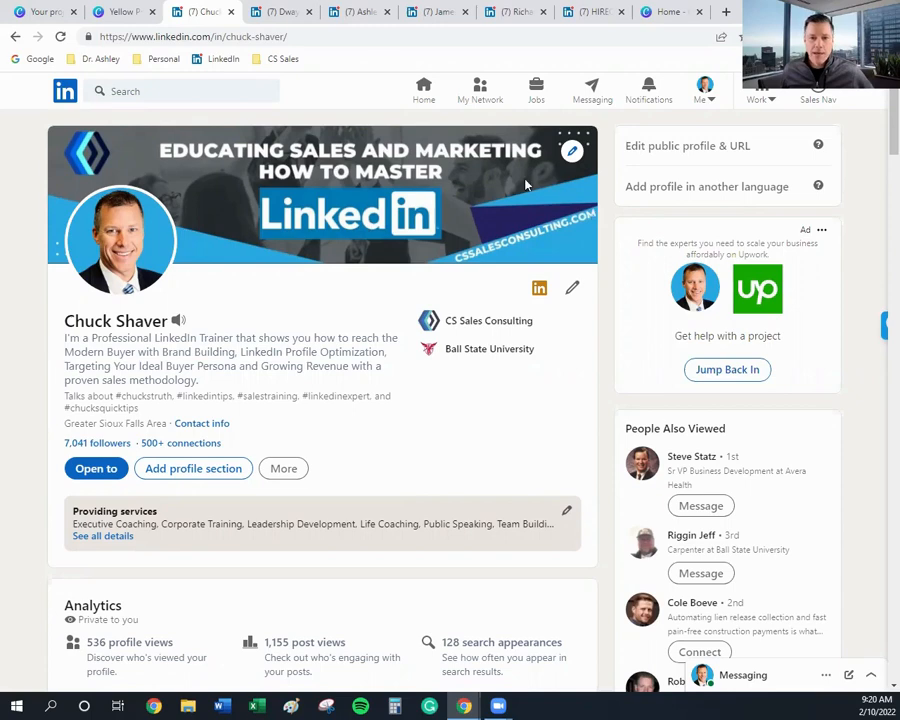
pyautogui.moveTo(540, 170)
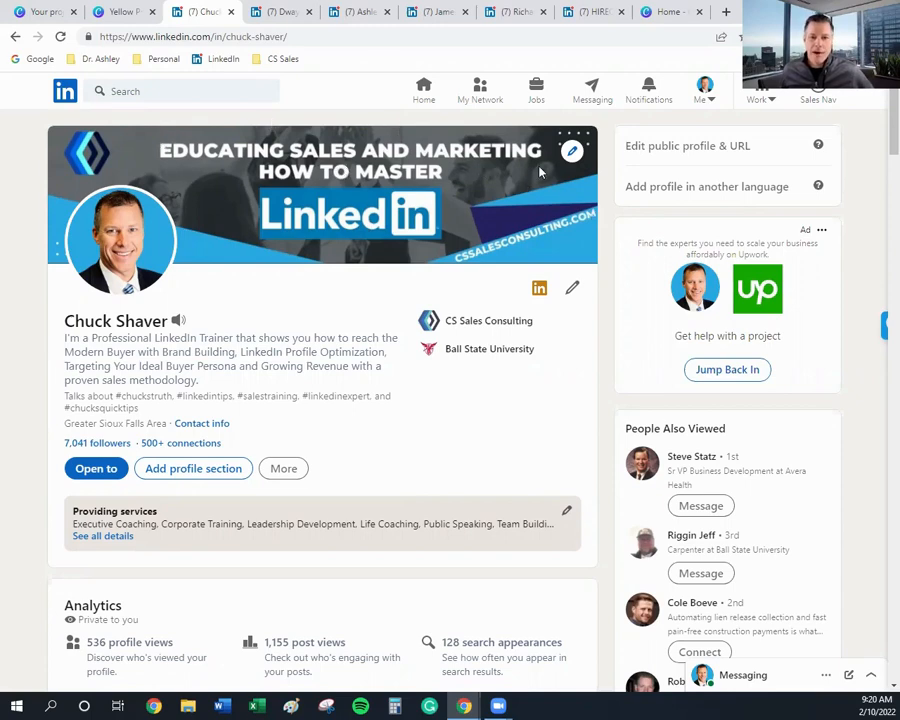
pyautogui.moveTo(190, 156)
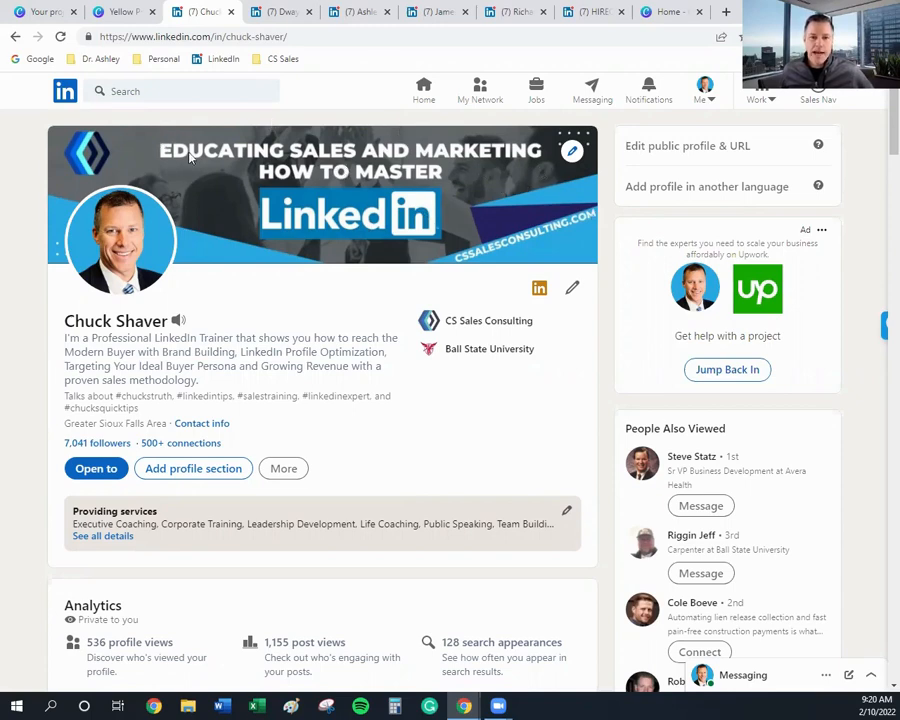
pyautogui.moveTo(240, 198)
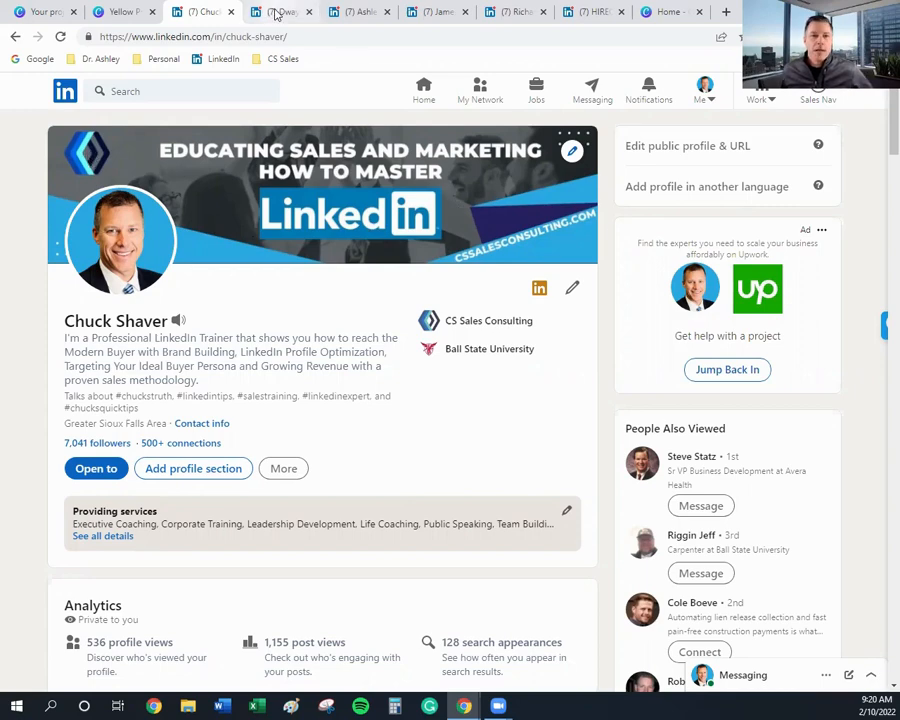
# - Show the LinkedIn profile carrying the DOMA cloud-infrastructure banner
pyautogui.click(280, 12)
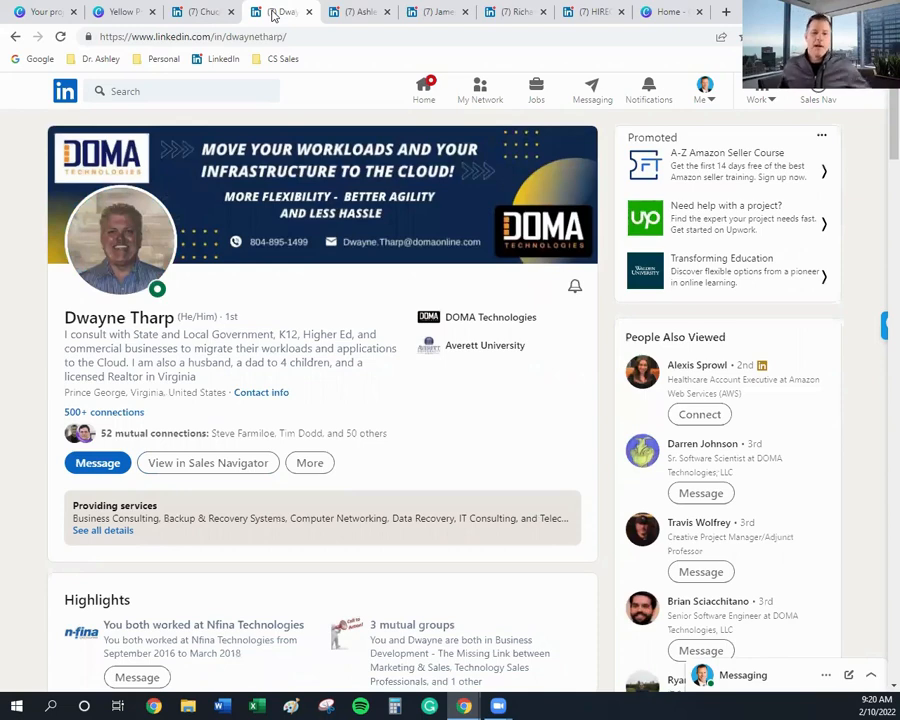
pyautogui.moveTo(324, 260)
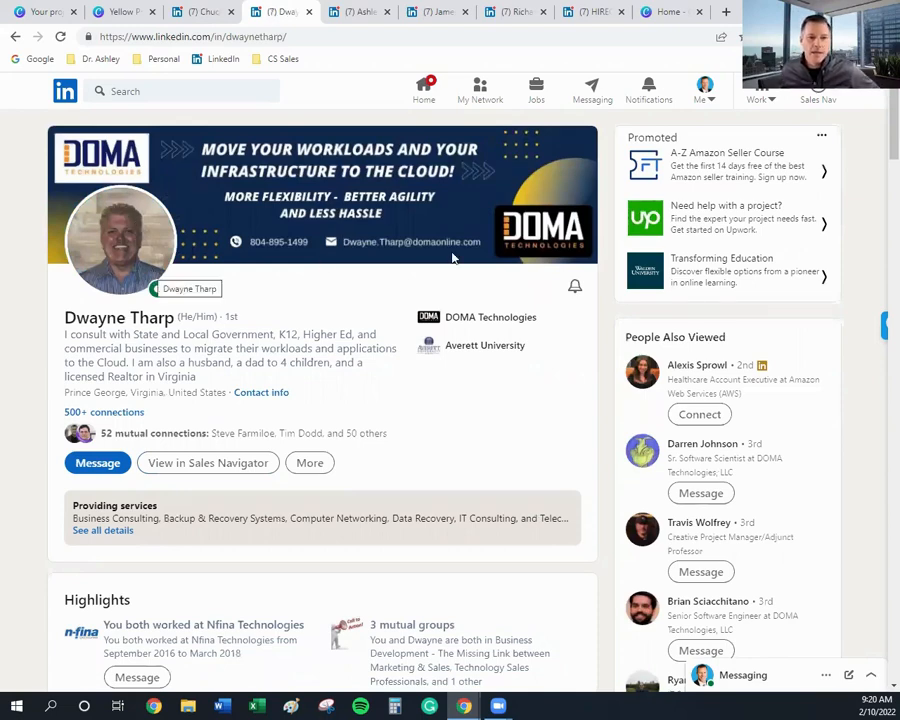
pyautogui.moveTo(332, 288)
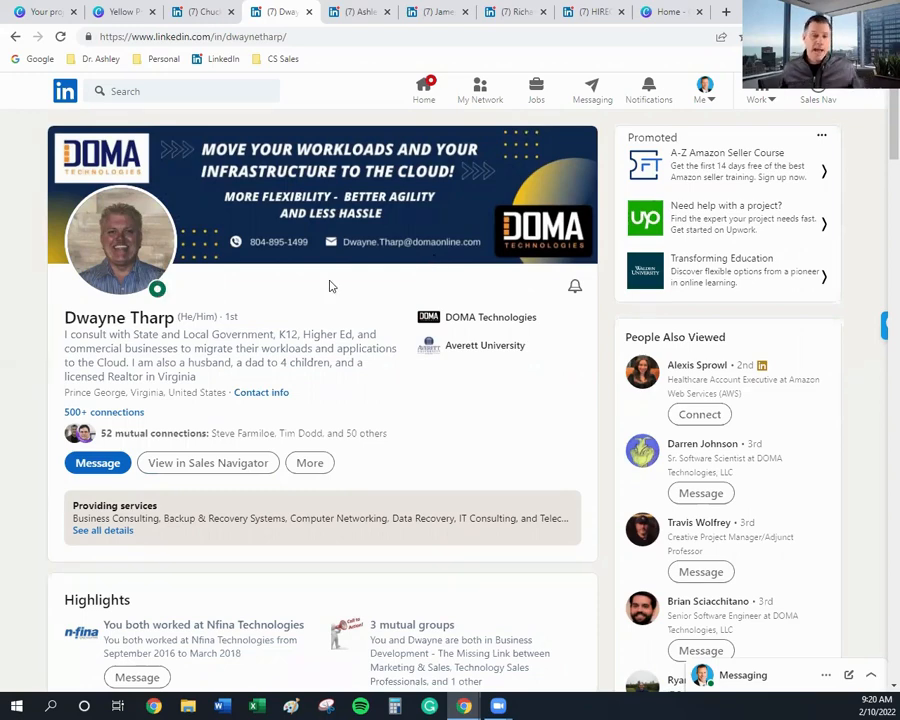
pyautogui.moveTo(316, 150)
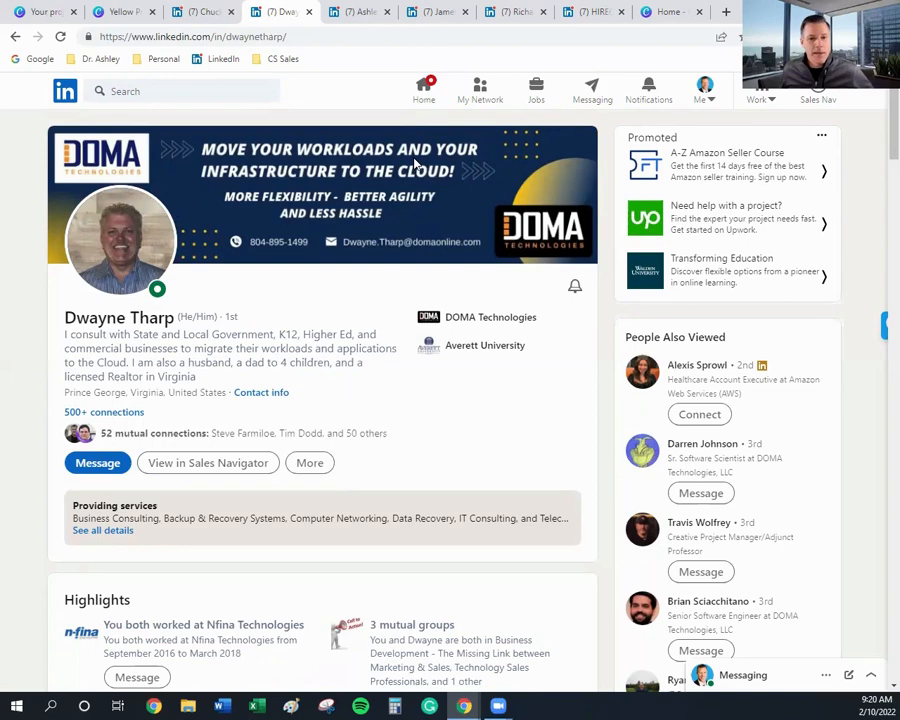
pyautogui.moveTo(324, 152)
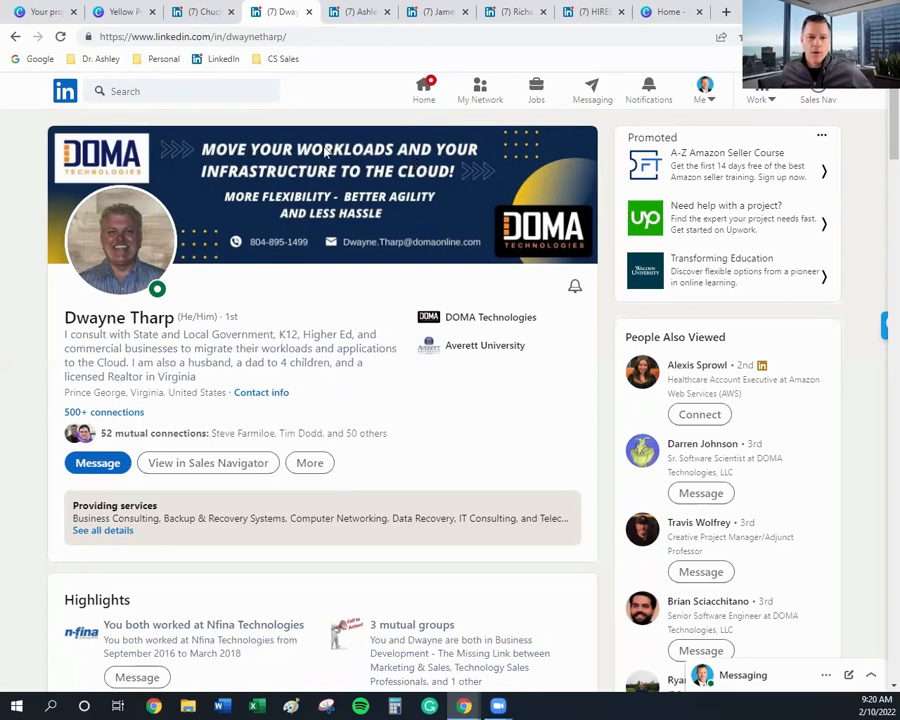
pyautogui.moveTo(392, 228)
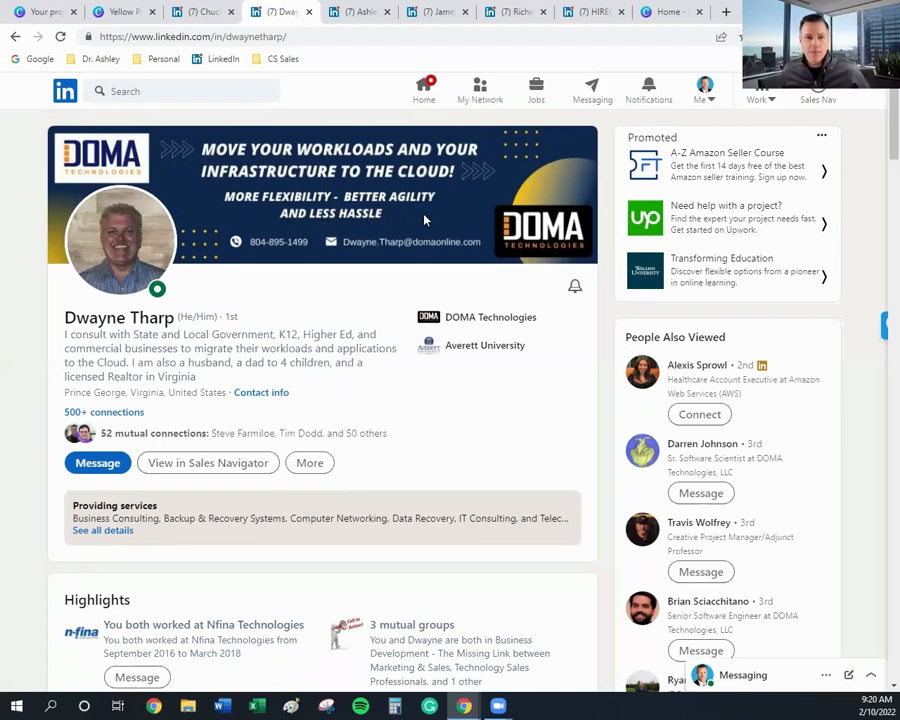
pyautogui.moveTo(300, 242)
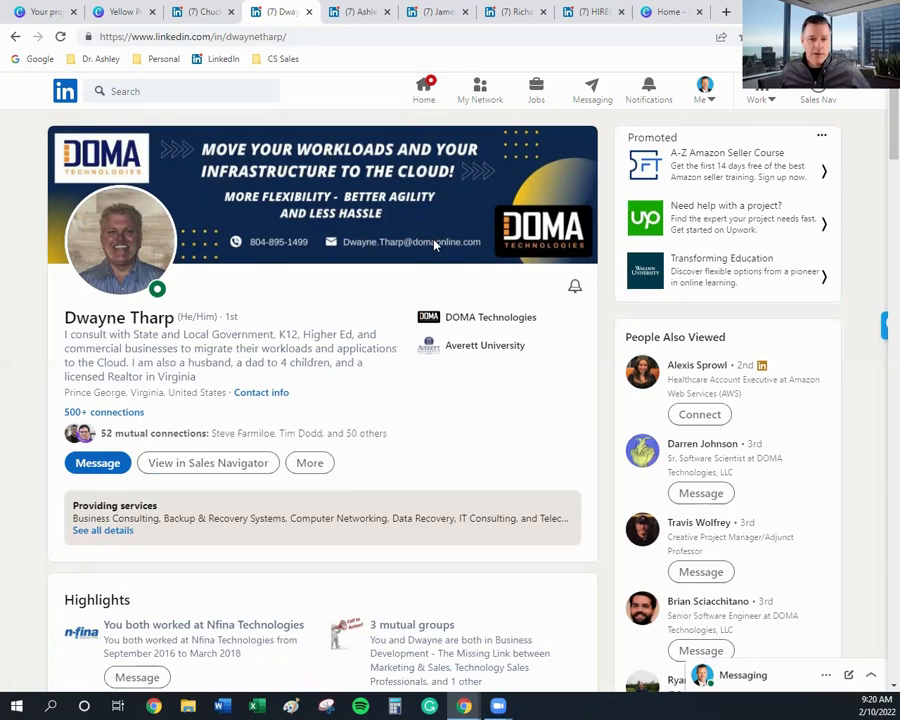
pyautogui.moveTo(248, 156)
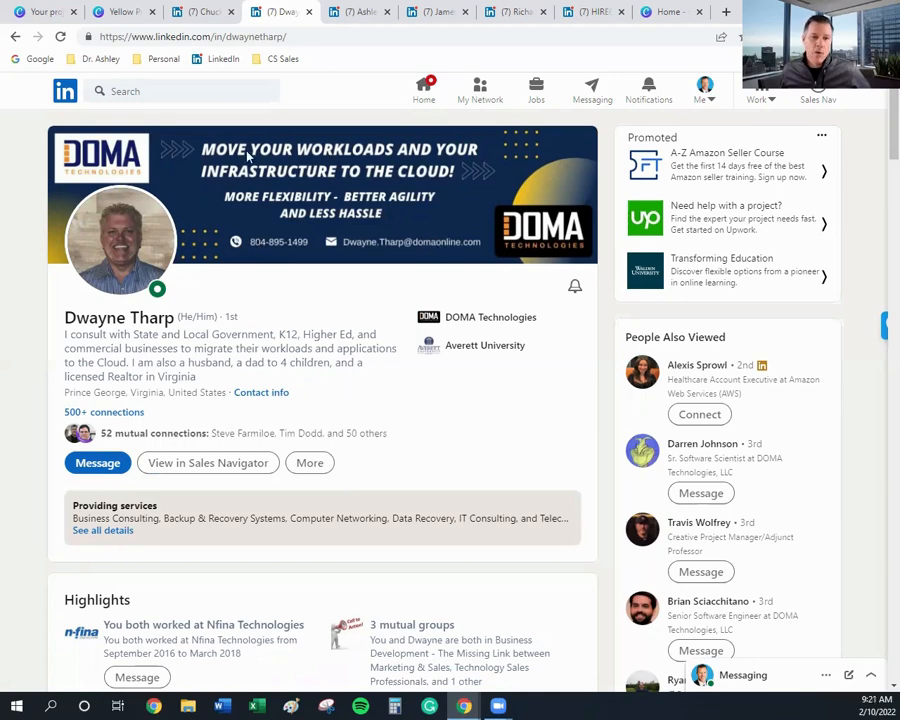
pyautogui.moveTo(340, 140)
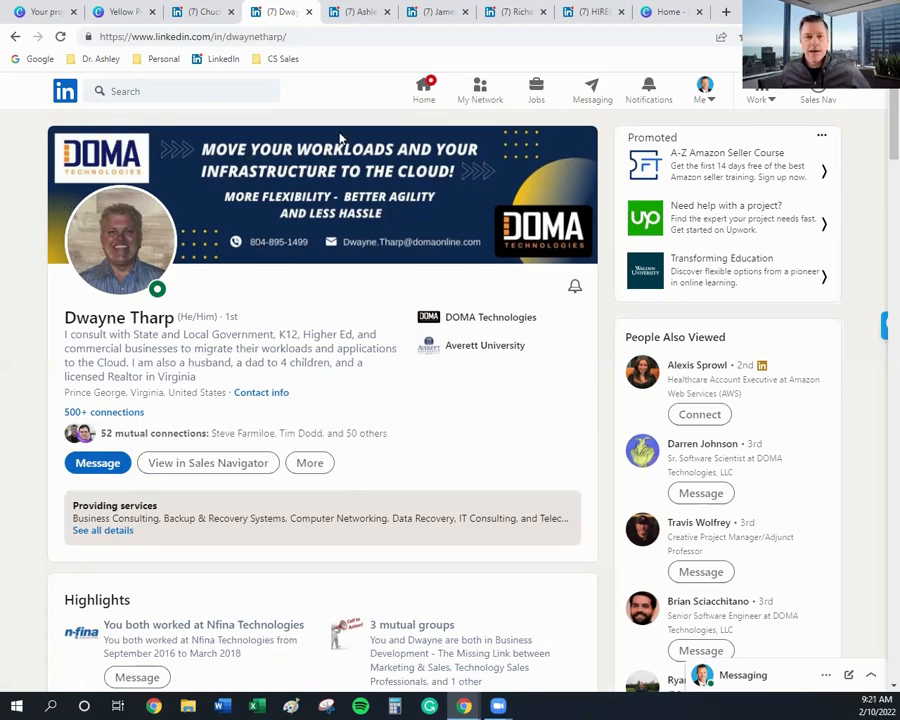
pyautogui.moveTo(230, 258)
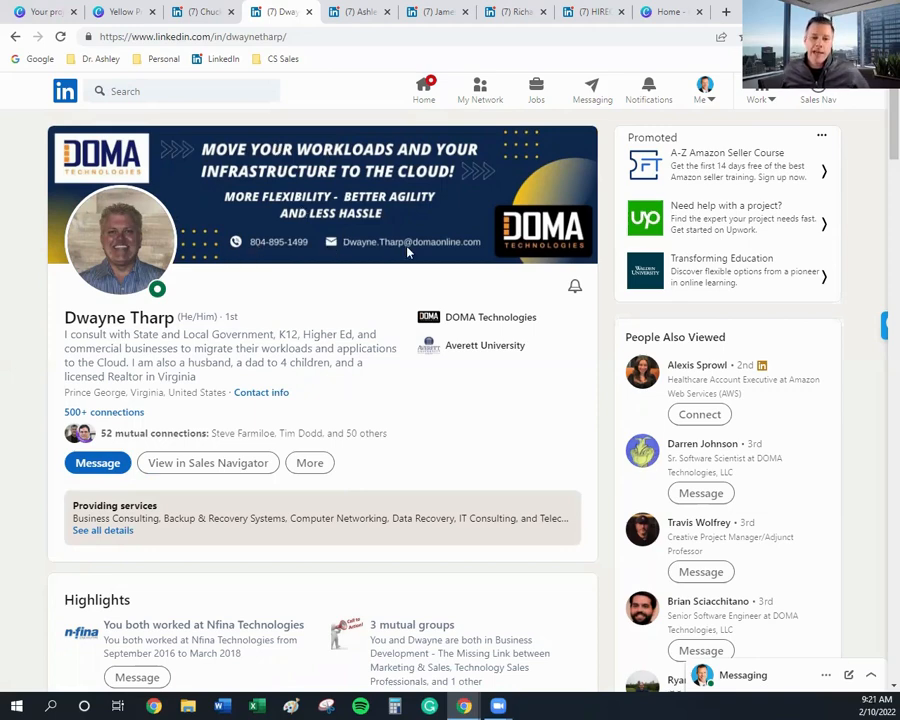
pyautogui.moveTo(148, 184)
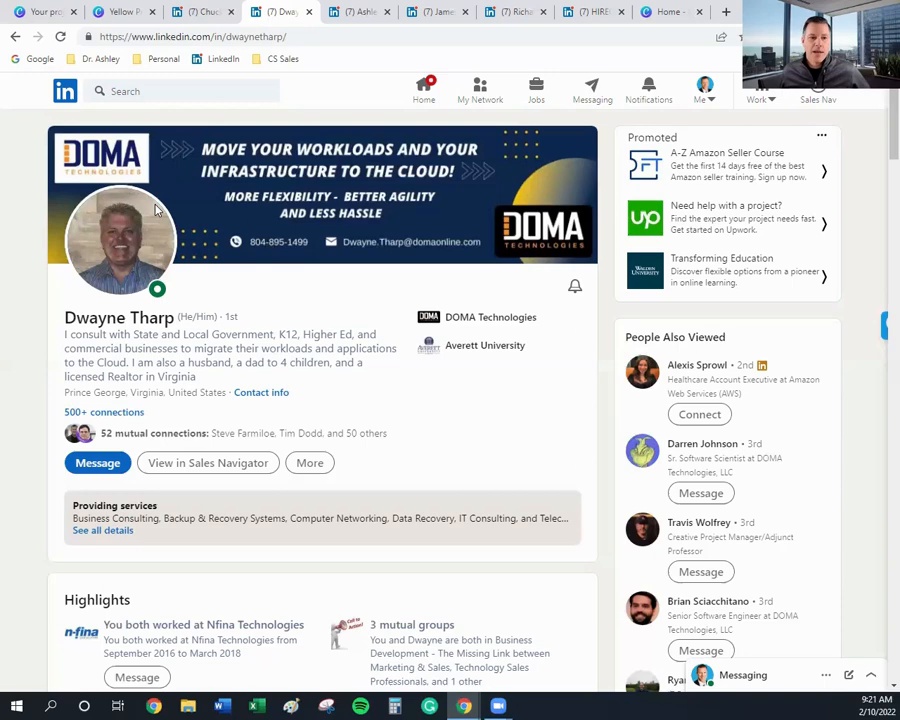
pyautogui.moveTo(152, 252)
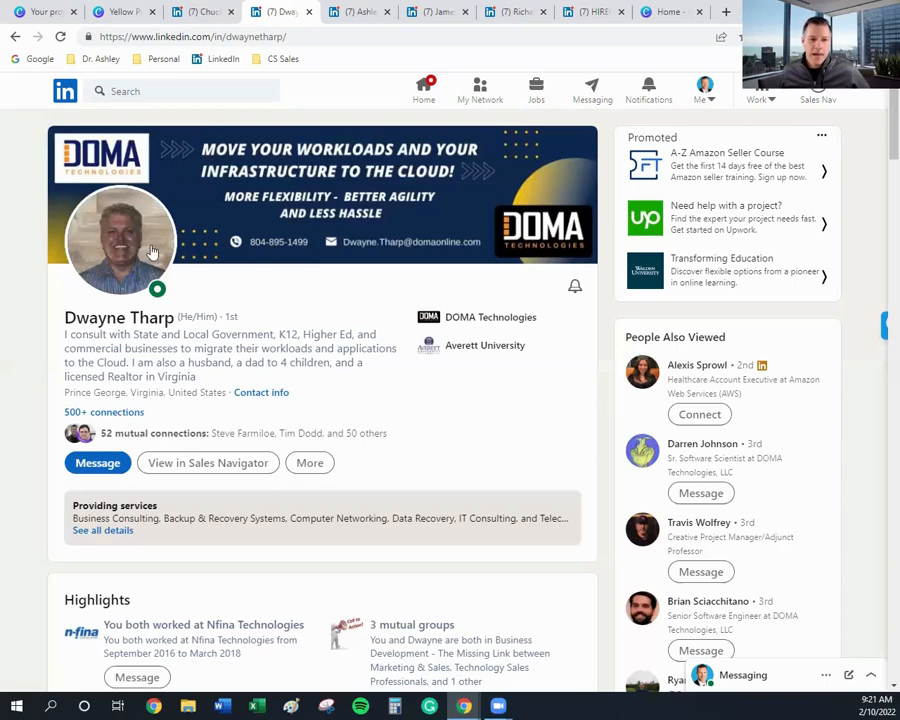
pyautogui.moveTo(368, 12)
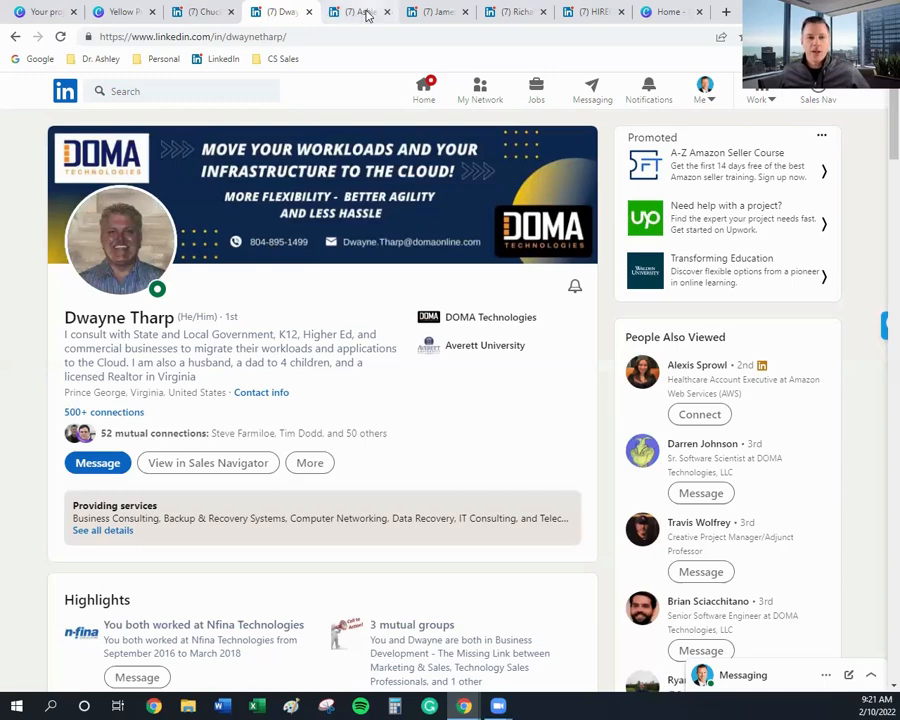
# - Show the chiropractor's profile with the pregnancy, newborn and pediatric banner
pyautogui.click(362, 12)
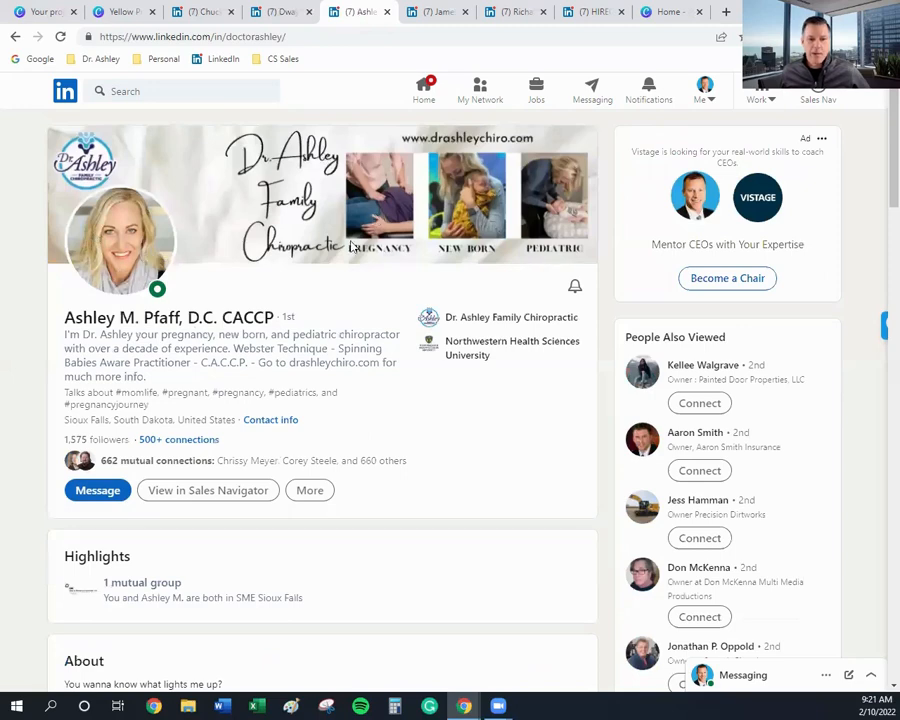
pyautogui.moveTo(480, 240)
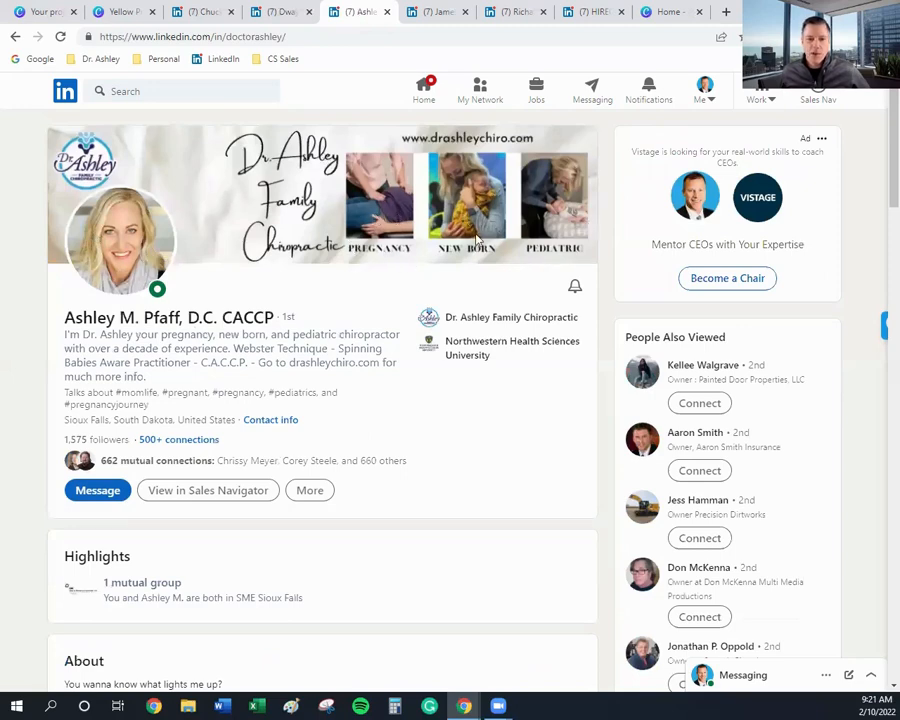
pyautogui.moveTo(570, 258)
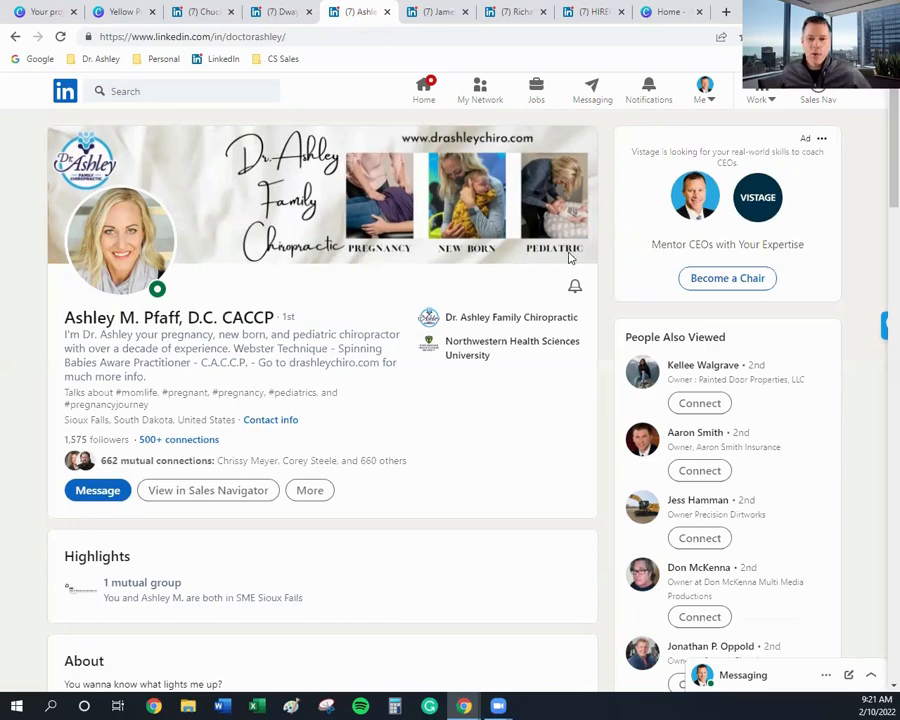
pyautogui.moveTo(510, 136)
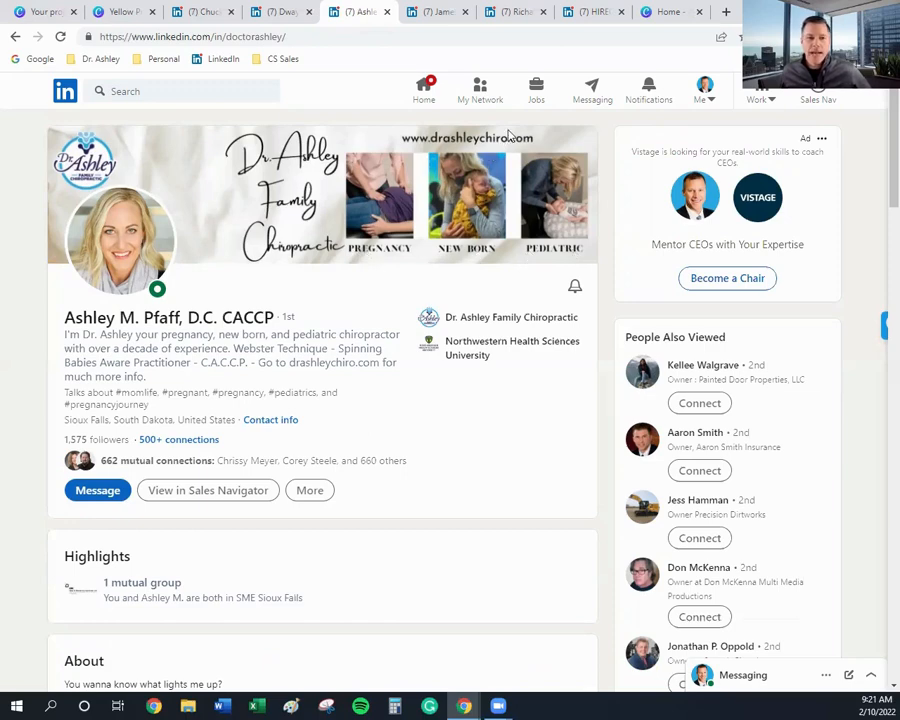
pyautogui.moveTo(120, 218)
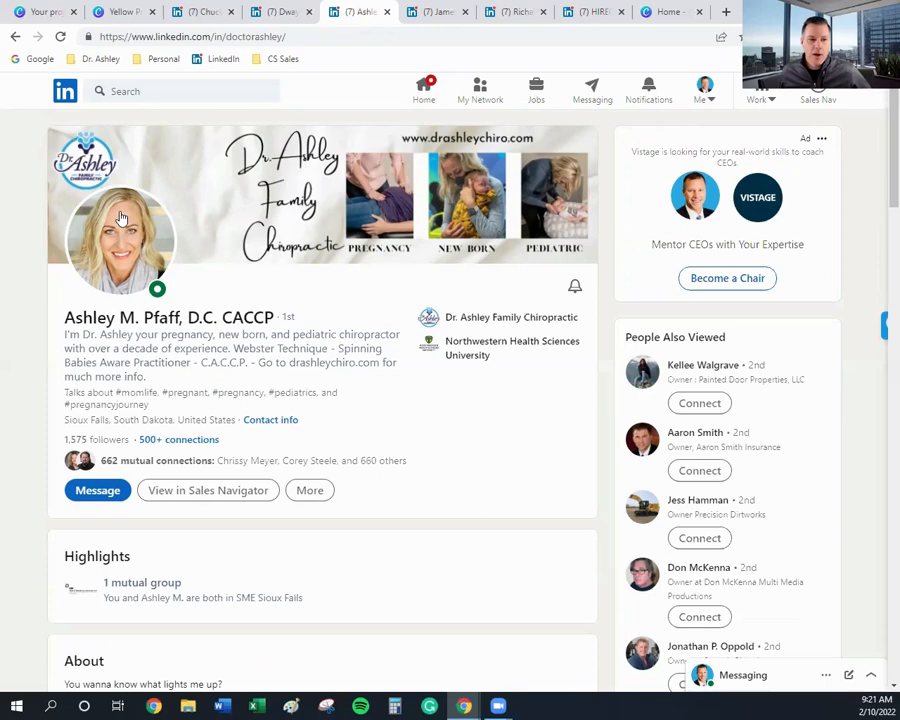
pyautogui.moveTo(192, 244)
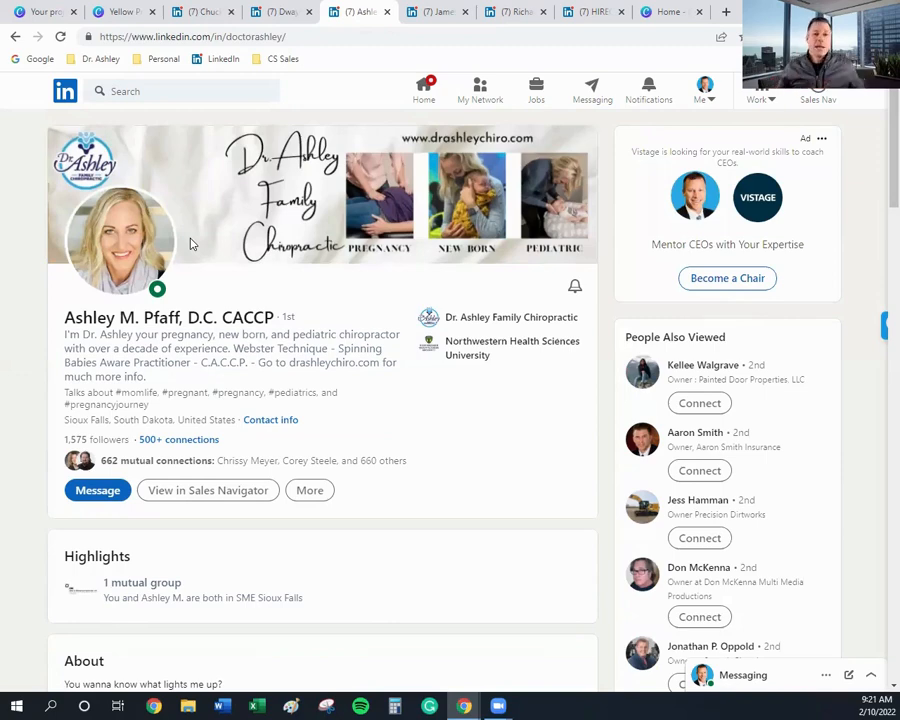
pyautogui.moveTo(454, 20)
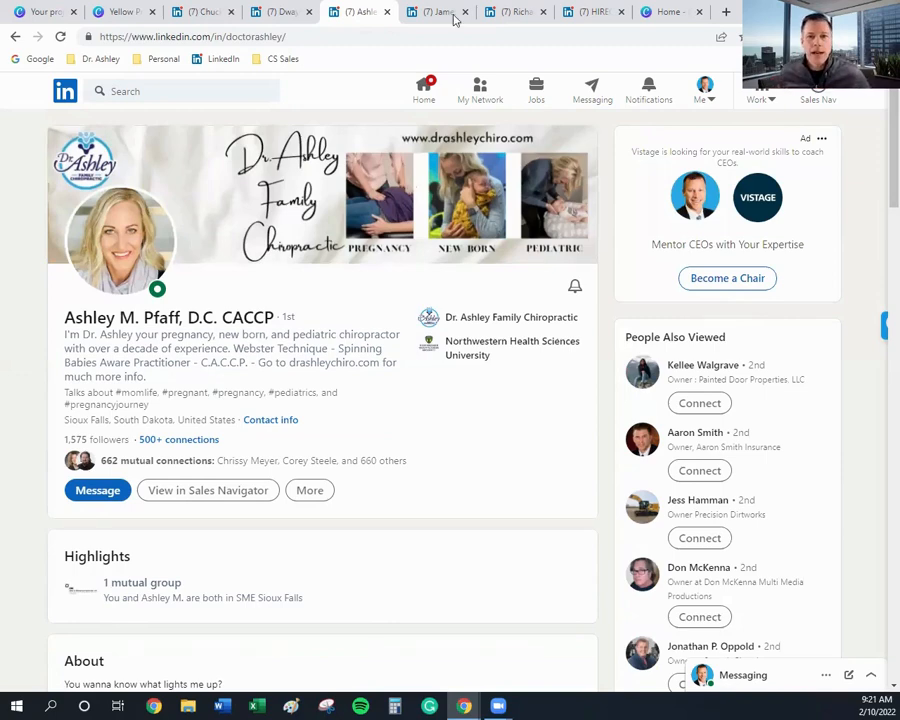
# - Review the Level365 Unified Communications banner, then move on to the next profile
pyautogui.click(440, 12)
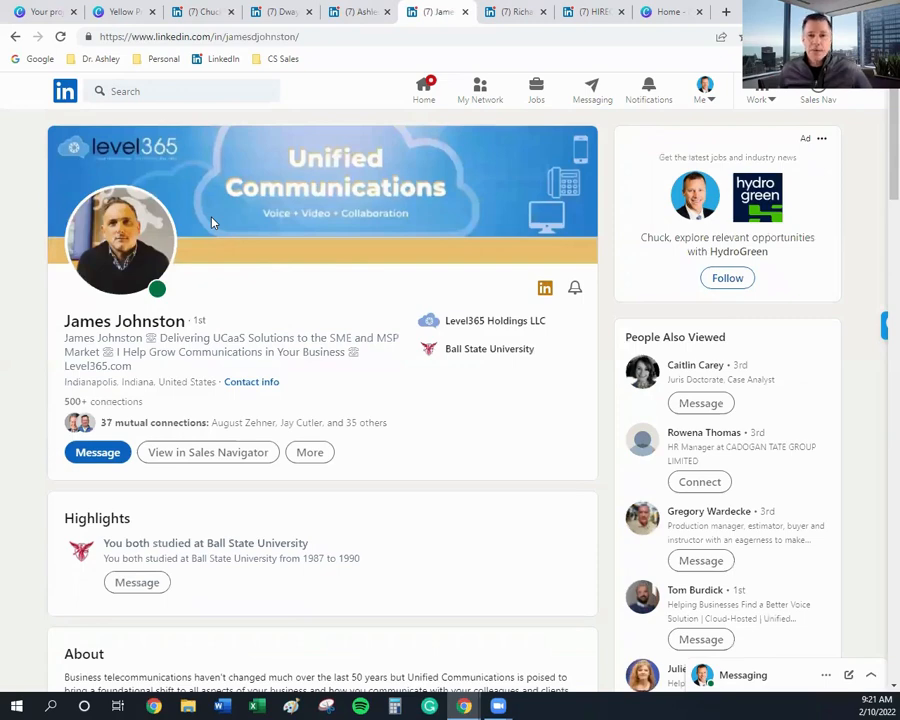
pyautogui.moveTo(304, 164)
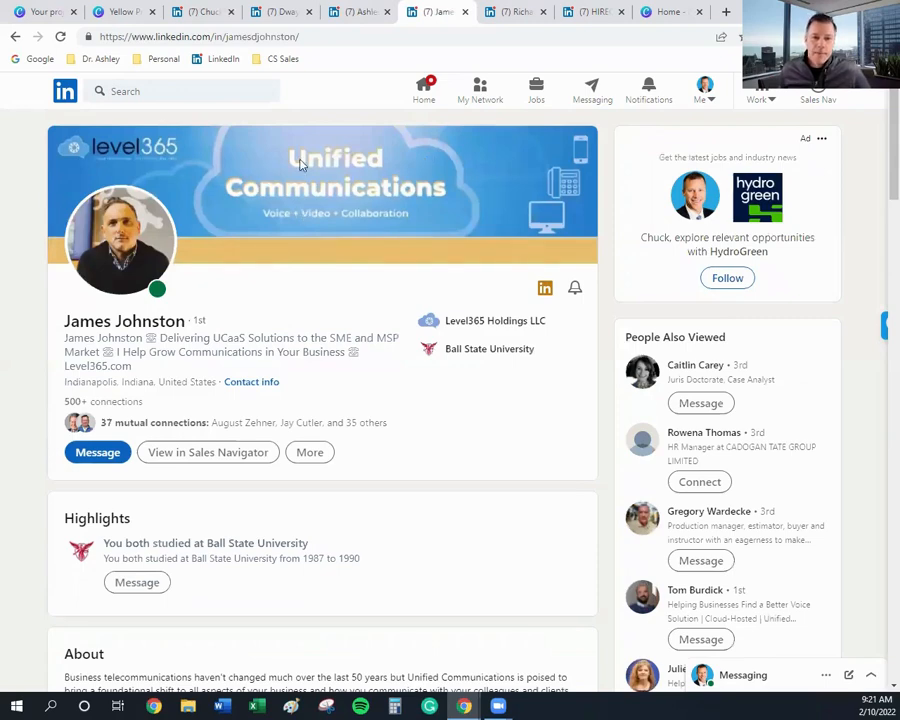
pyautogui.moveTo(256, 212)
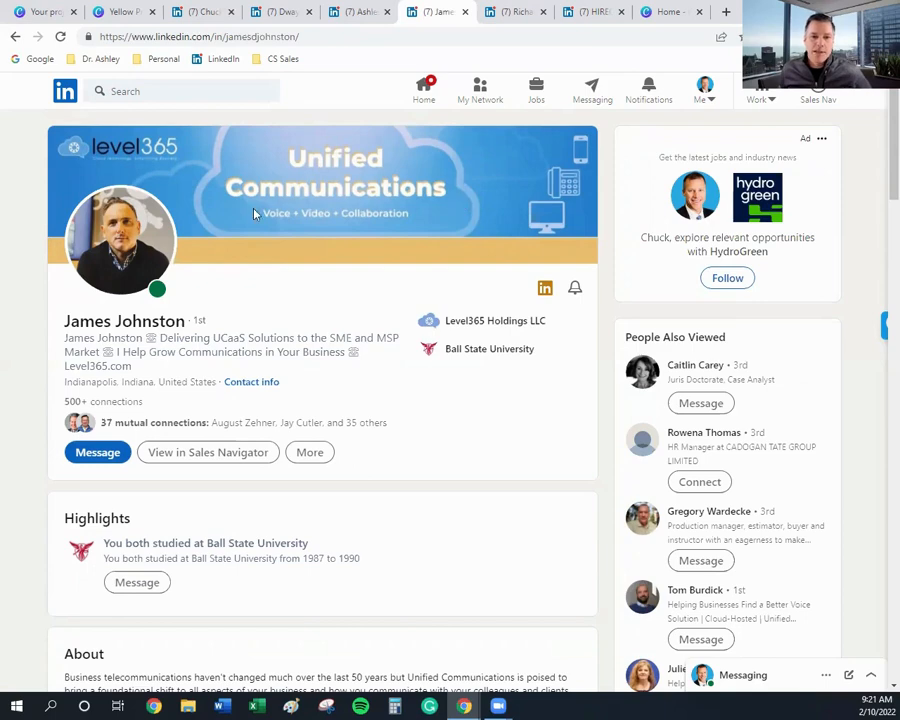
pyautogui.moveTo(588, 138)
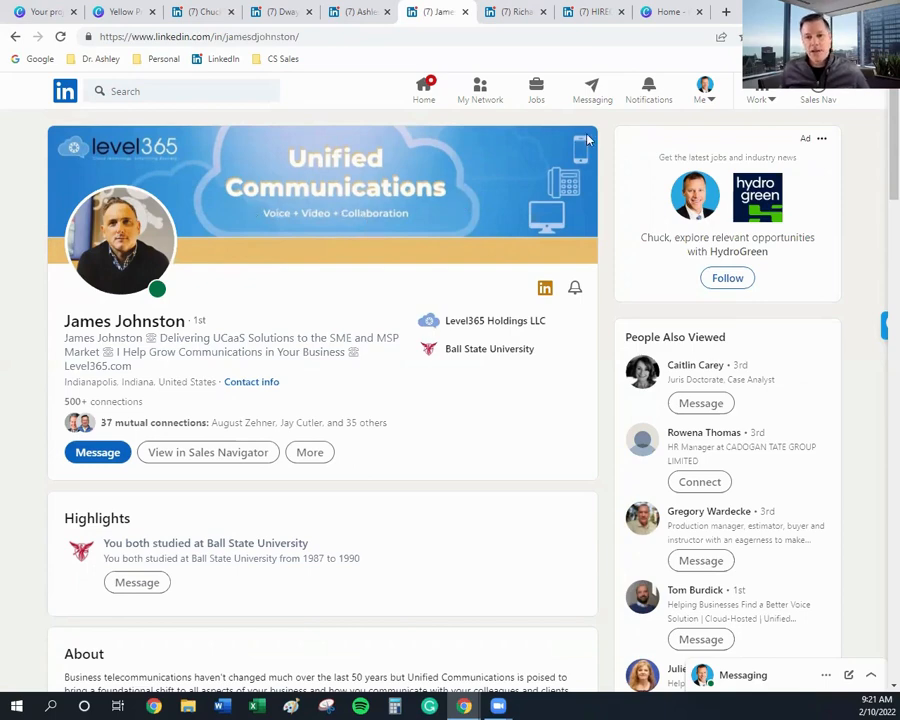
pyautogui.moveTo(214, 214)
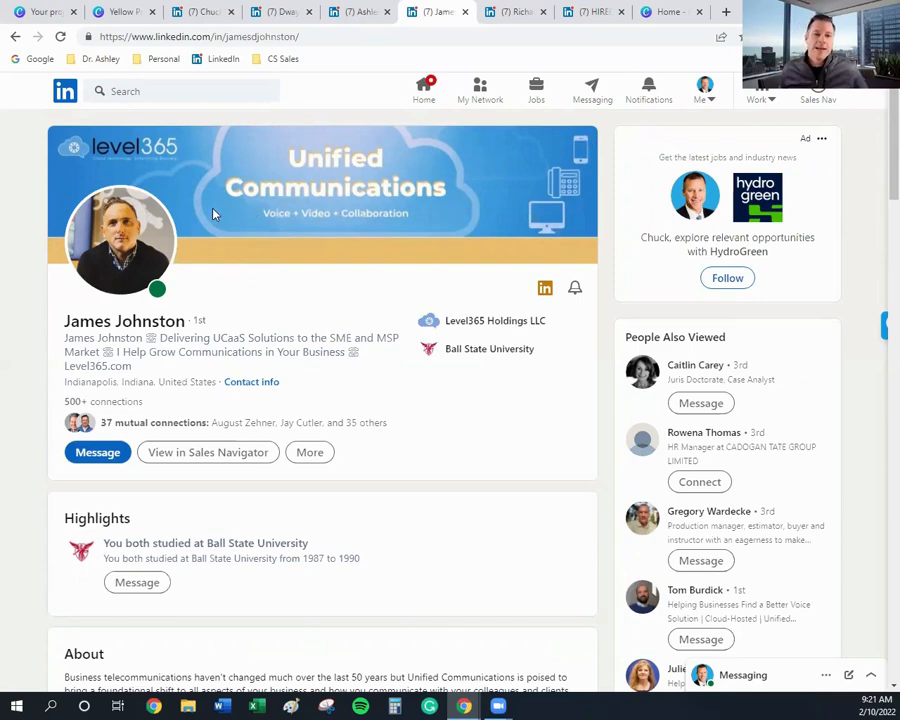
pyautogui.moveTo(76, 150)
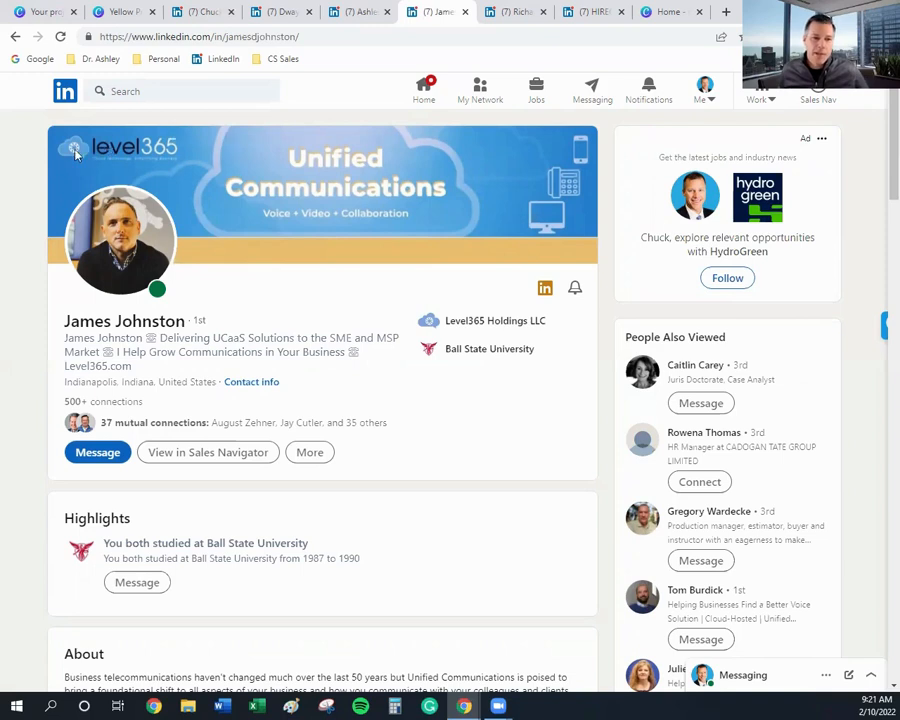
pyautogui.moveTo(208, 152)
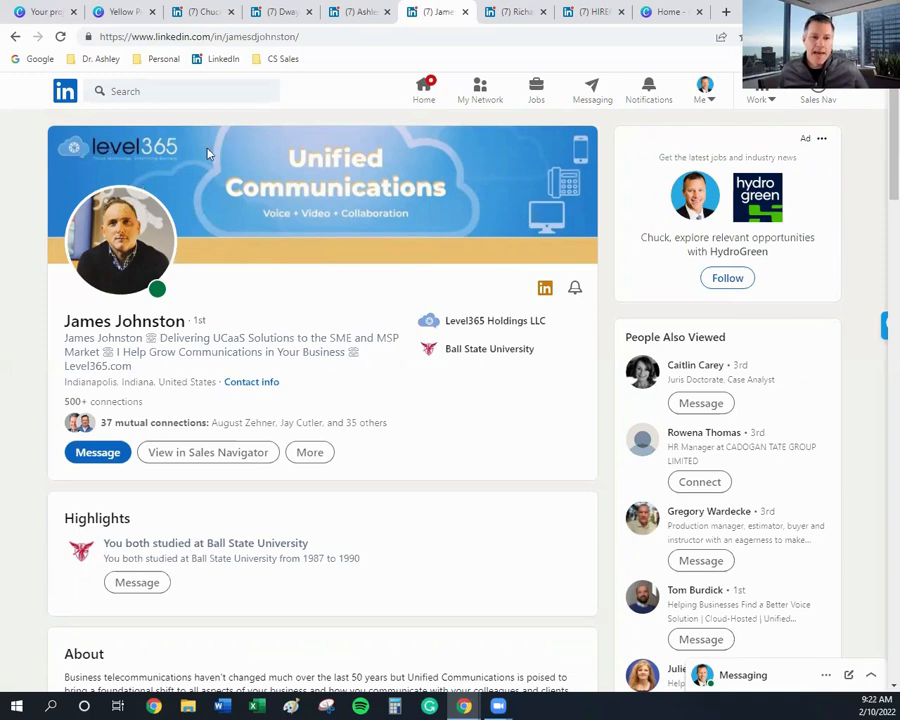
pyautogui.moveTo(504, 128)
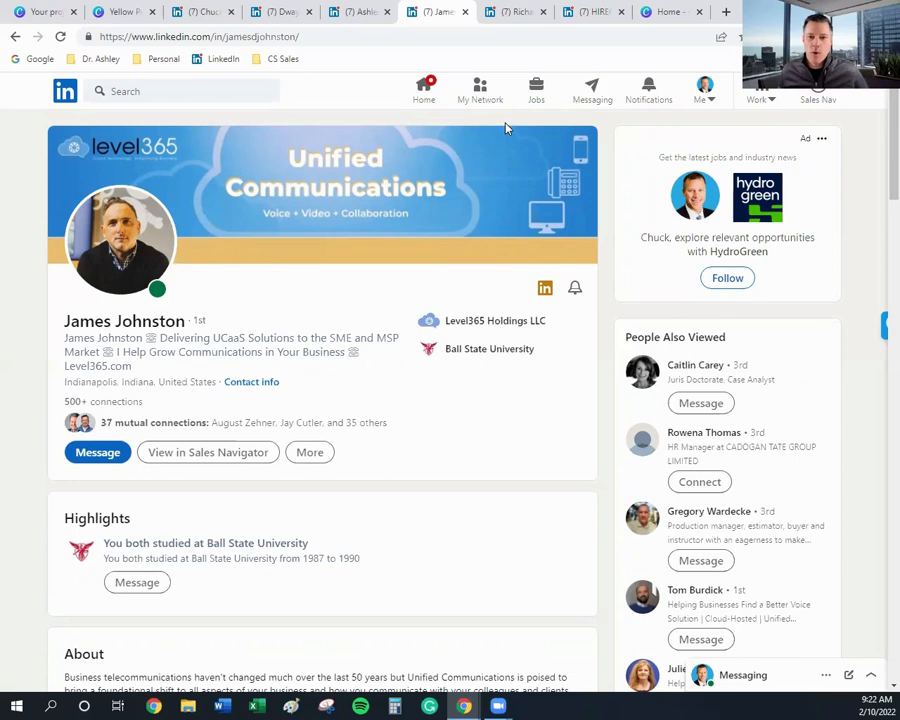
pyautogui.moveTo(88, 142)
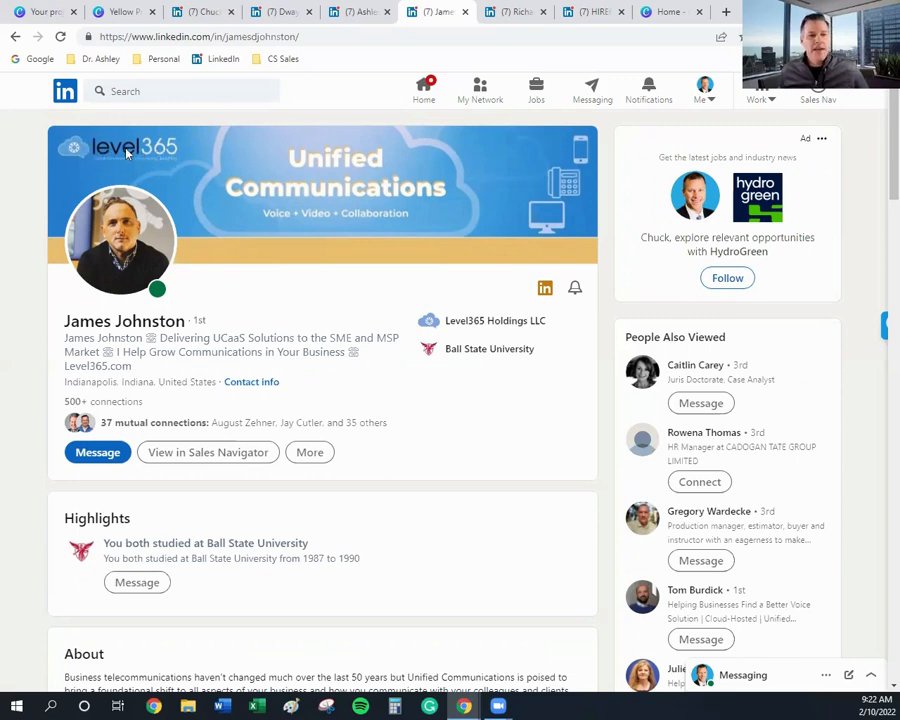
pyautogui.moveTo(170, 156)
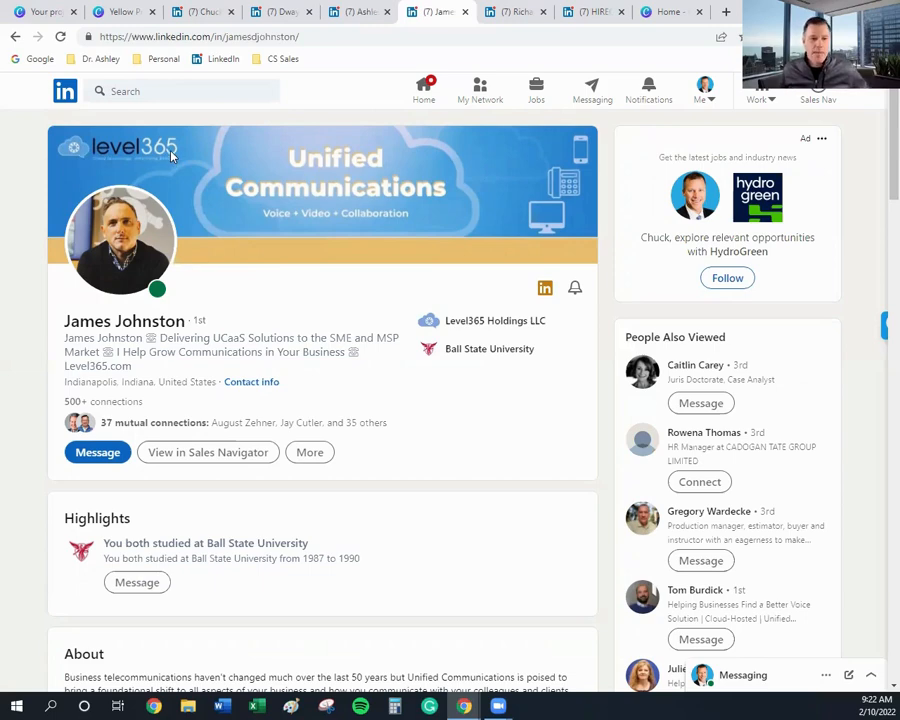
pyautogui.moveTo(320, 228)
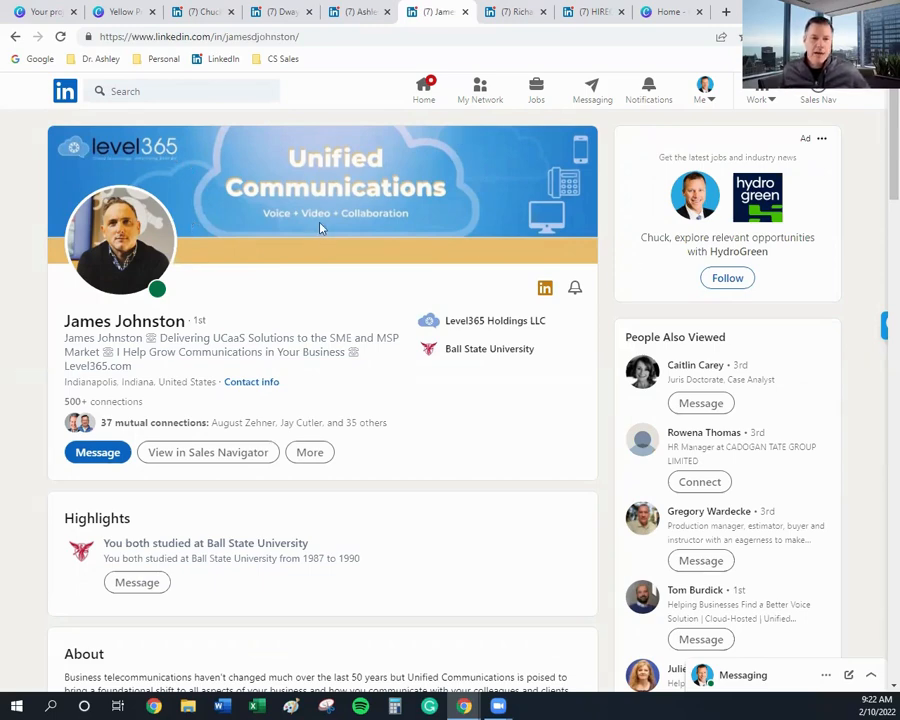
pyautogui.moveTo(270, 218)
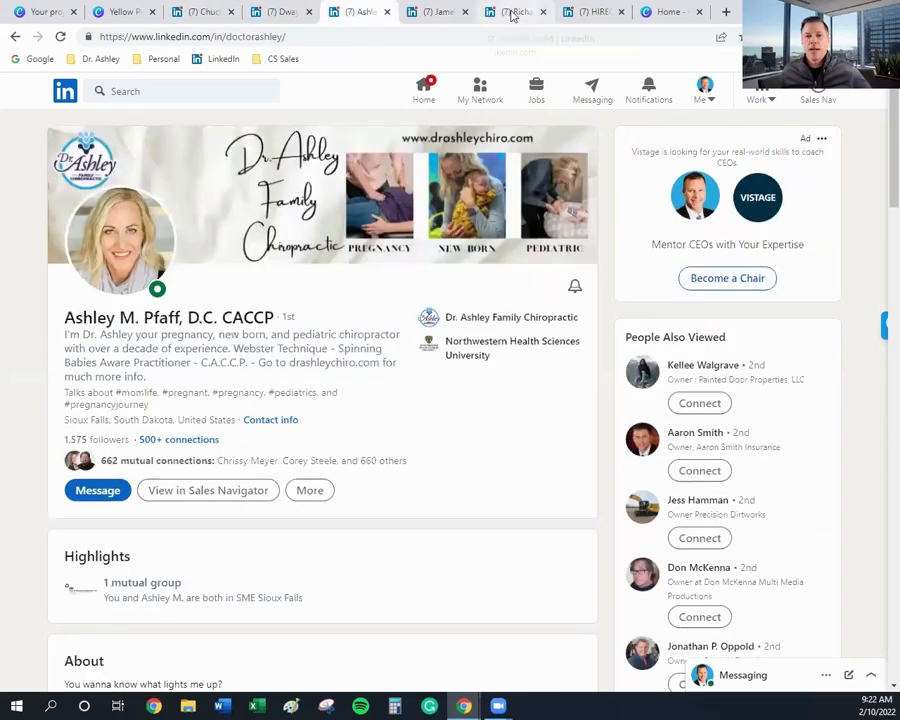
pyautogui.click(514, 12)
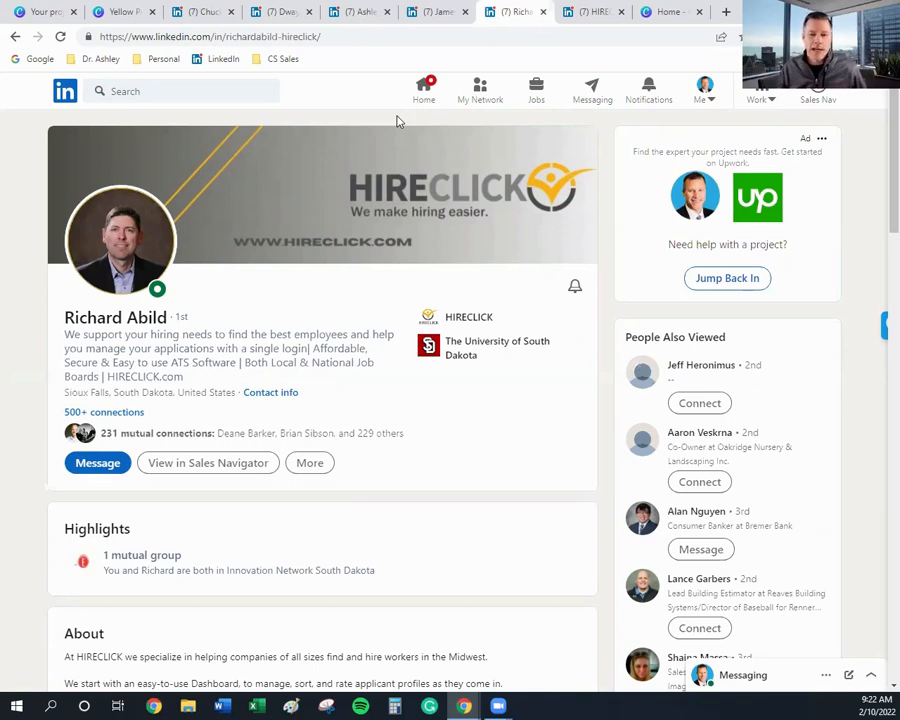
pyautogui.moveTo(466, 148)
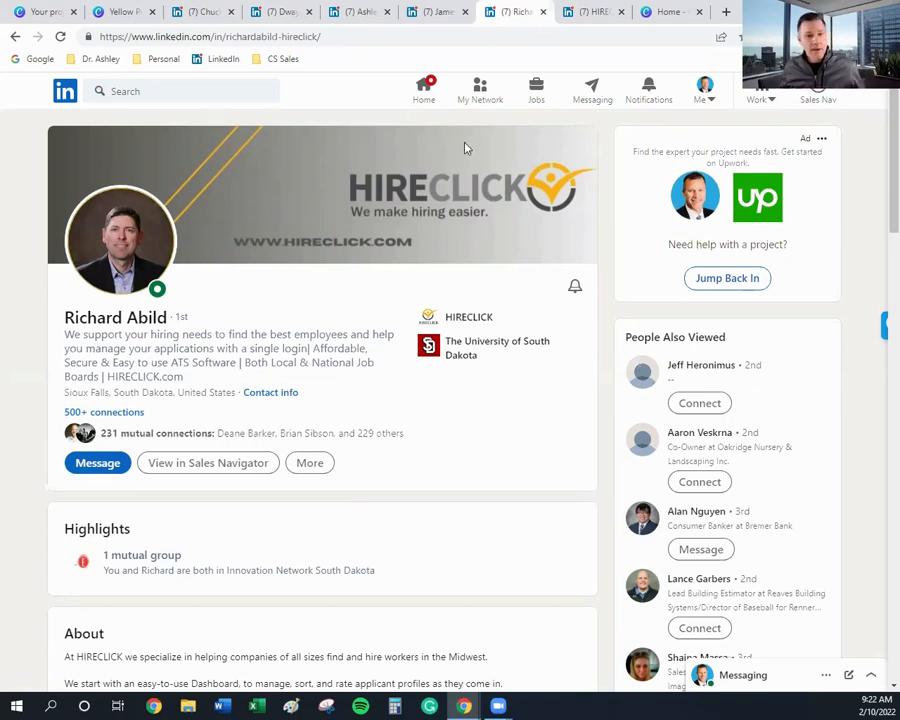
pyautogui.moveTo(492, 194)
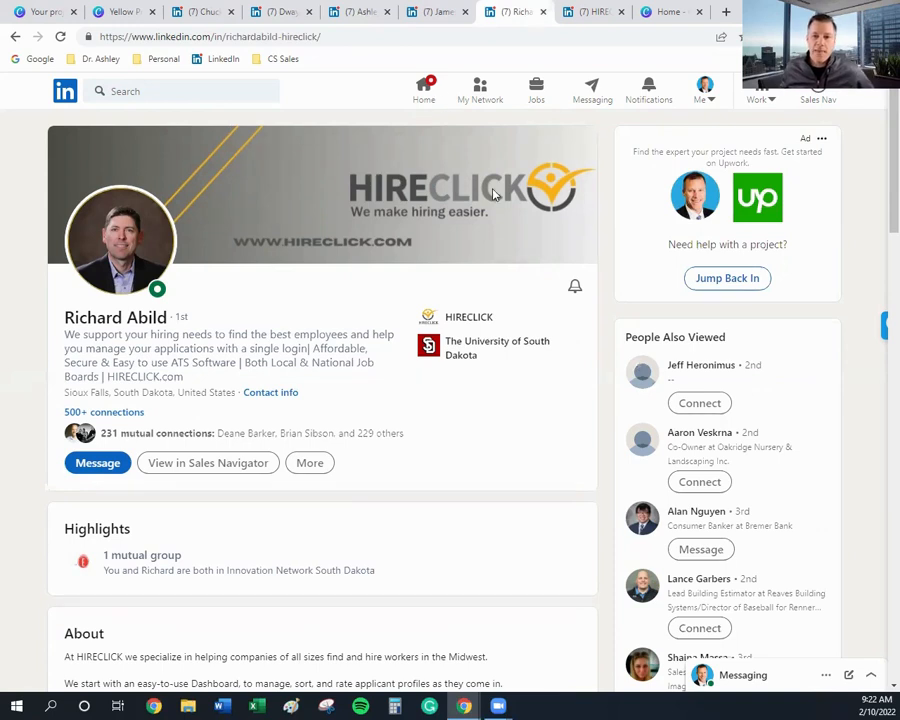
pyautogui.moveTo(550, 194)
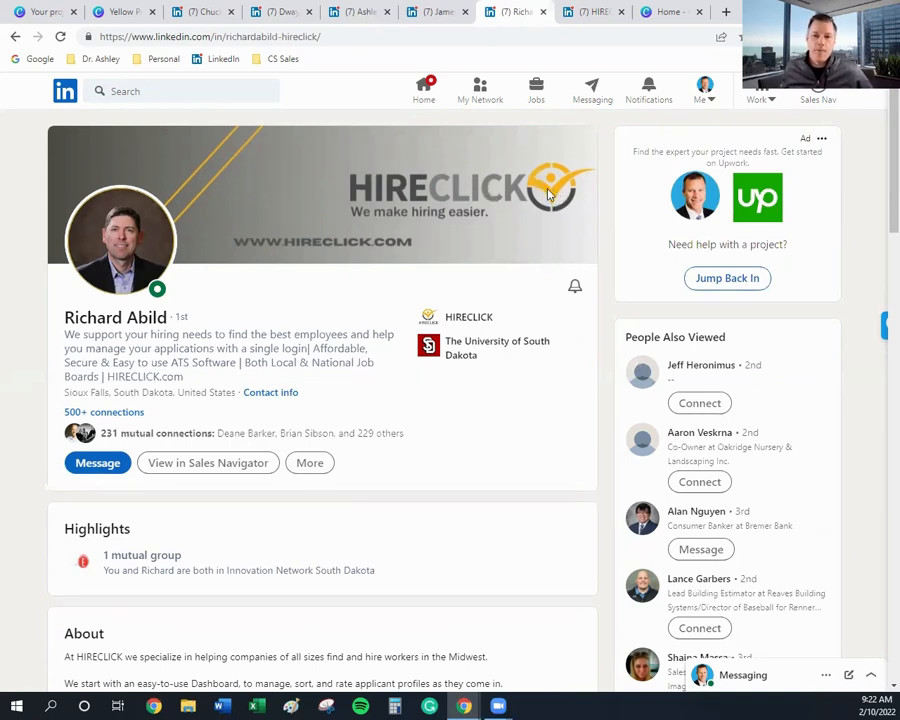
pyautogui.moveTo(504, 228)
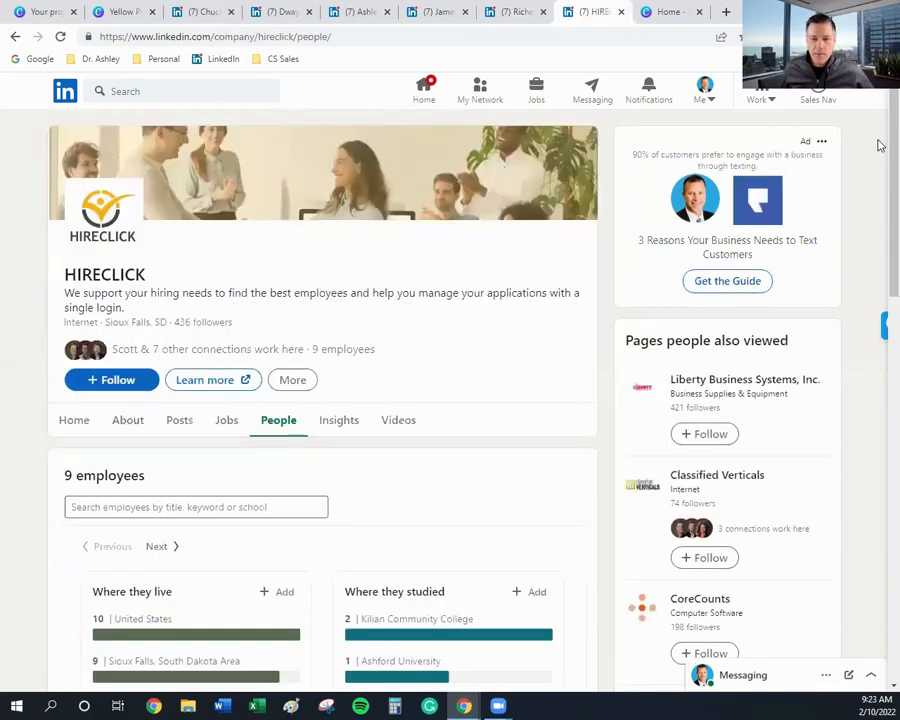
# - Scroll the HIRECLICK People page to the employee cards sharing the HIRECLICK banner
pyautogui.scroll(-3)
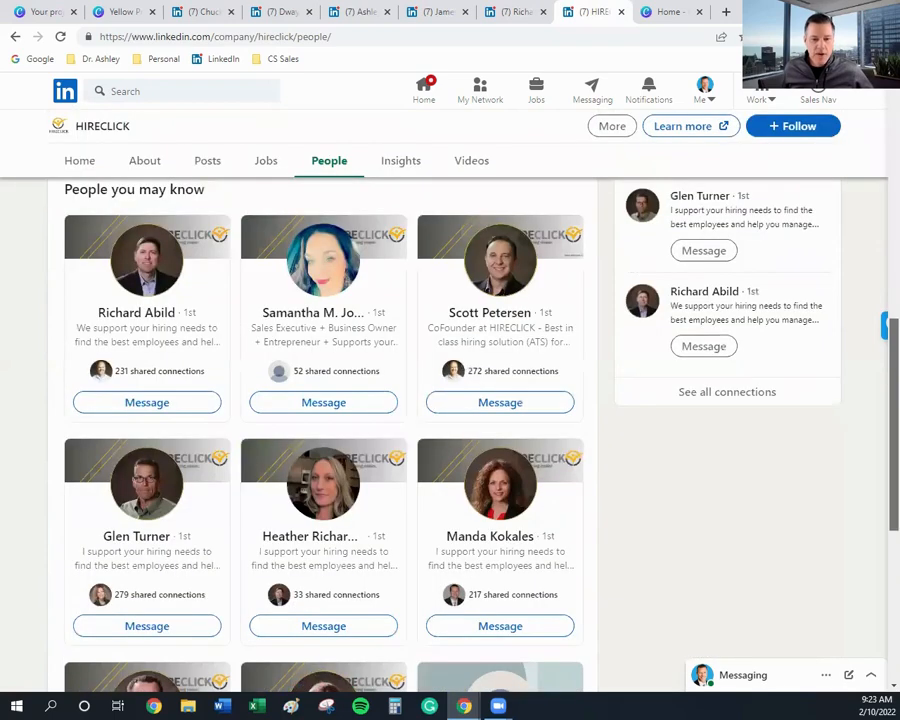
pyautogui.scroll(-3)
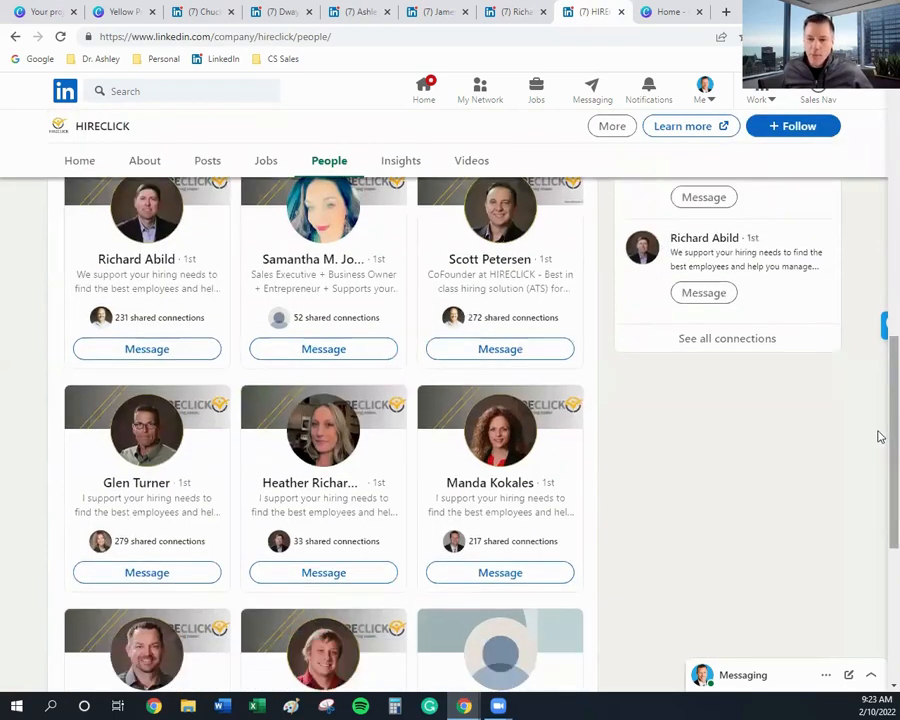
pyautogui.scroll(3)
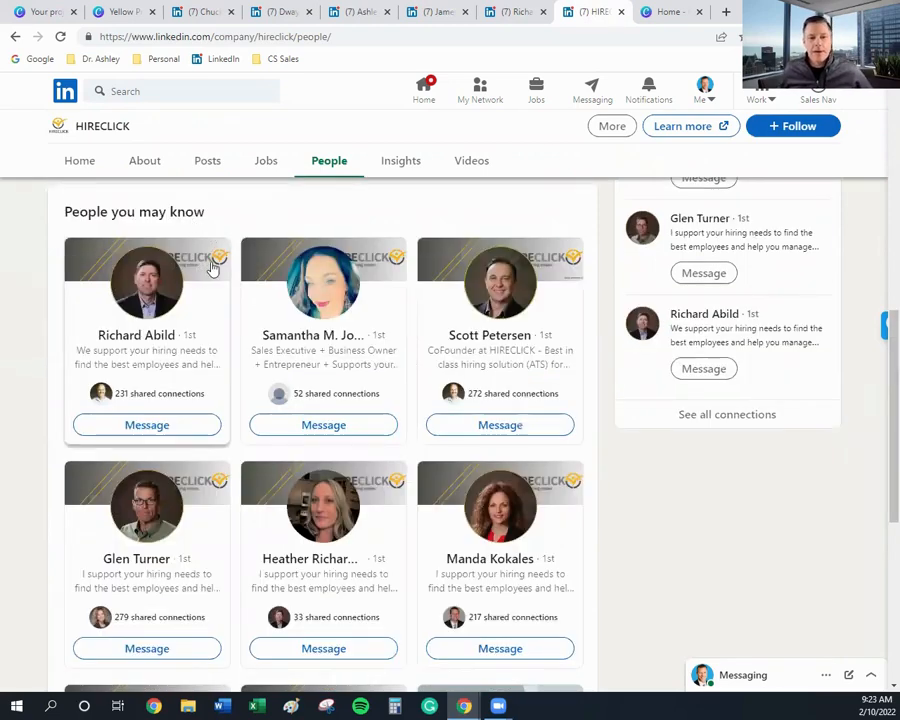
pyautogui.moveTo(456, 288)
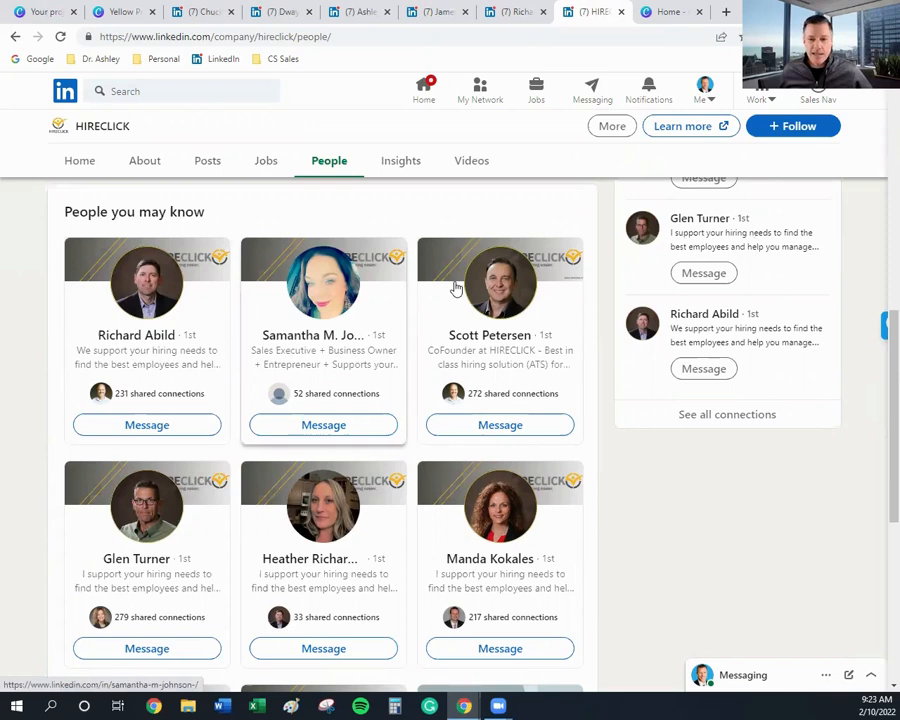
pyautogui.moveTo(318, 472)
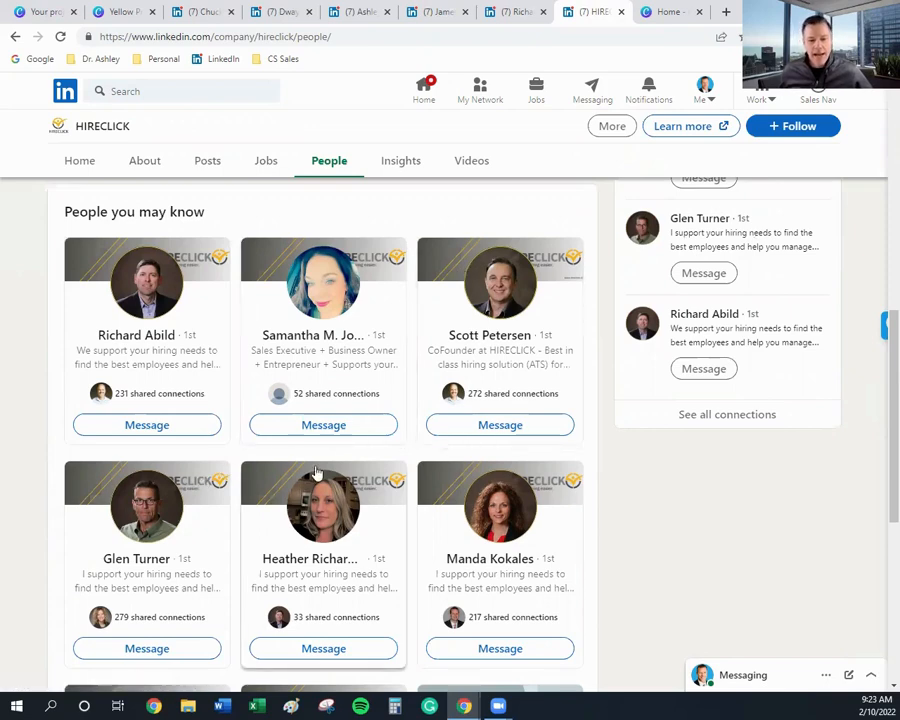
pyautogui.moveTo(442, 500)
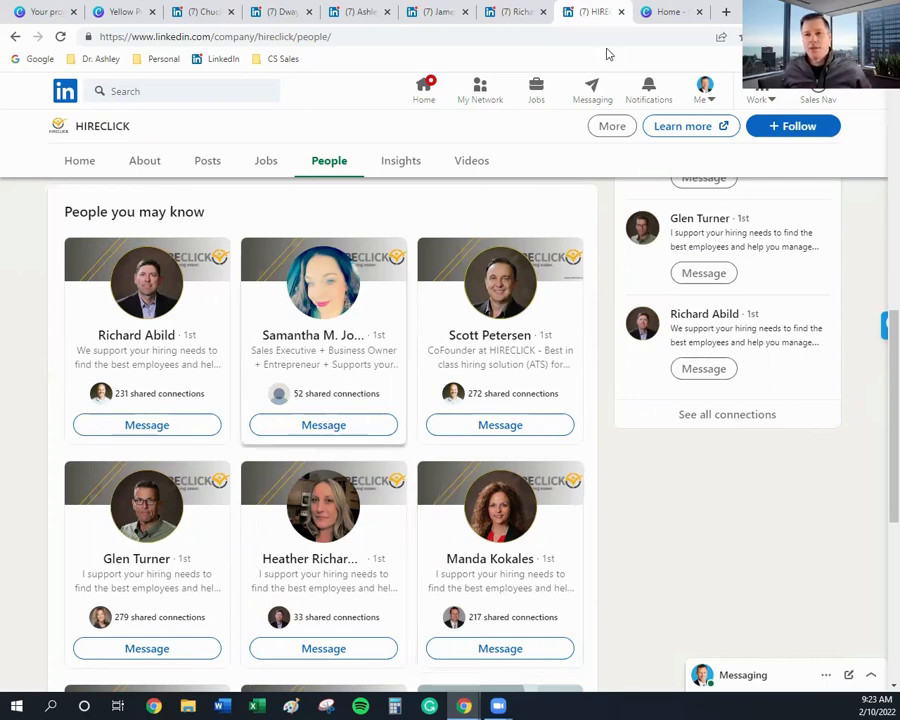
pyautogui.moveTo(670, 12)
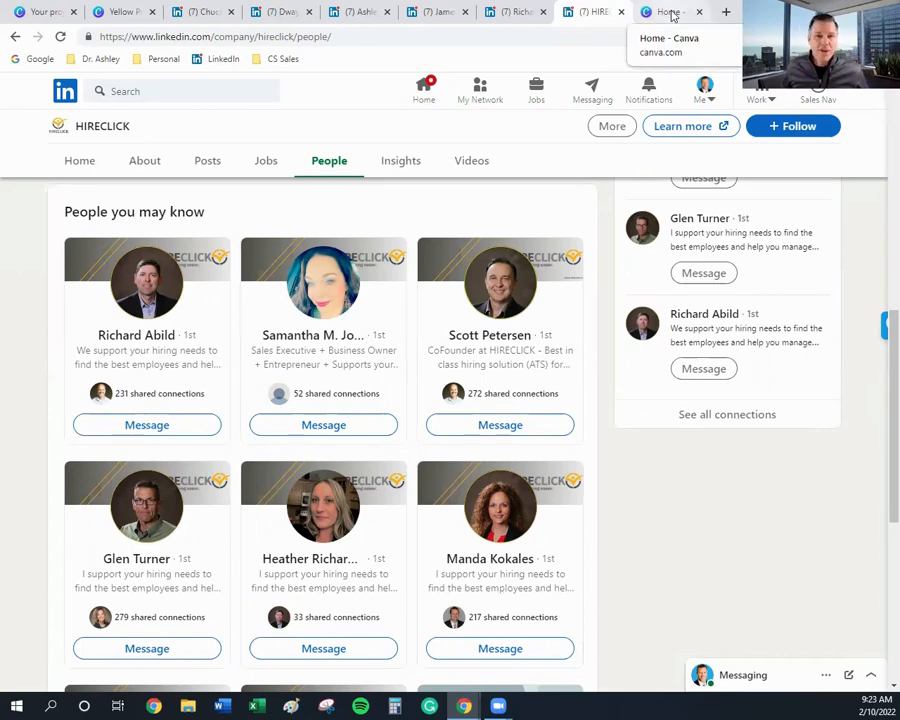
# - From Canva's home page, reach the LinkedIn Banners templates under Social Media
pyautogui.click(668, 12)
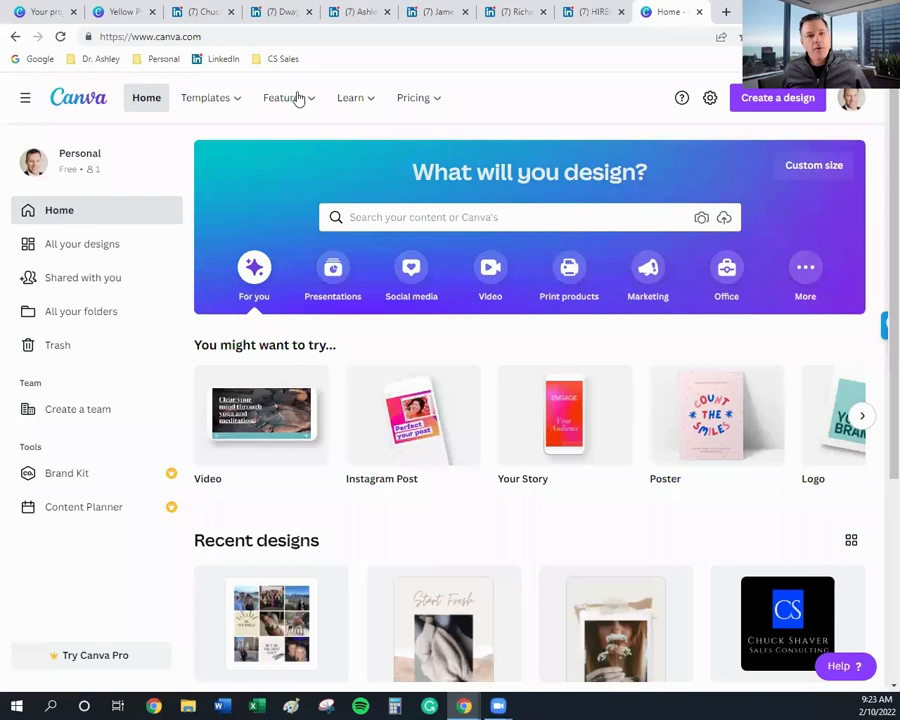
pyautogui.moveTo(624, 82)
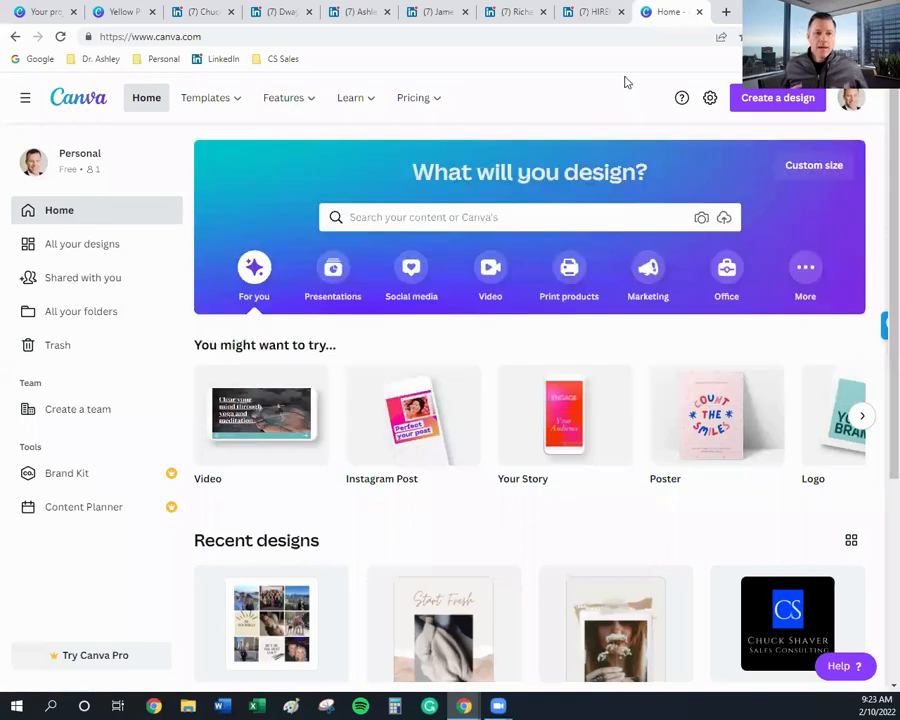
pyautogui.moveTo(62, 176)
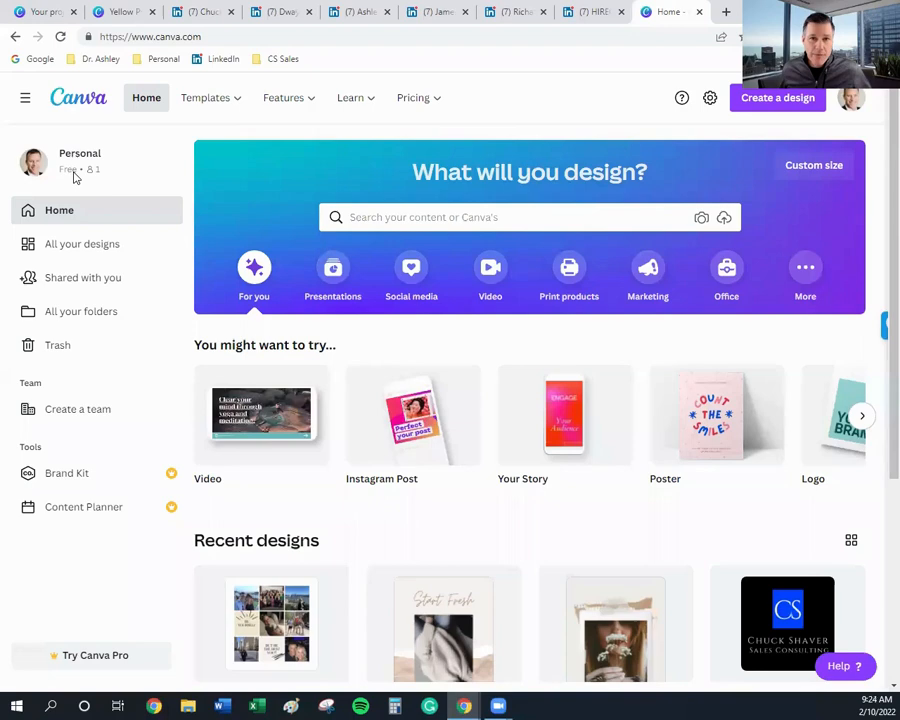
pyautogui.click(210, 96)
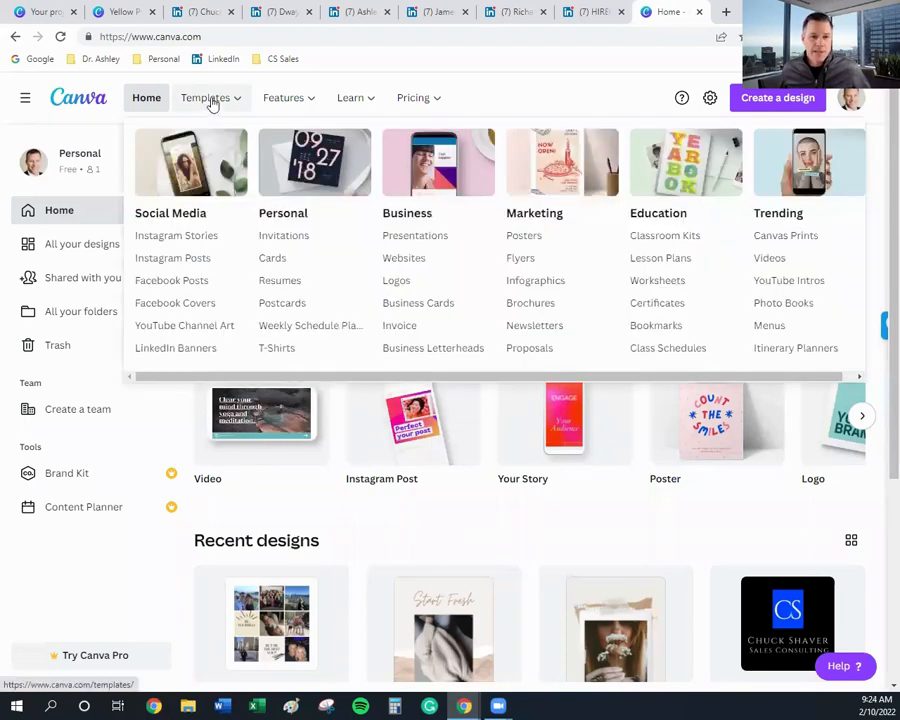
pyautogui.moveTo(178, 218)
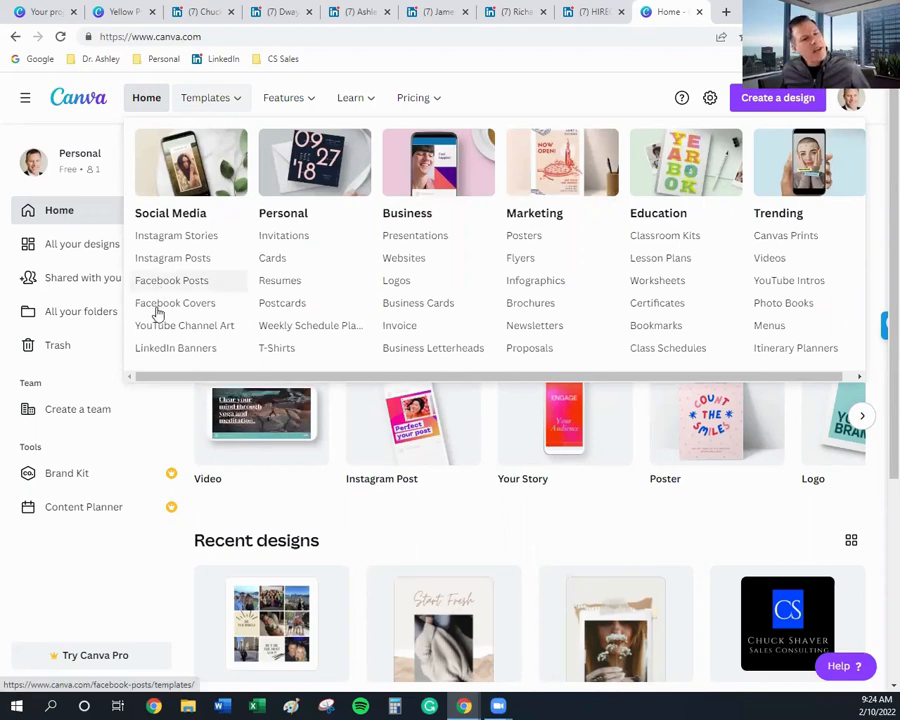
pyautogui.moveTo(176, 348)
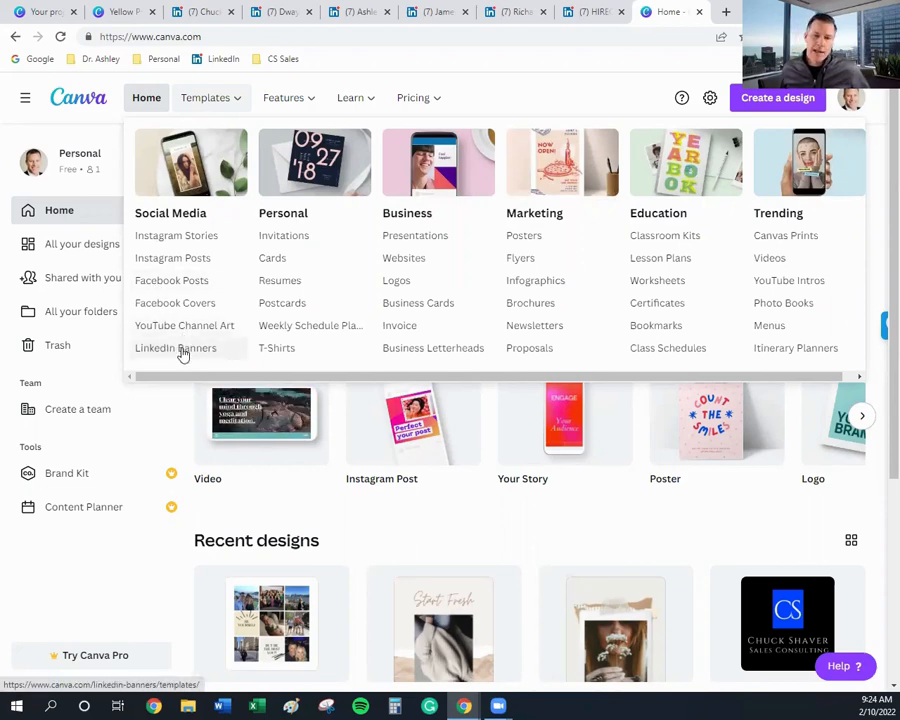
pyautogui.click(176, 348)
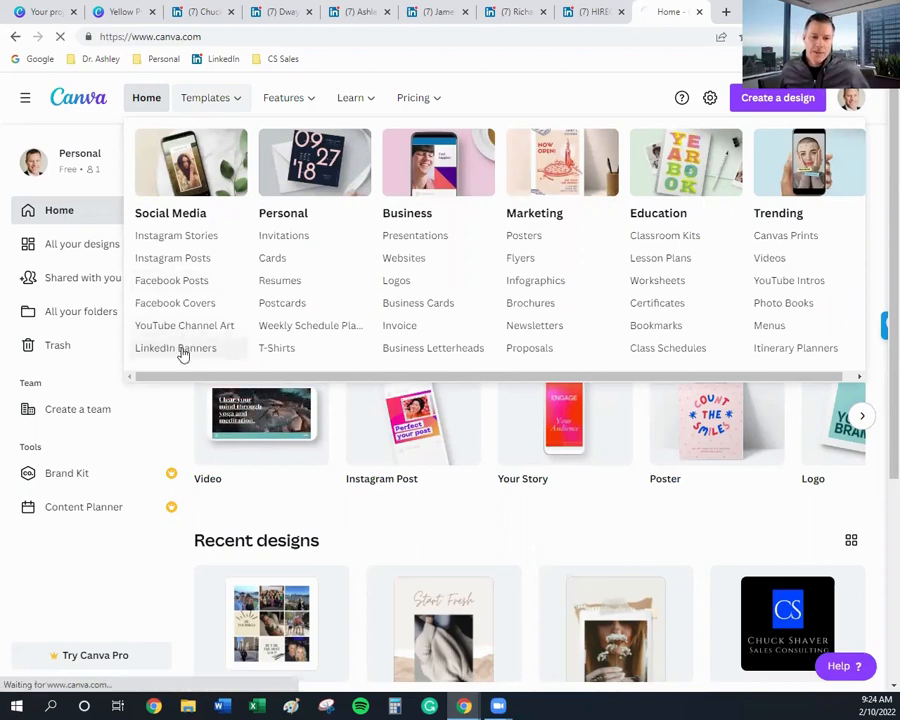
pyautogui.click(176, 348)
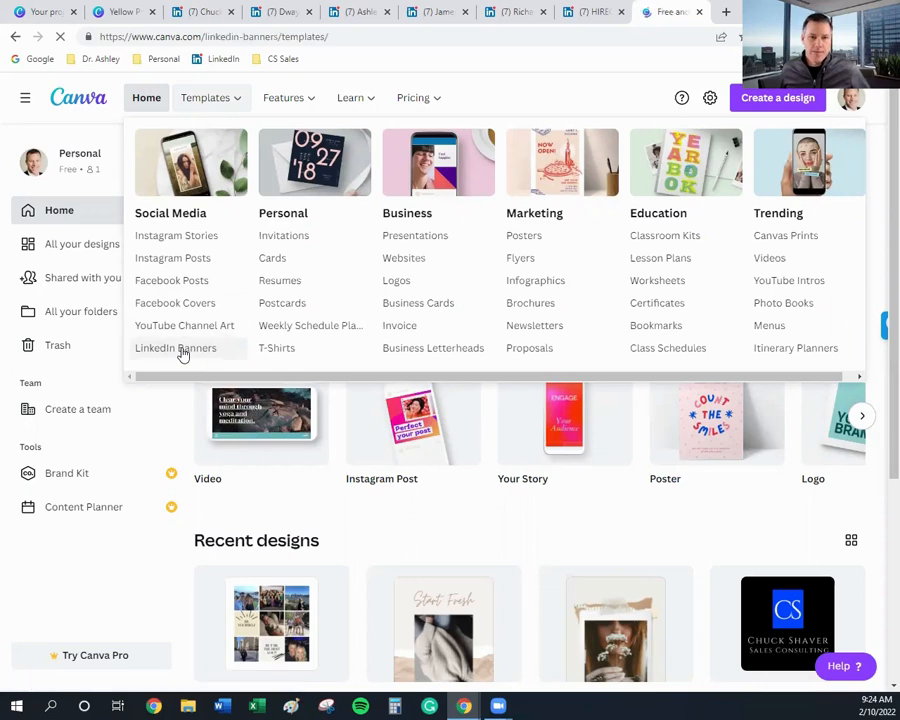
# - Browse the LinkedIn banner templates down to the Hanover & Tyke design
pyautogui.click(176, 348)
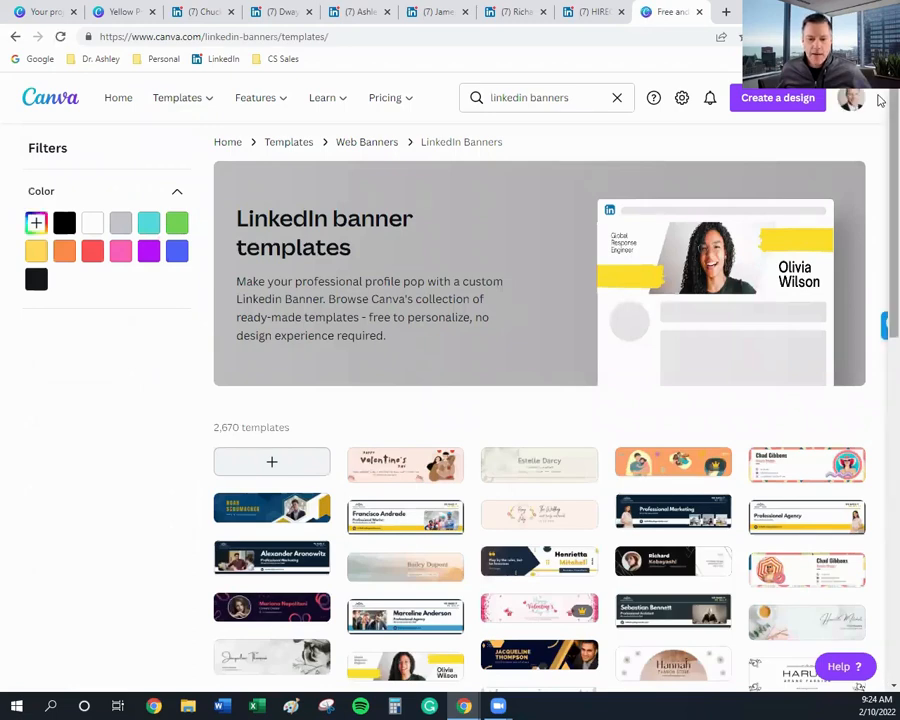
pyautogui.scroll(-3)
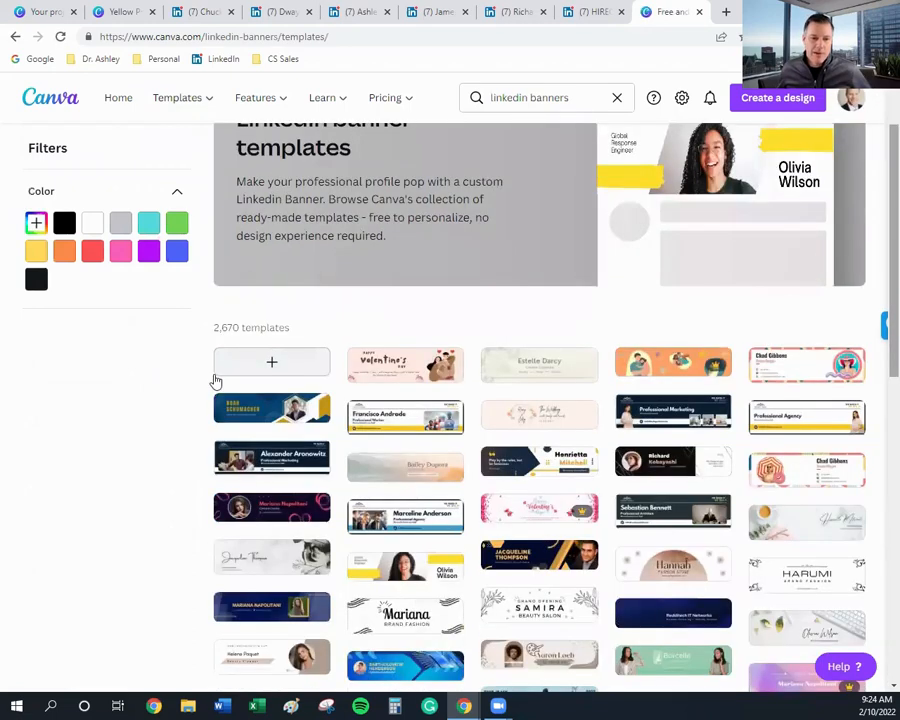
pyautogui.moveTo(296, 330)
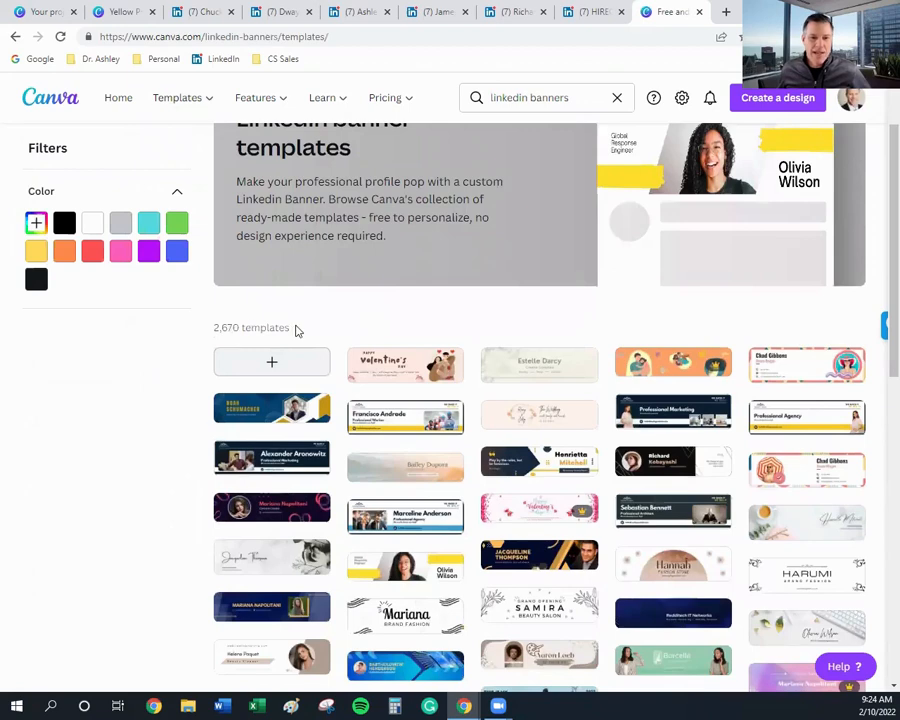
pyautogui.moveTo(716, 280)
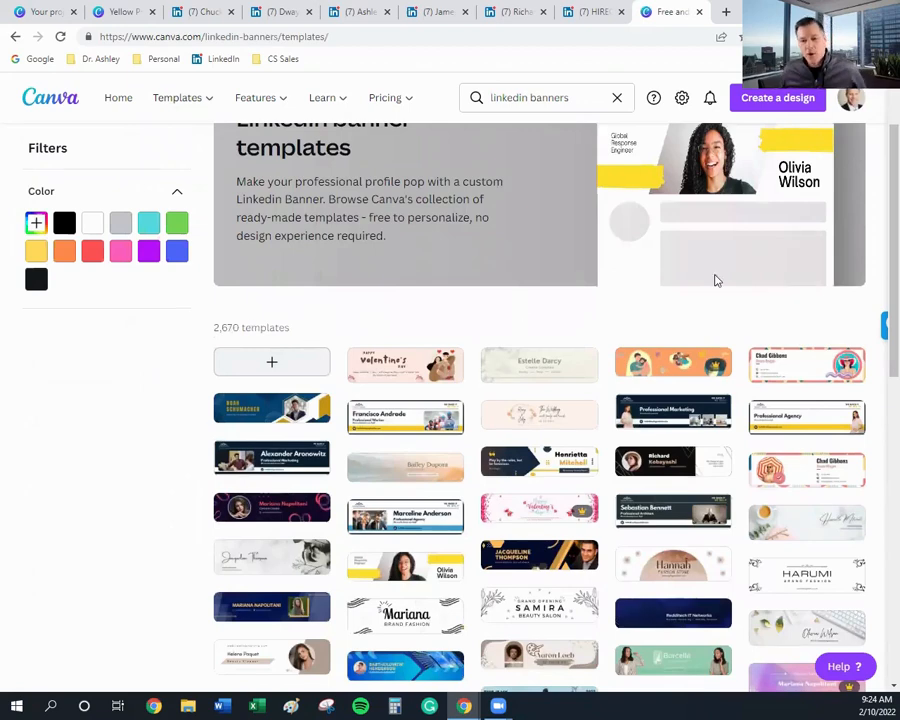
pyautogui.moveTo(880, 172)
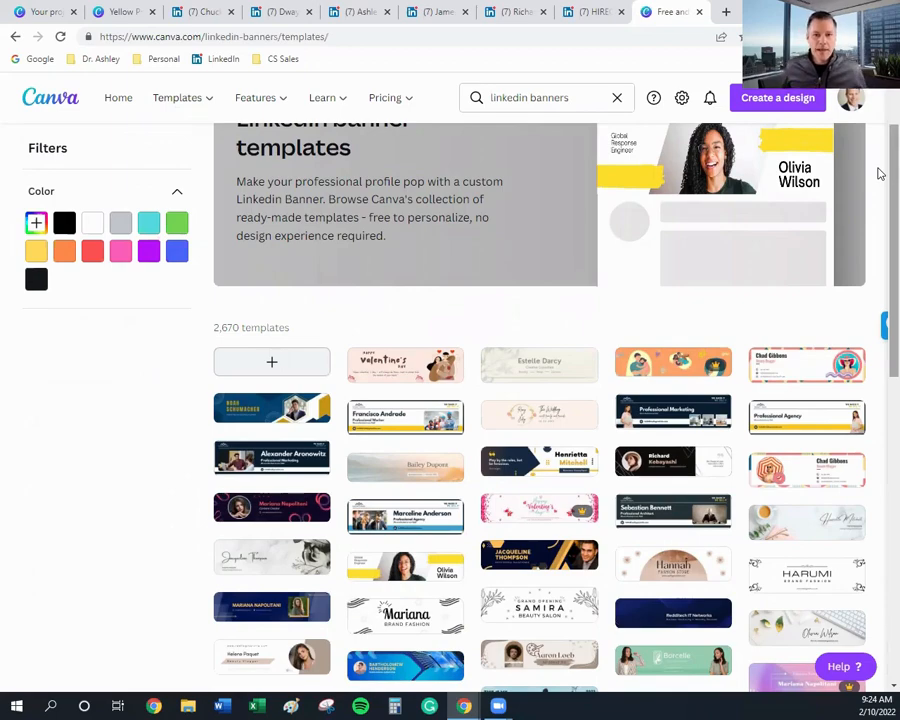
pyautogui.scroll(-3)
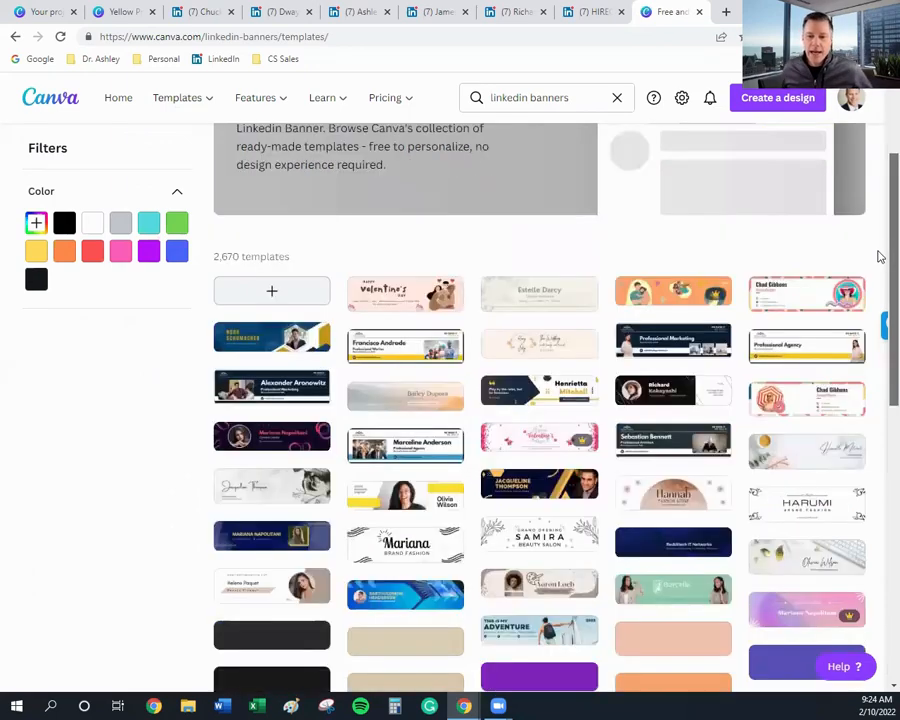
pyautogui.scroll(-3)
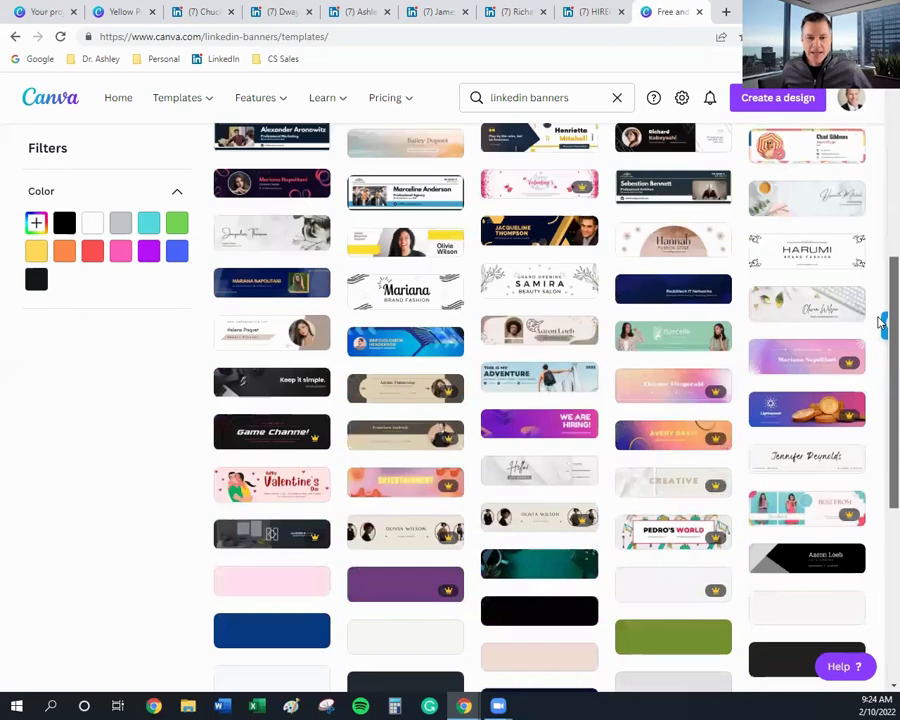
pyautogui.scroll(-3)
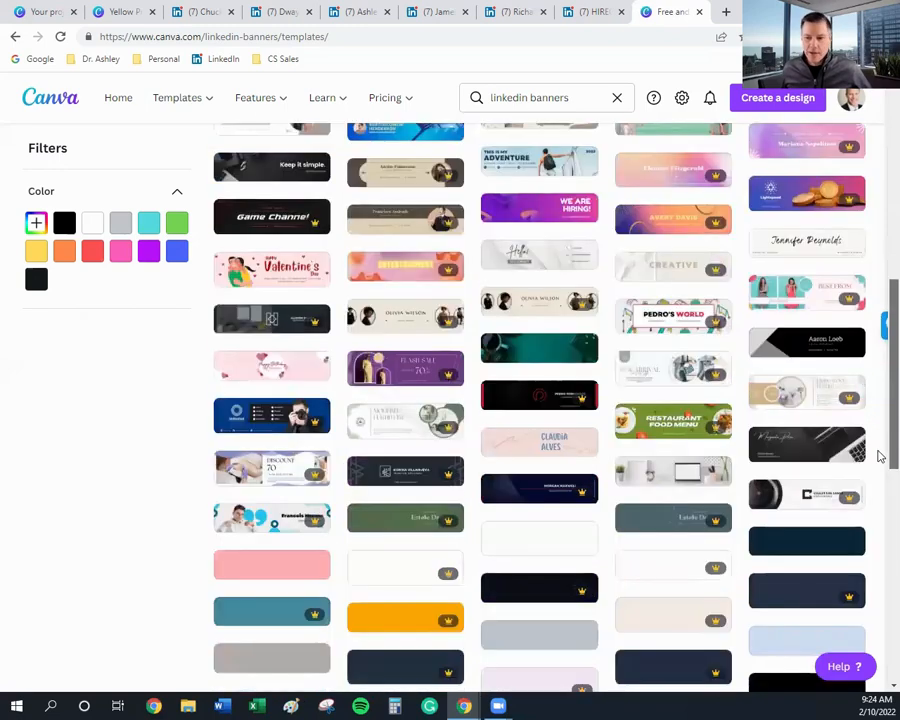
pyautogui.scroll(-3)
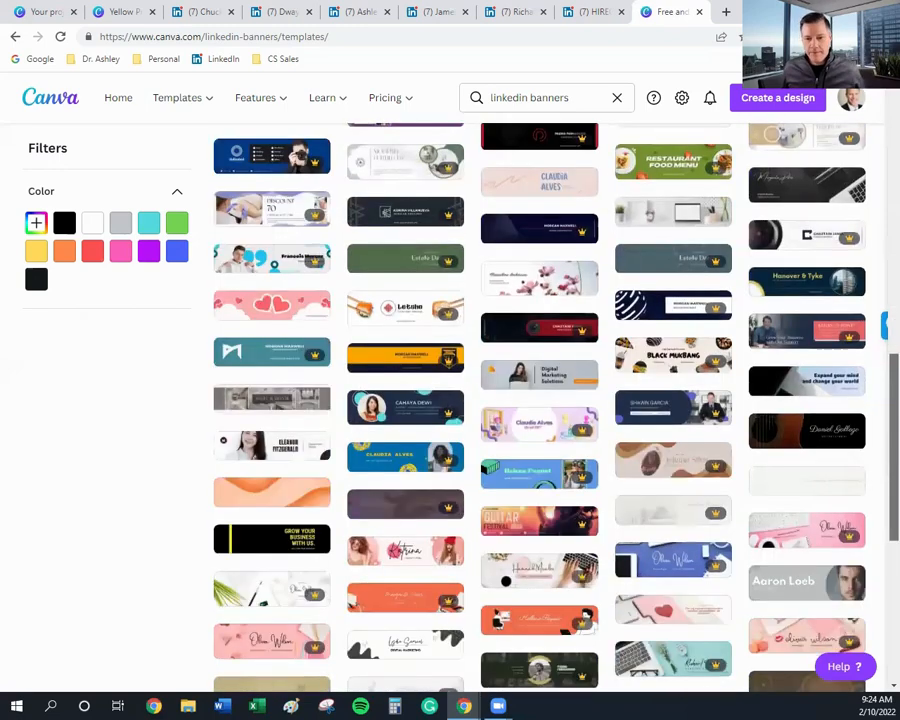
pyautogui.scroll(3)
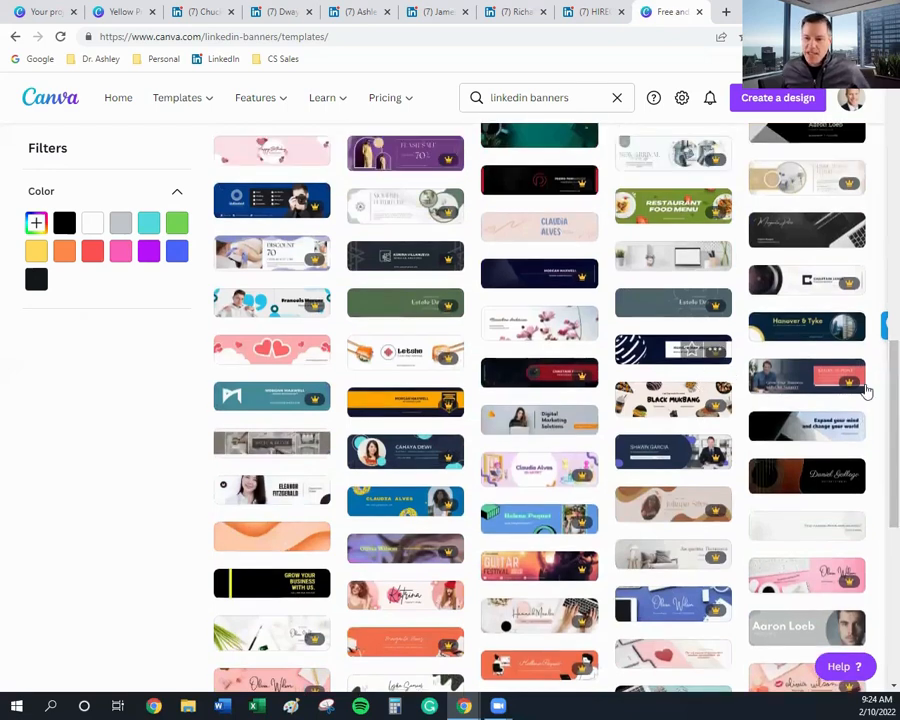
pyautogui.scroll(-3)
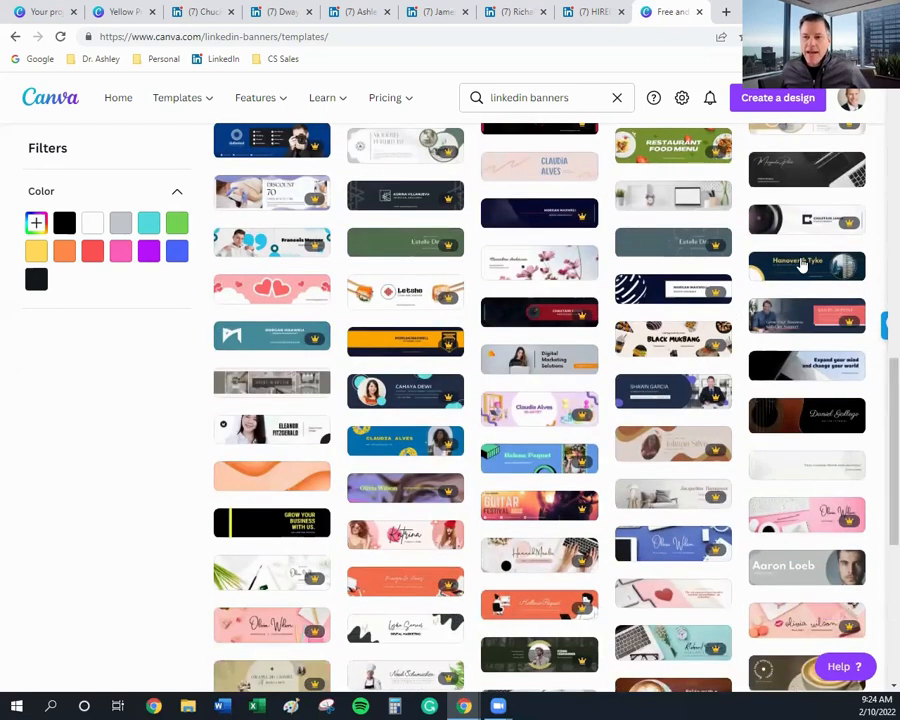
# - Start customizing the Deep Blue And Yellow Hanover & Tyke banner template in the editor
pyautogui.click(808, 264)
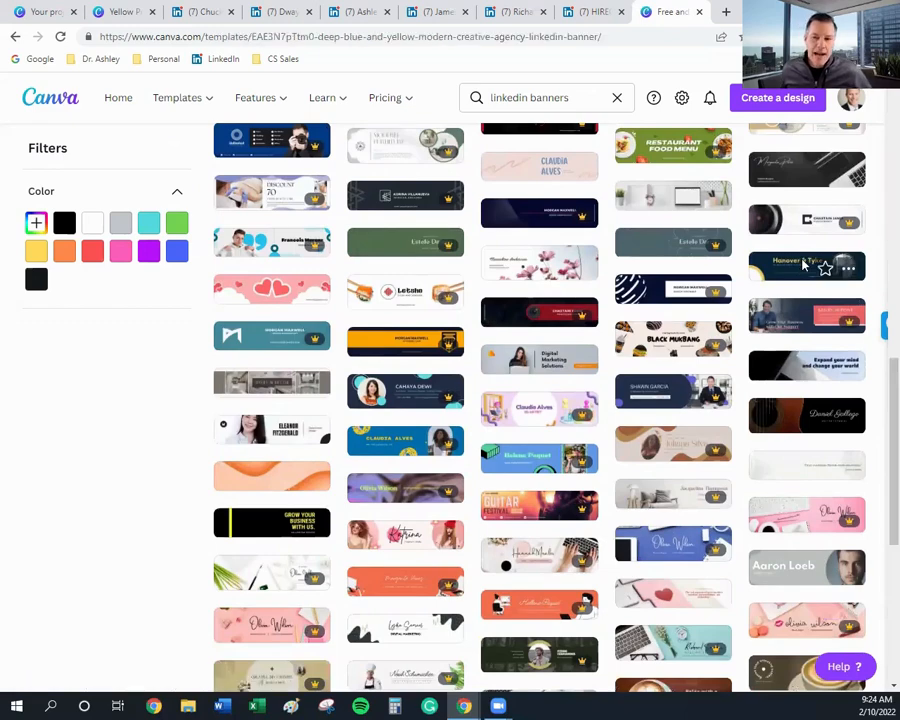
pyautogui.click(808, 264)
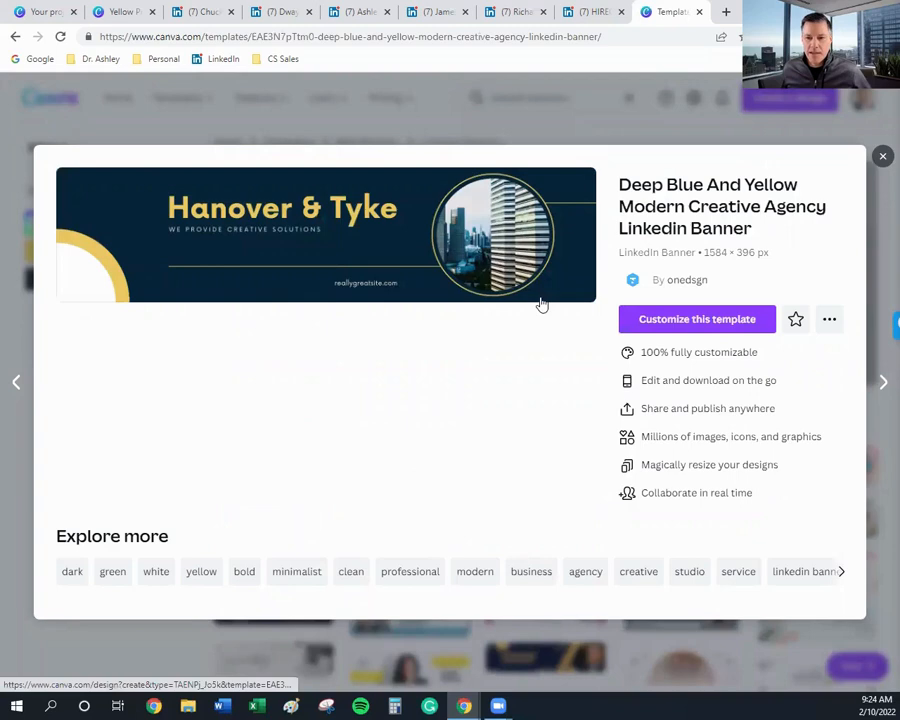
pyautogui.moveTo(696, 320)
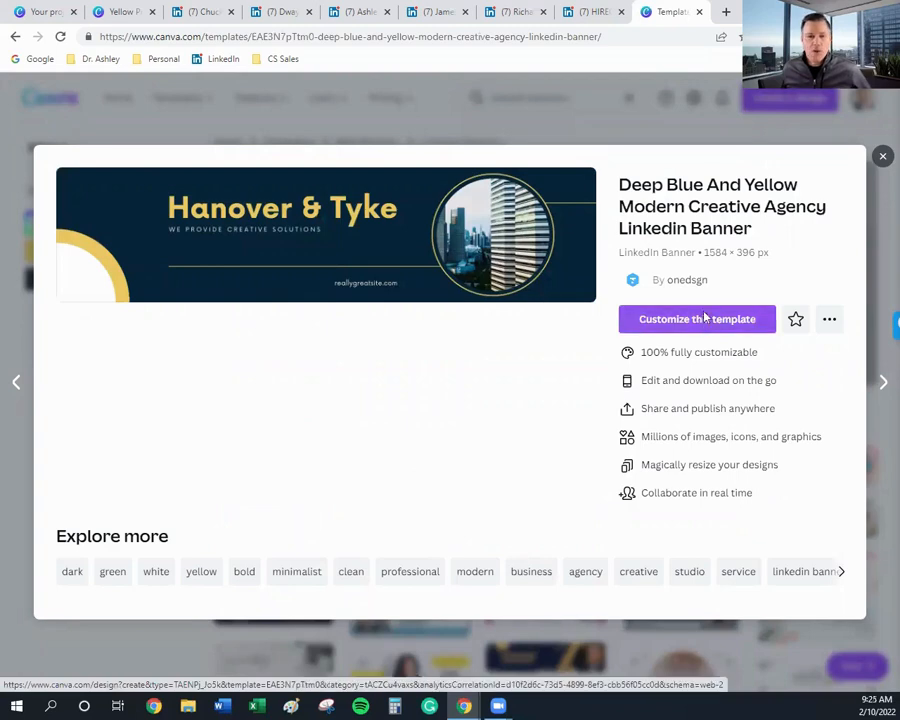
pyautogui.click(696, 318)
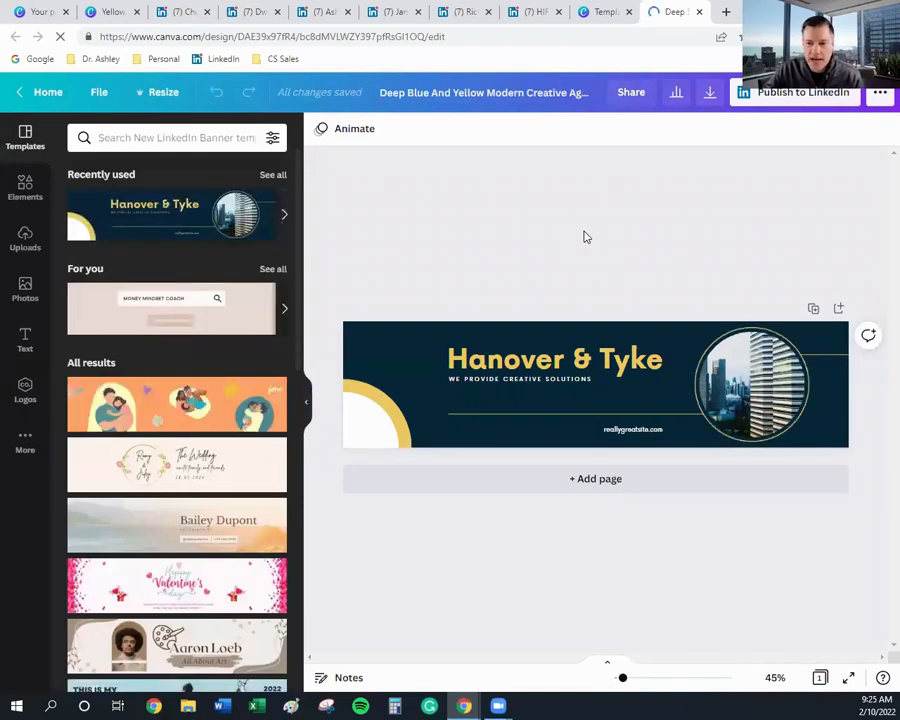
pyautogui.moveTo(398, 352)
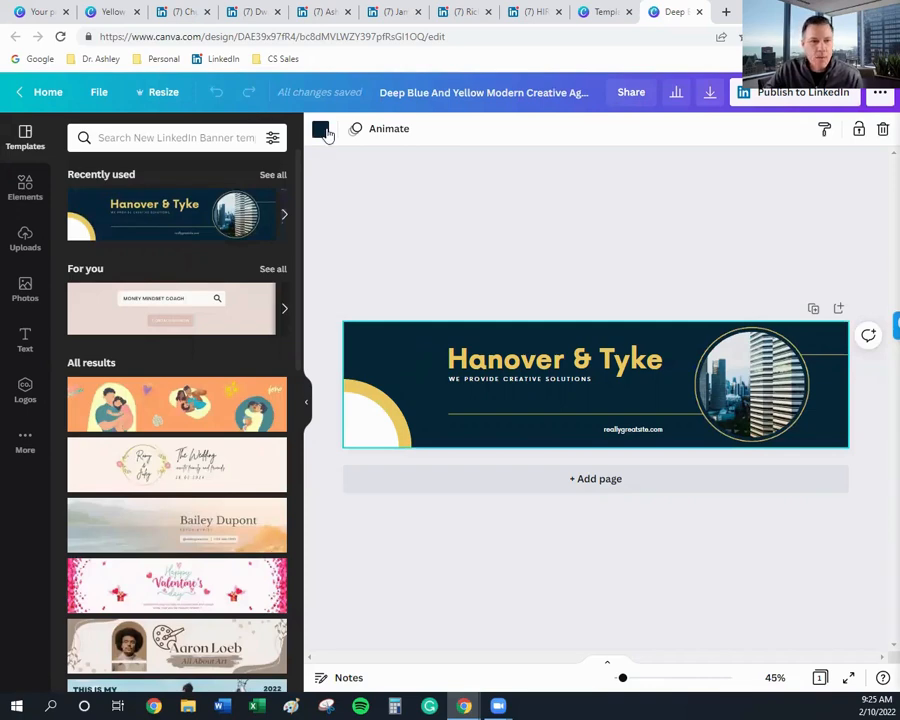
# - Recolor the banner background from dark navy to the deep purple-blue brand color
pyautogui.click(320, 128)
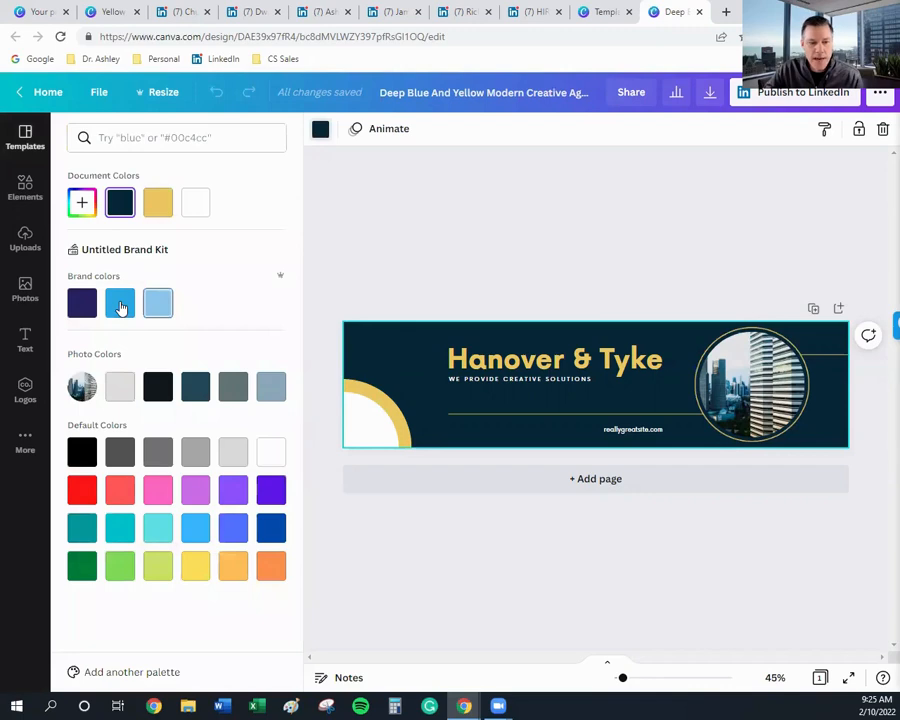
pyautogui.click(118, 304)
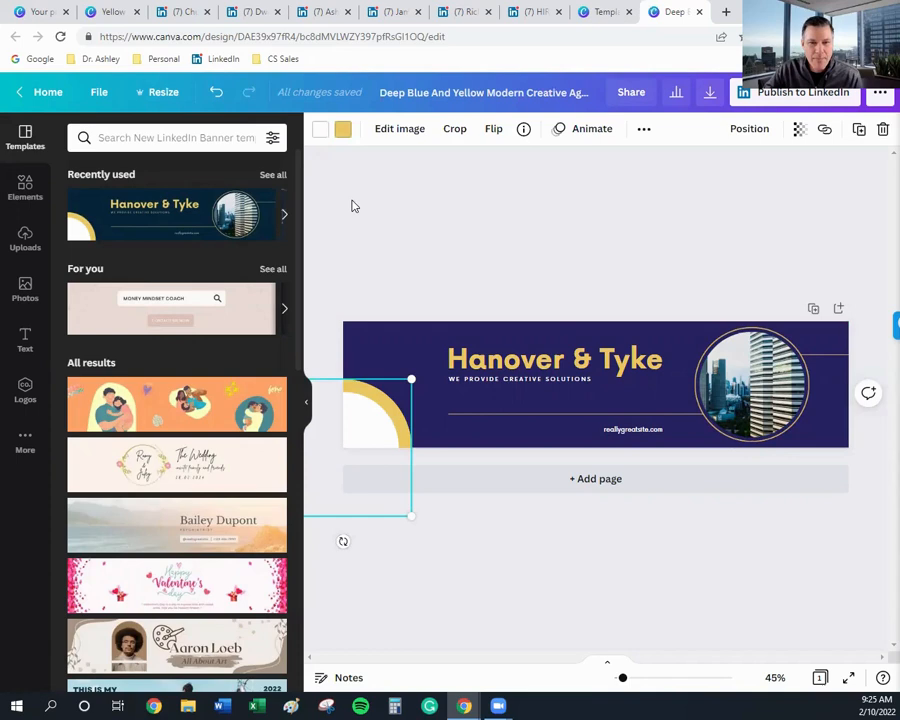
pyautogui.moveTo(168, 316)
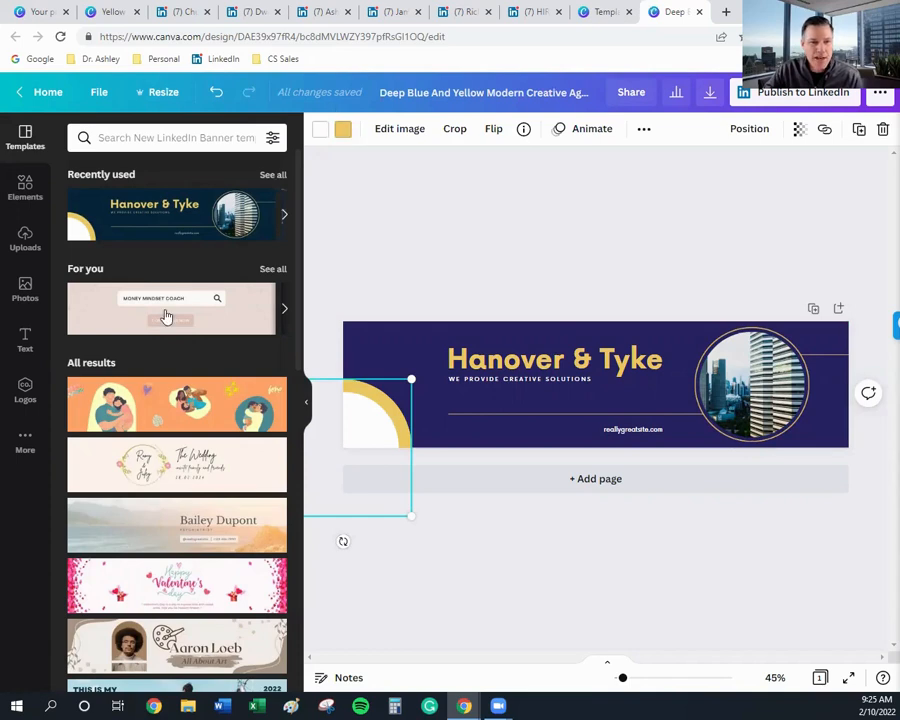
# - Turn the yellow arc blue and set the Hanover & Tyke title in Intro Rust, two sizes smaller
pyautogui.click(344, 128)
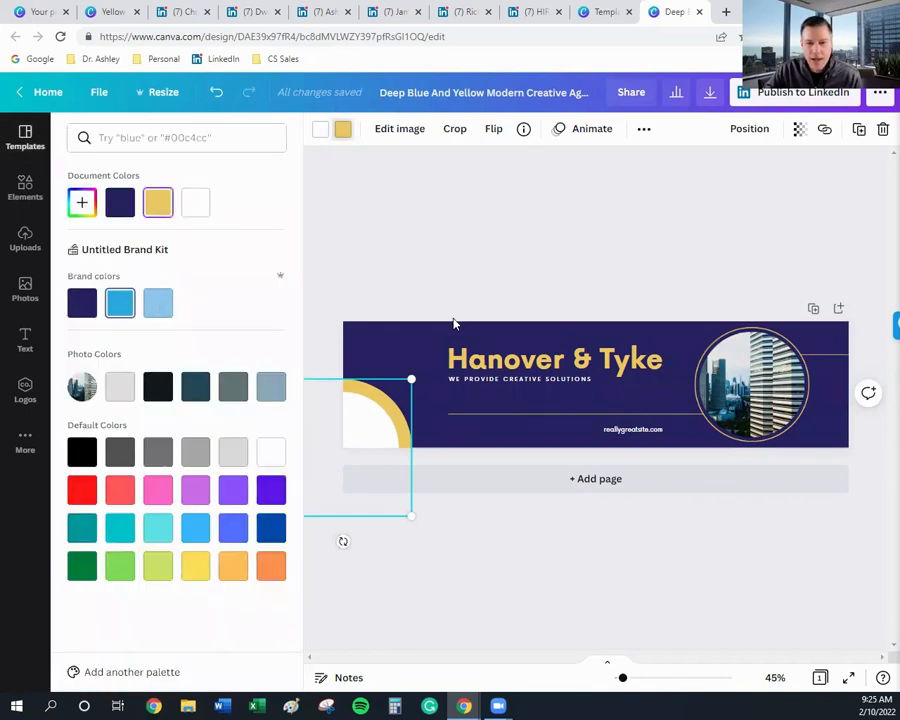
pyautogui.click(556, 360)
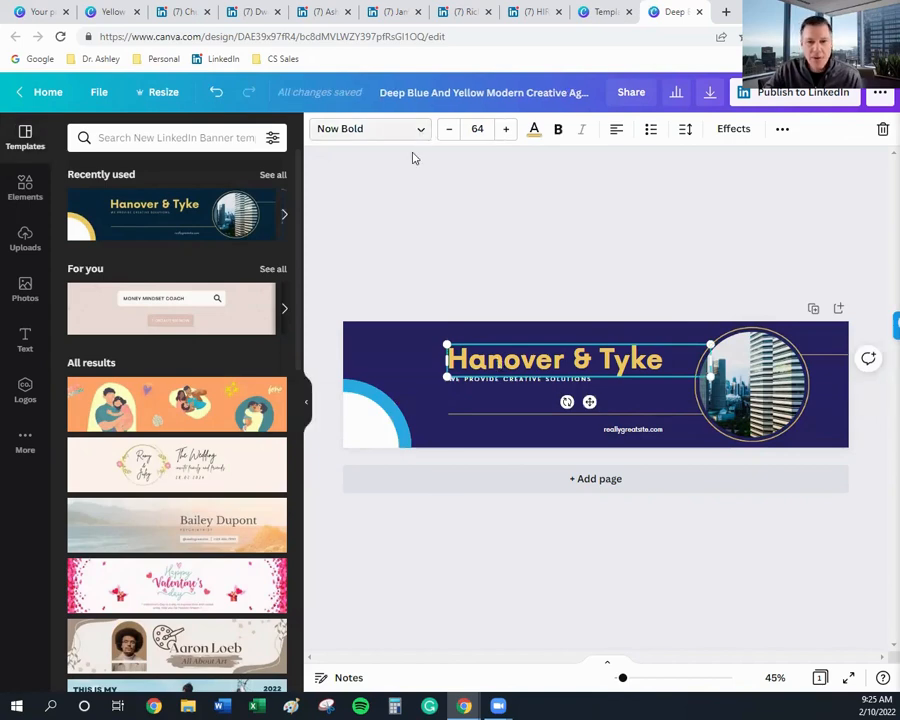
pyautogui.click(368, 128)
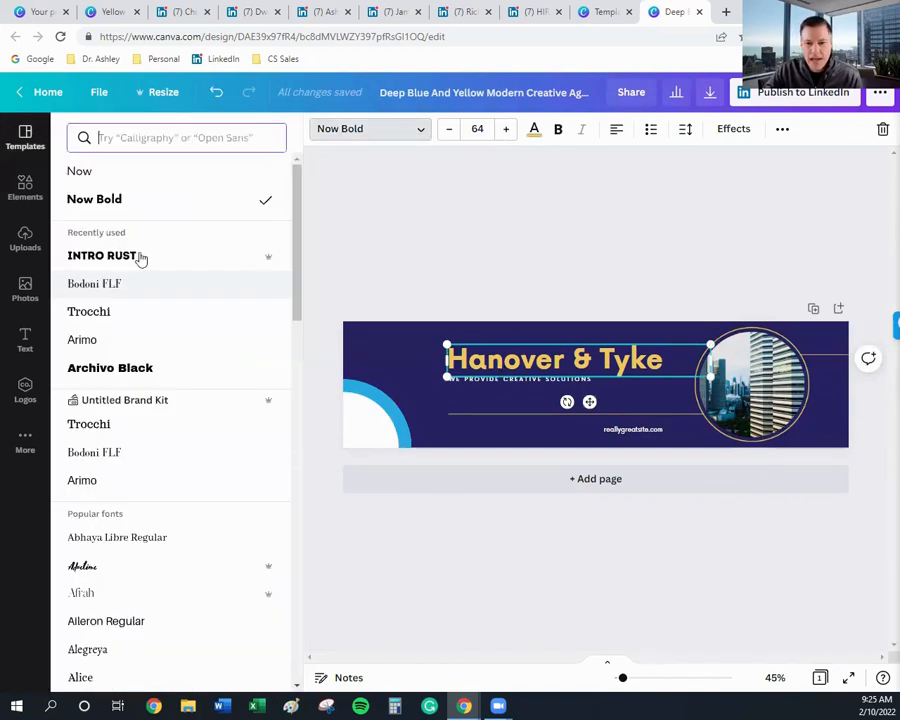
pyautogui.click(100, 256)
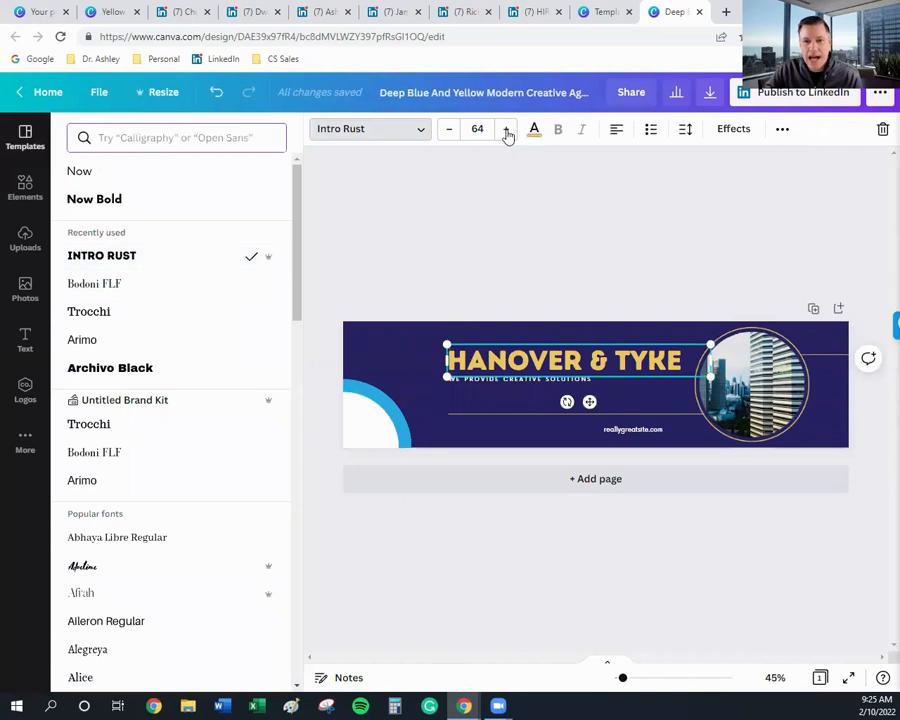
pyautogui.click(448, 128)
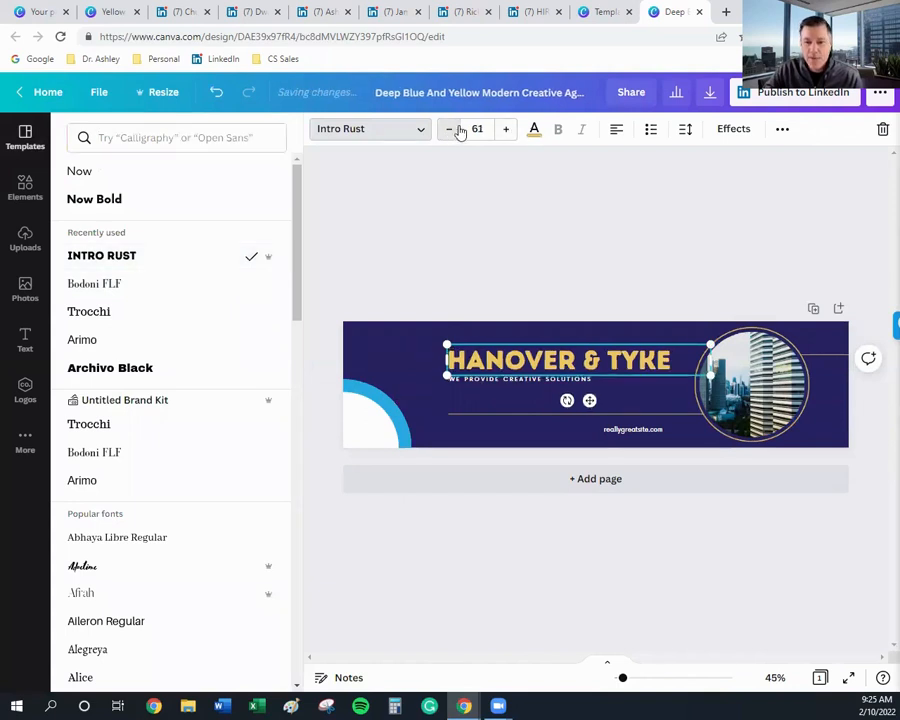
pyautogui.click(448, 128)
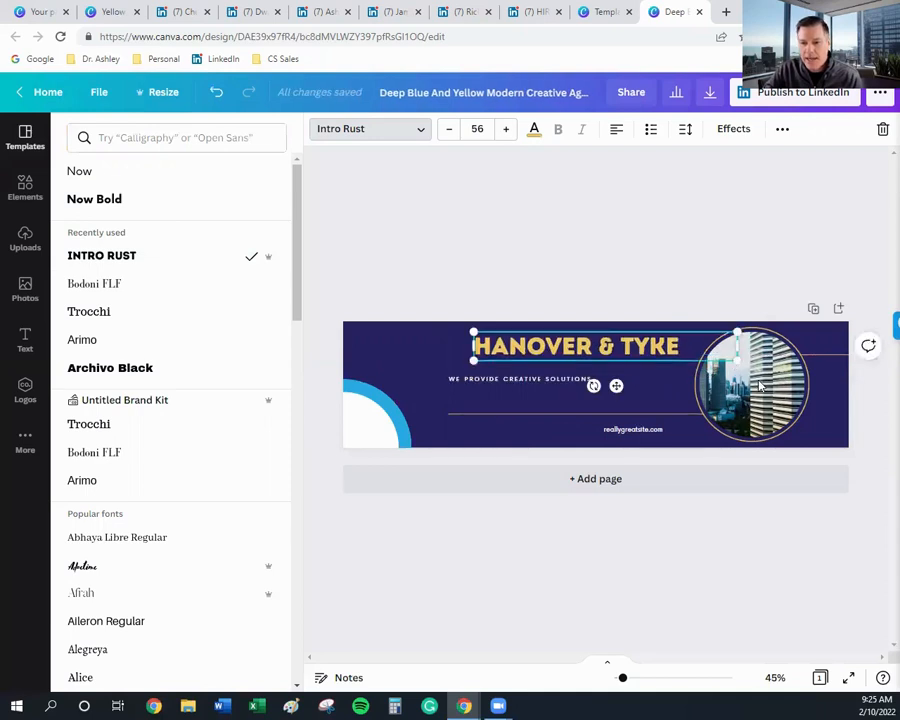
pyautogui.click(750, 384)
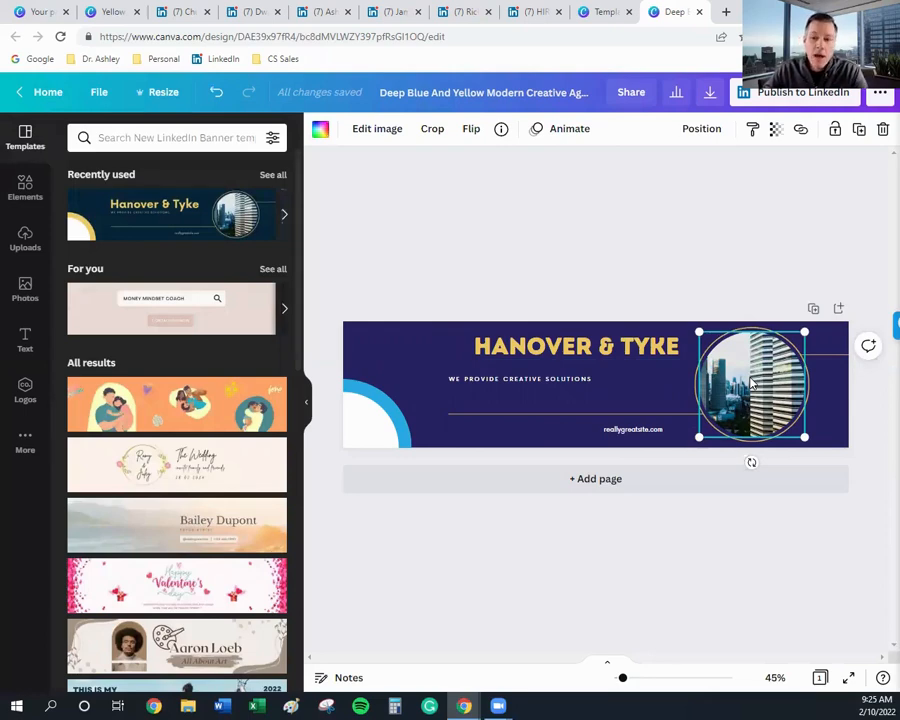
pyautogui.moveTo(512, 408)
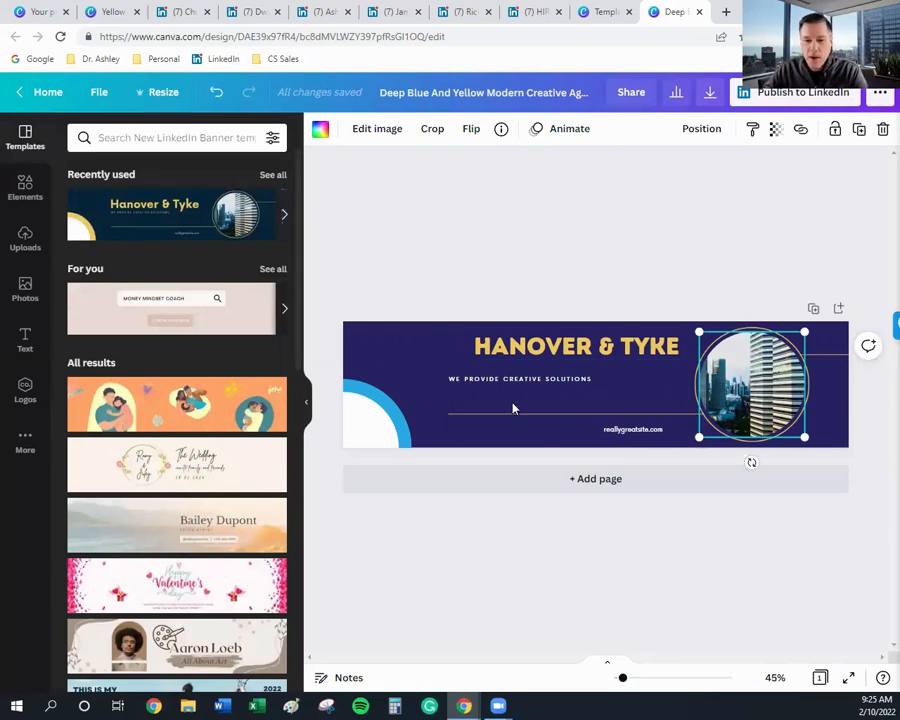
# - Center the tagline and website line under the heading and move the blue circle to the left edge
pyautogui.click(520, 378)
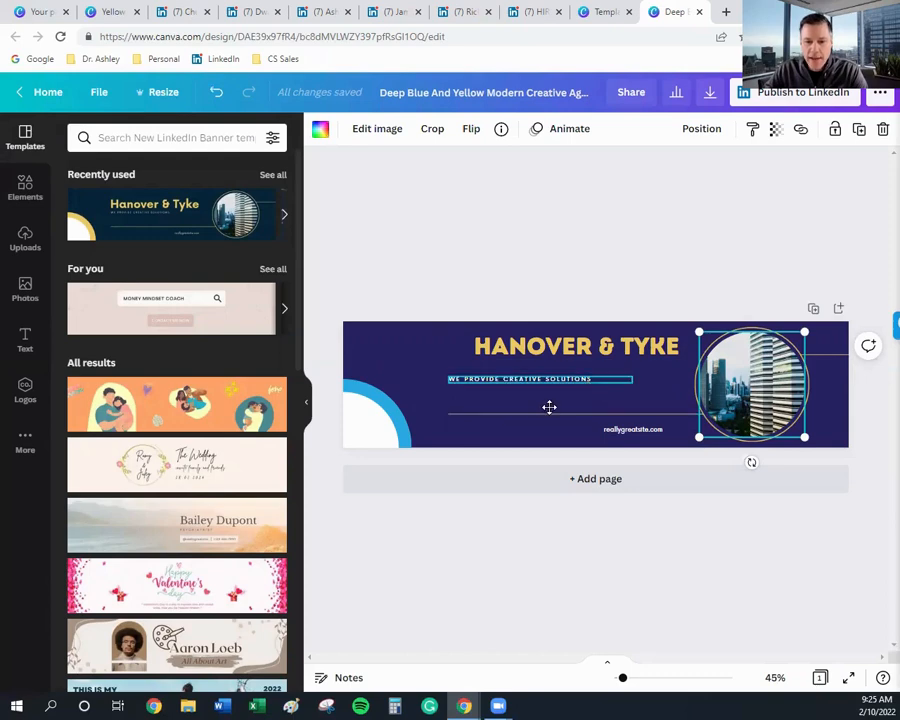
pyautogui.click(540, 378)
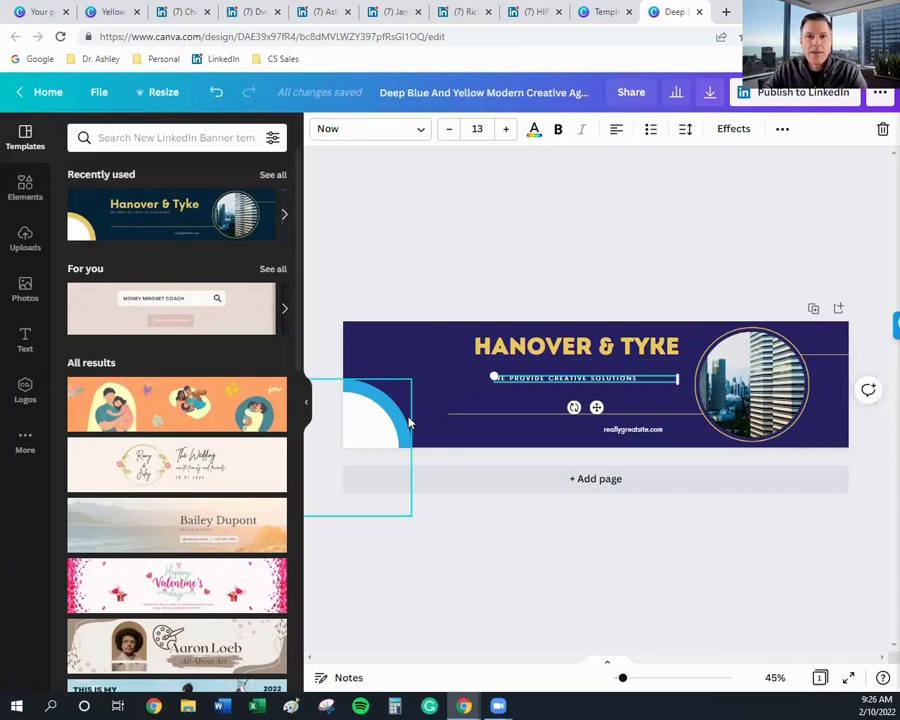
pyautogui.moveTo(388, 424)
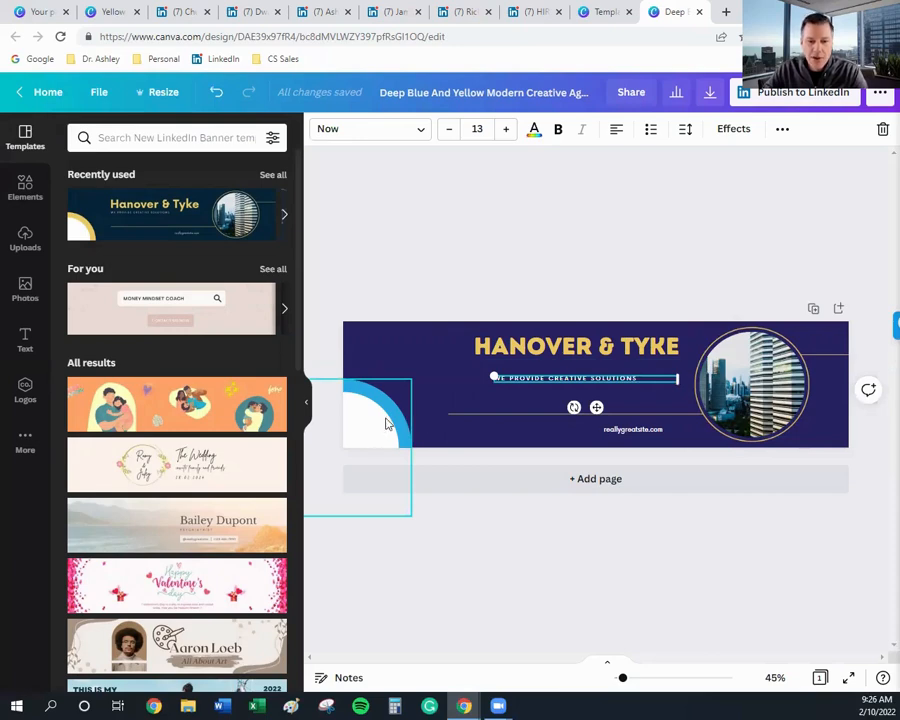
pyautogui.click(370, 410)
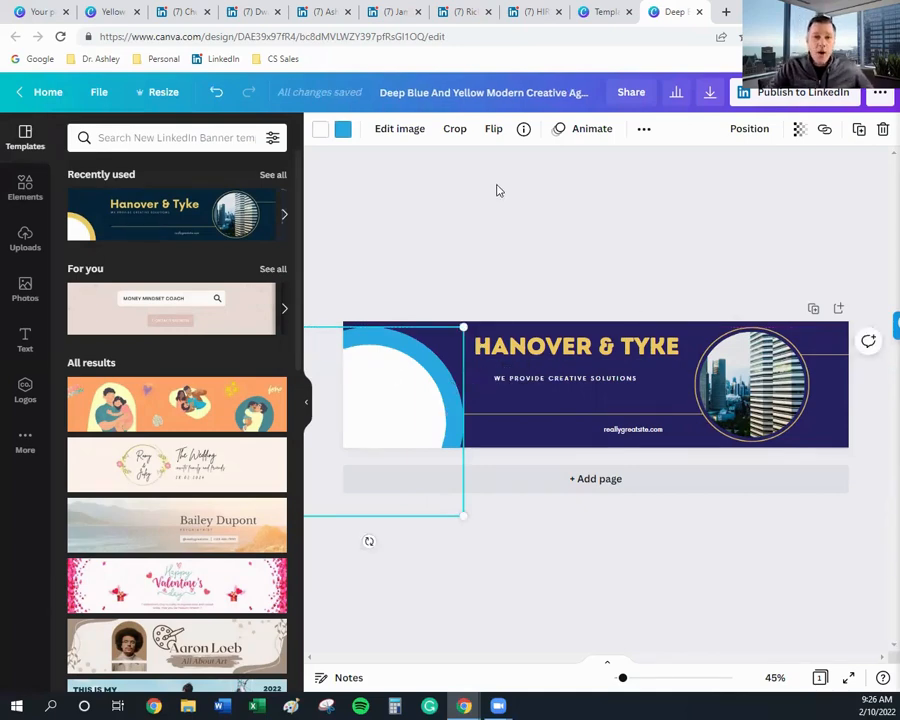
pyautogui.moveTo(404, 330)
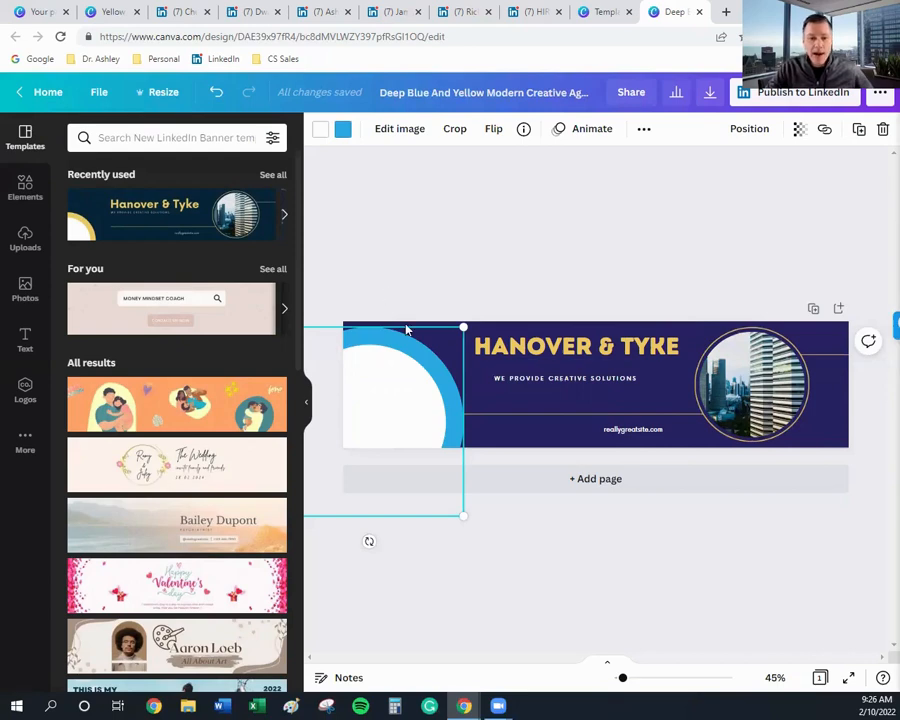
pyautogui.moveTo(448, 286)
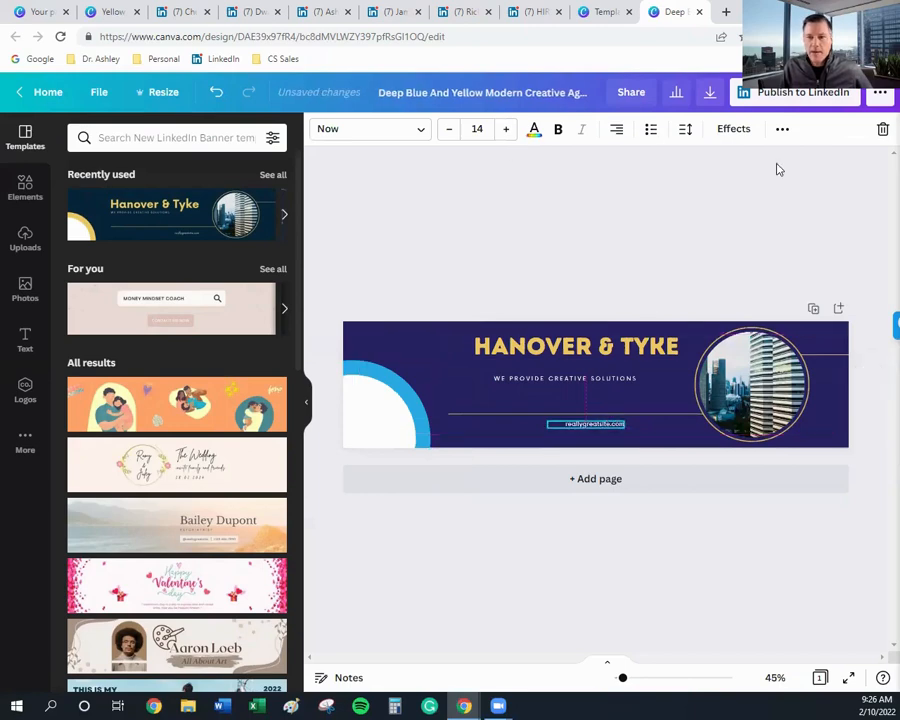
pyautogui.click(586, 422)
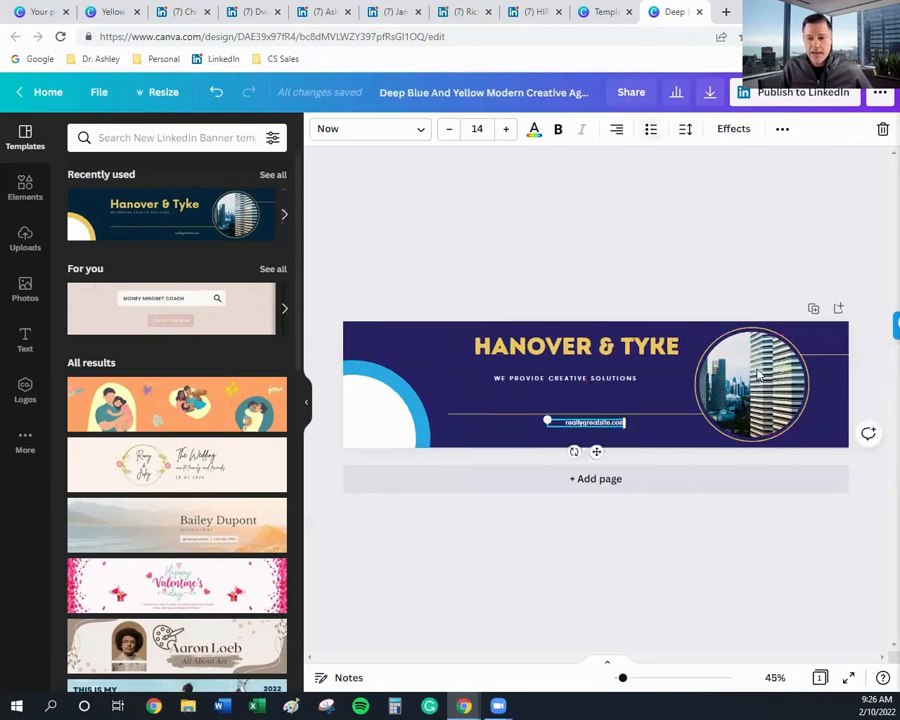
pyautogui.click(752, 384)
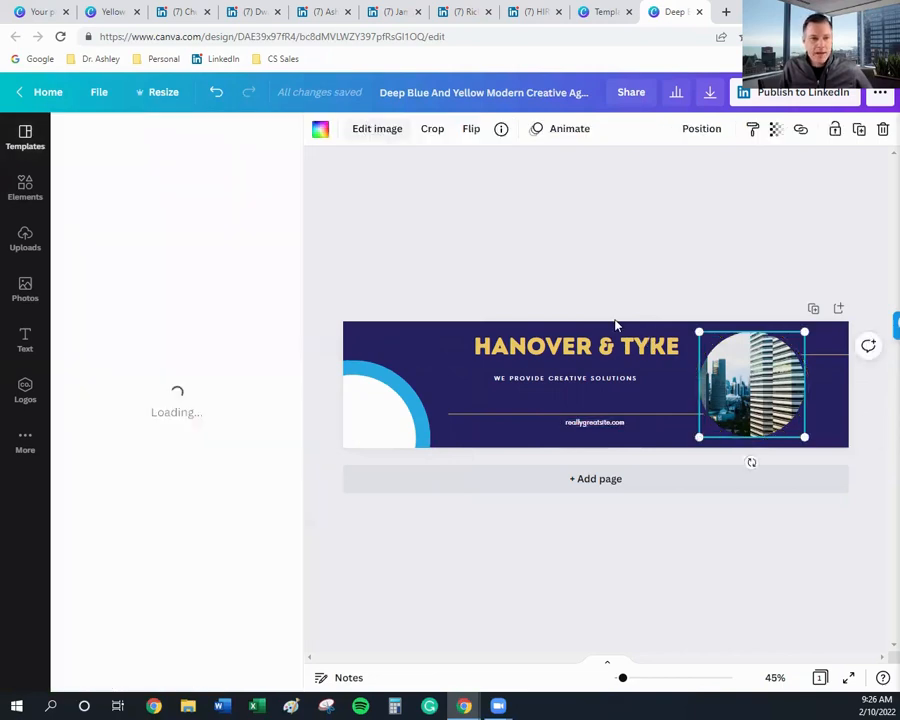
pyautogui.click(376, 128)
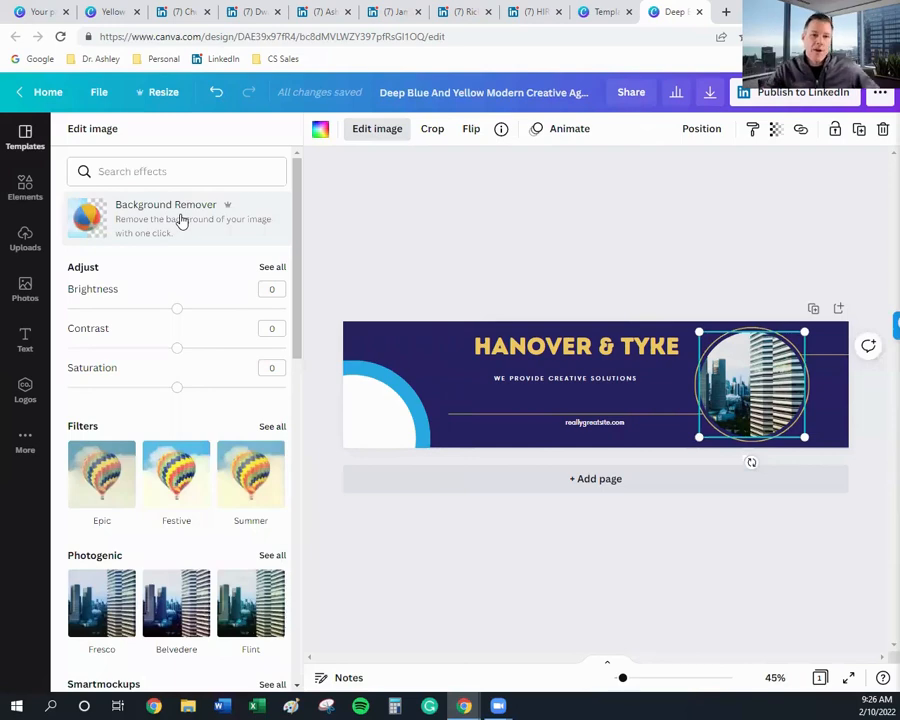
pyautogui.moveTo(224, 324)
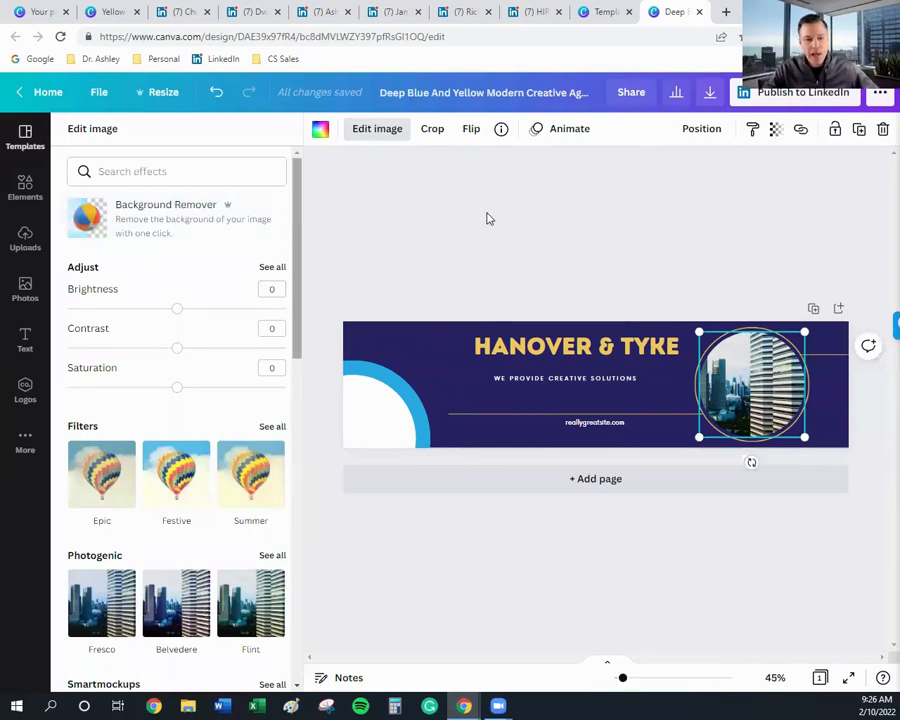
pyautogui.click(24, 136)
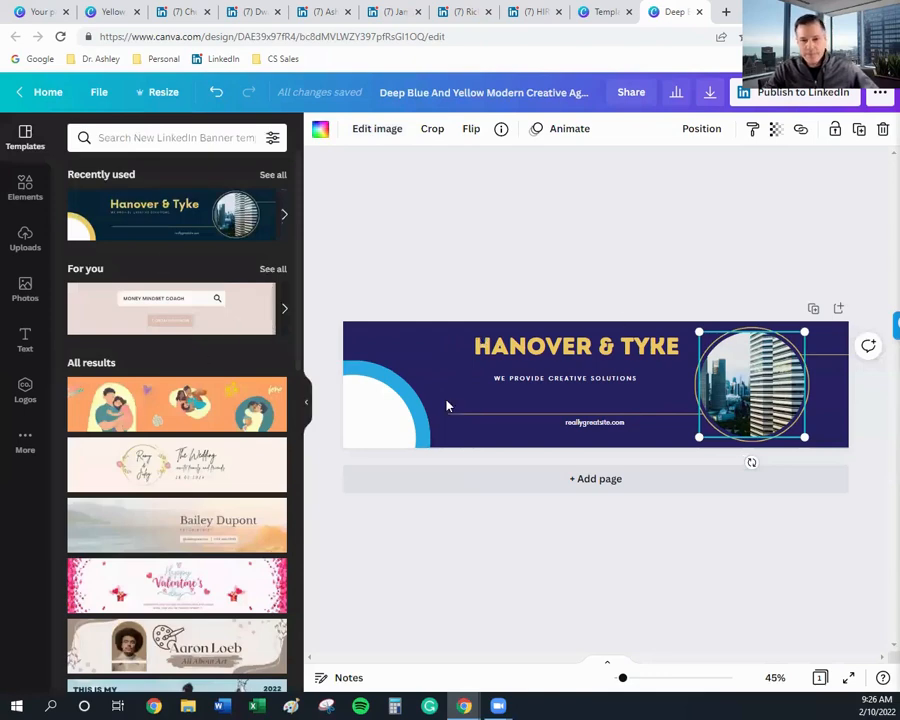
pyautogui.moveTo(636, 198)
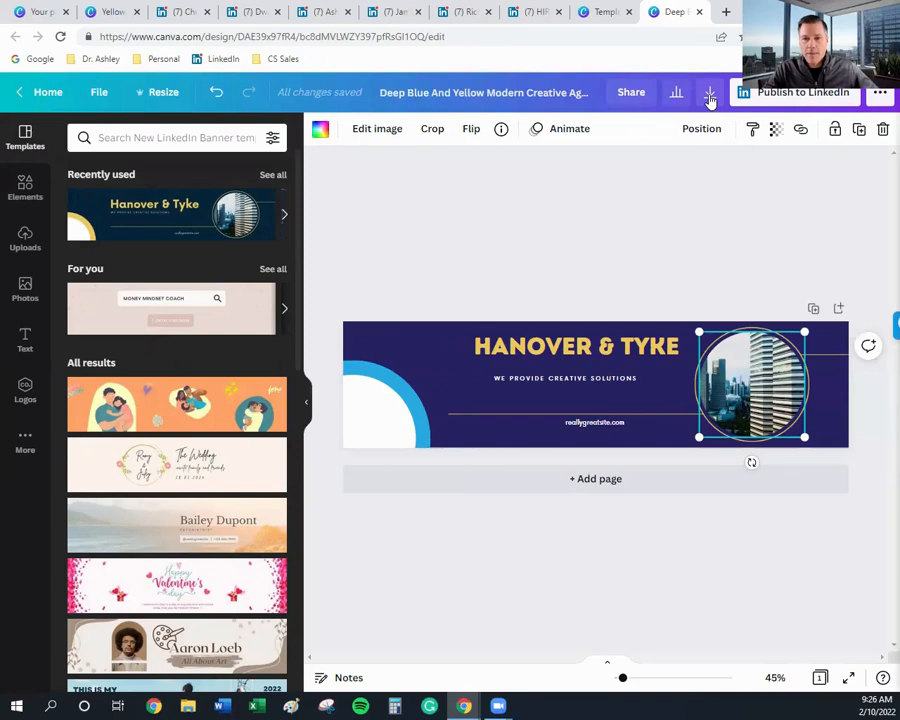
pyautogui.click(708, 92)
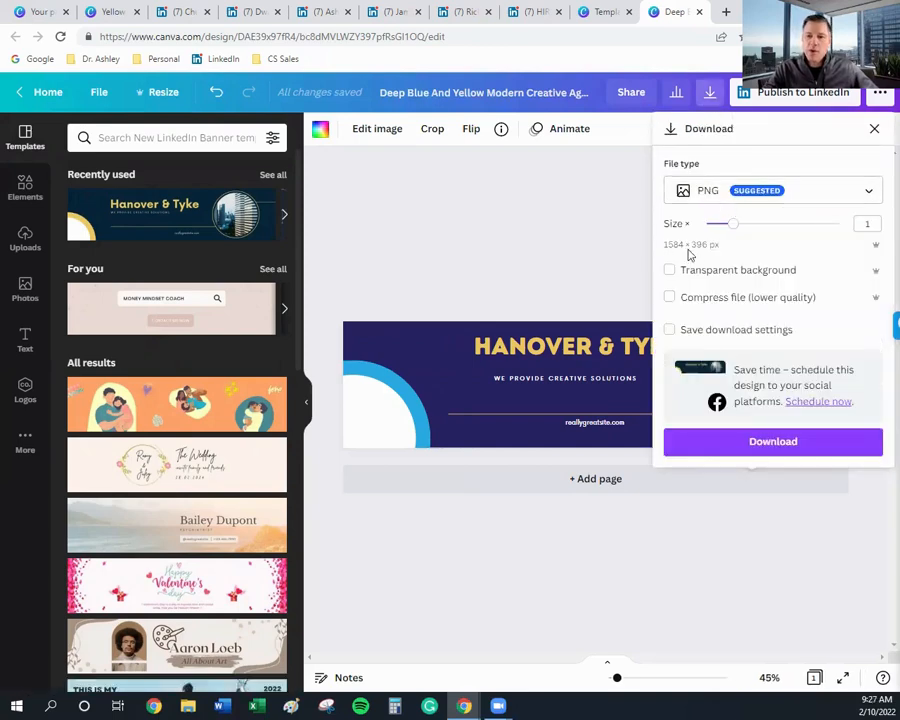
pyautogui.moveTo(672, 252)
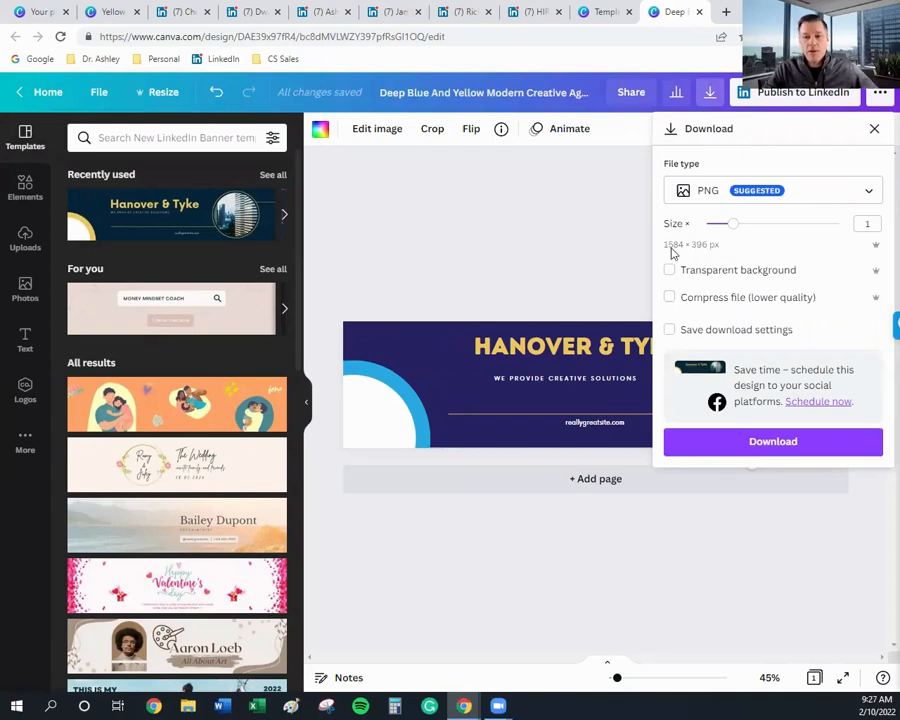
pyautogui.moveTo(690, 252)
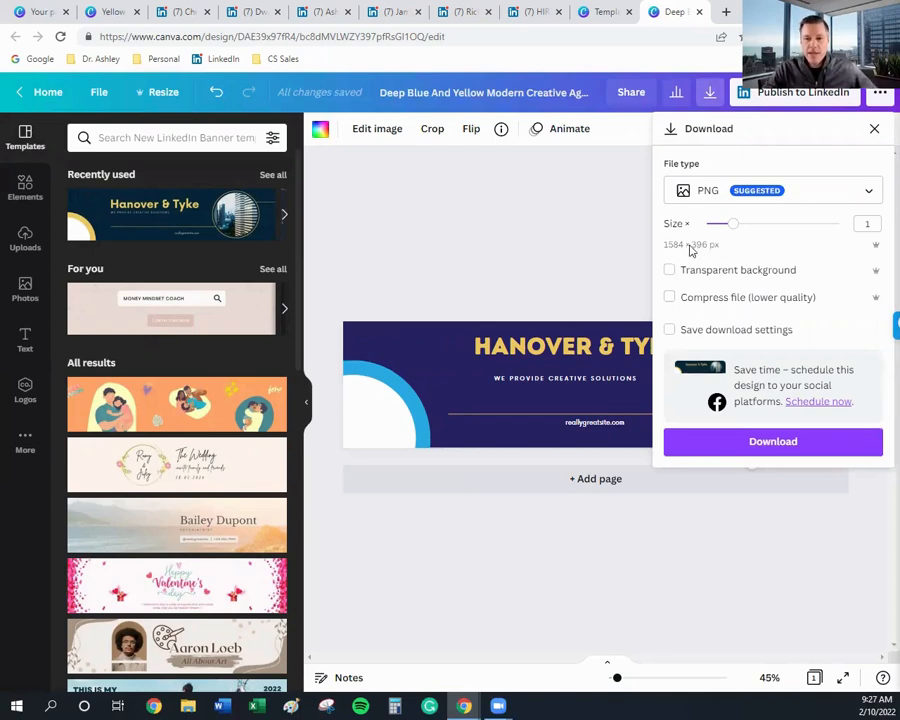
pyautogui.moveTo(704, 252)
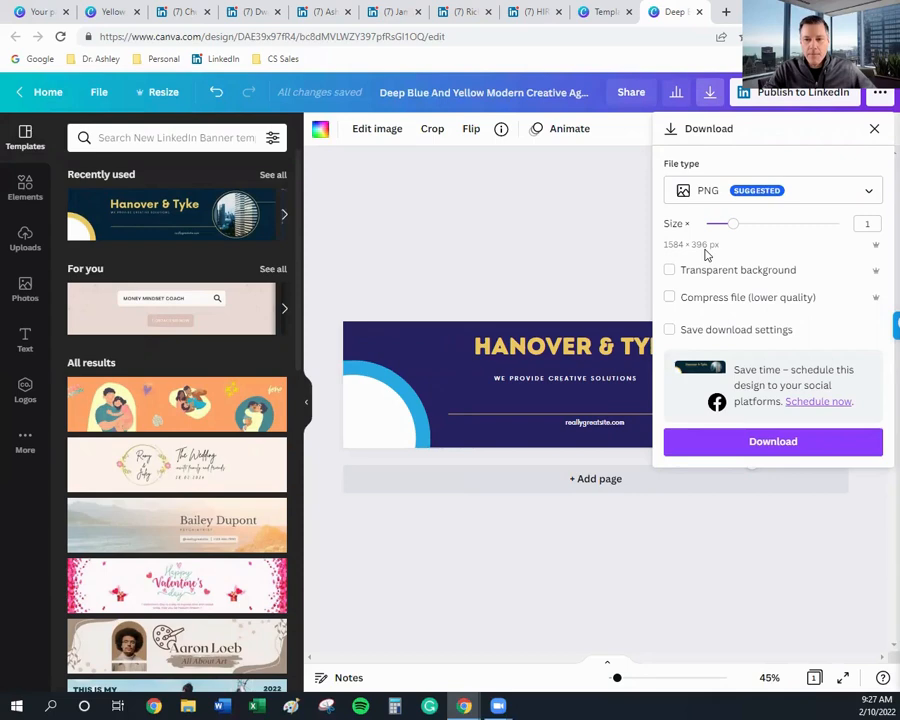
pyautogui.moveTo(778, 252)
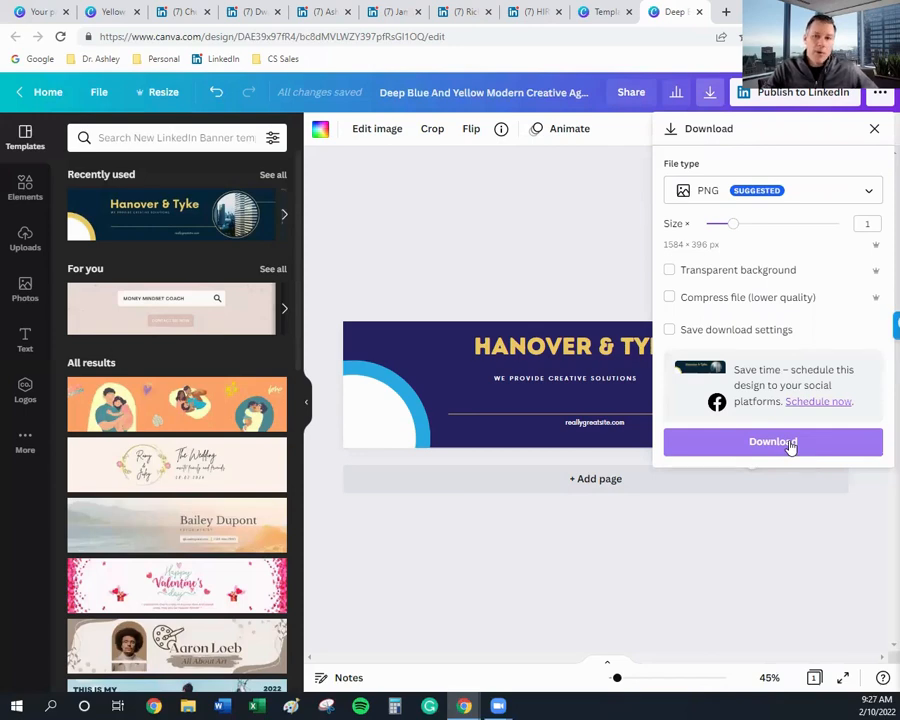
pyautogui.moveTo(686, 248)
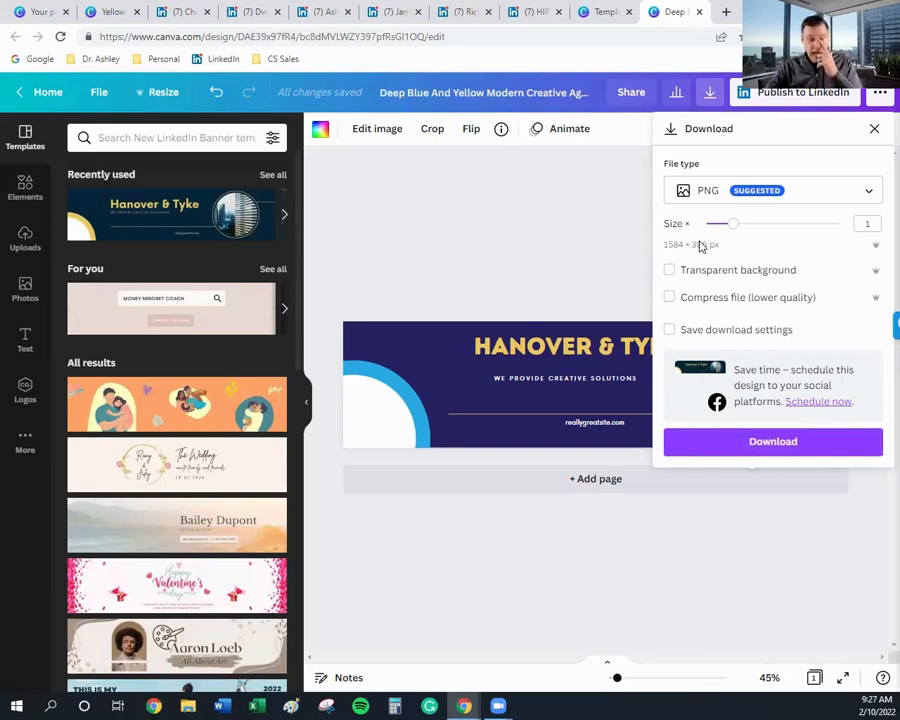
pyautogui.moveTo(358, 148)
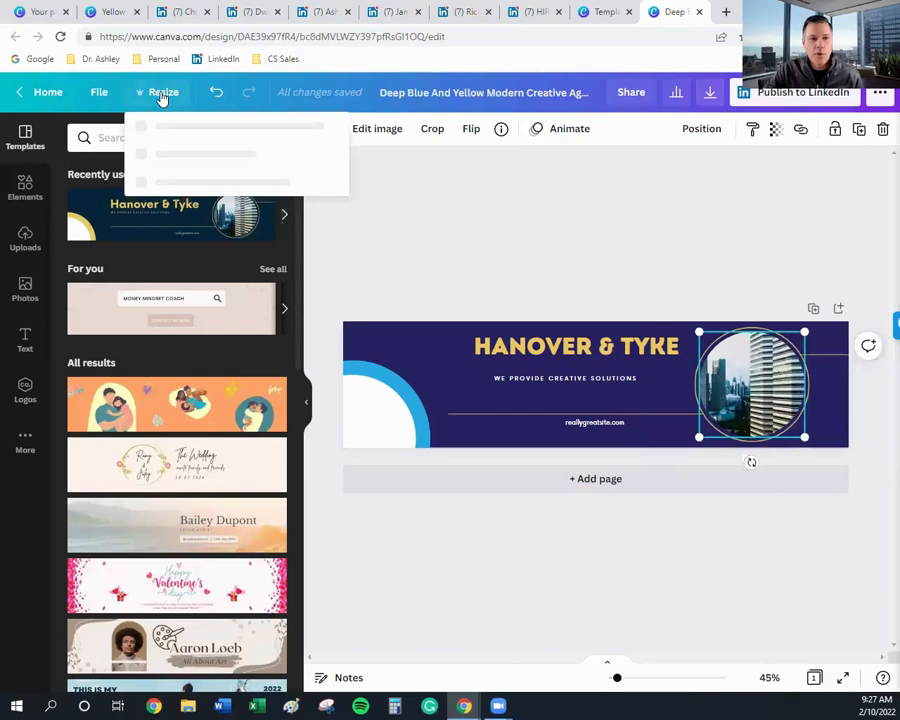
# - Choose the 1280 × 1024 px size from Recent for the resized banner copy
pyautogui.click(164, 92)
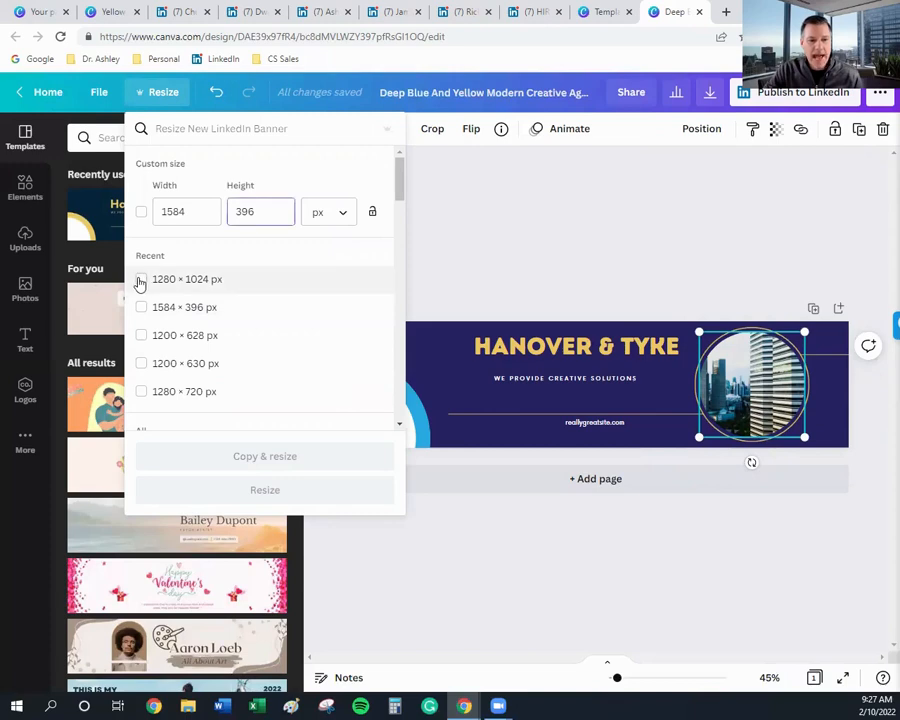
pyautogui.click(140, 280)
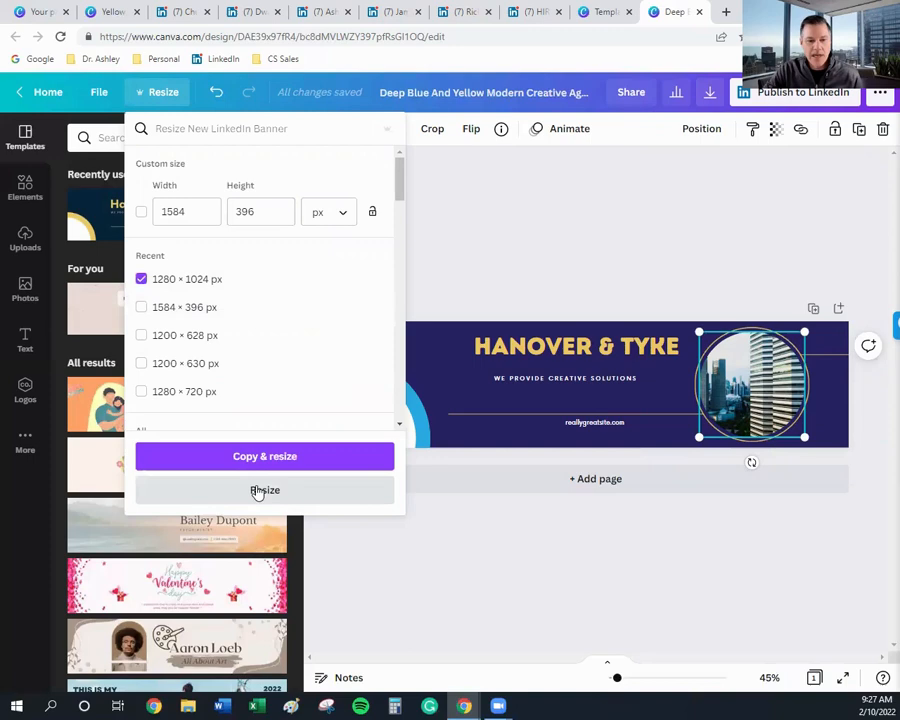
pyautogui.moveTo(264, 456)
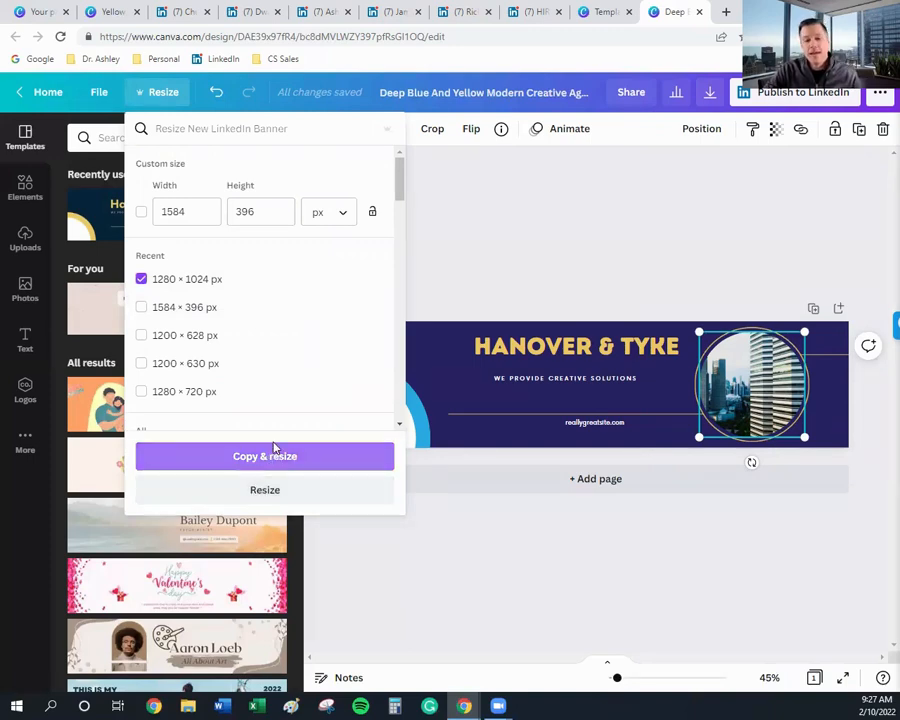
pyautogui.moveTo(500, 212)
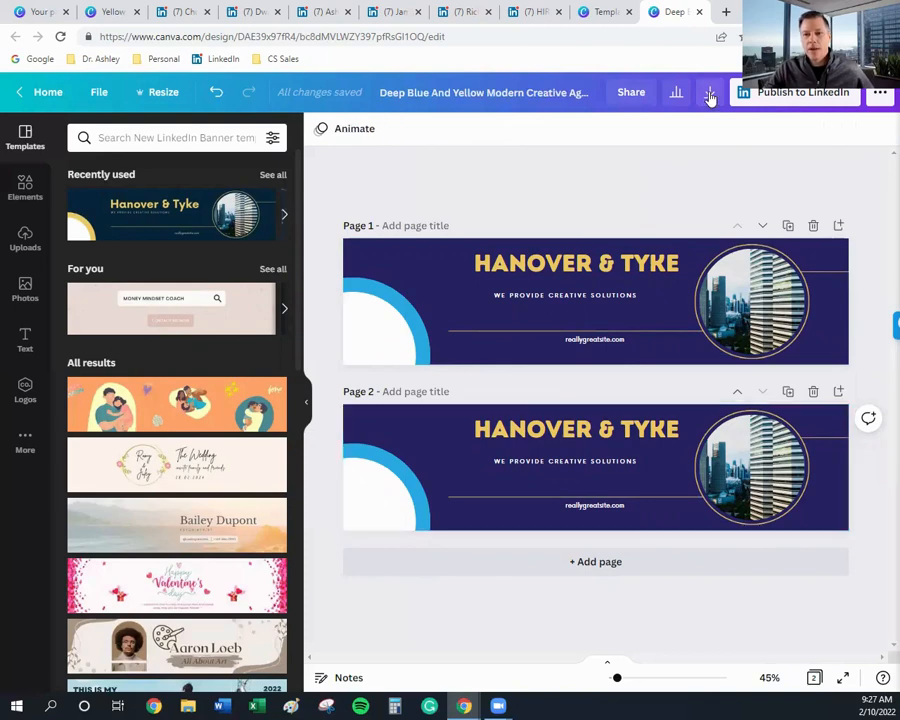
# - Limit the PNG download to Page 2 only and confirm the page selection
pyautogui.click(708, 92)
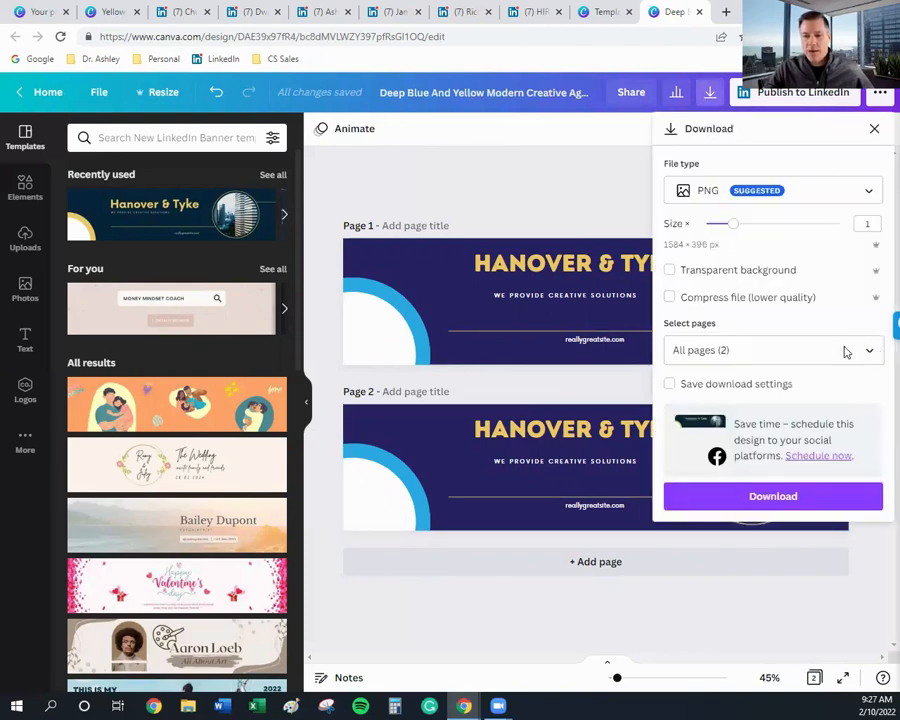
pyautogui.click(770, 350)
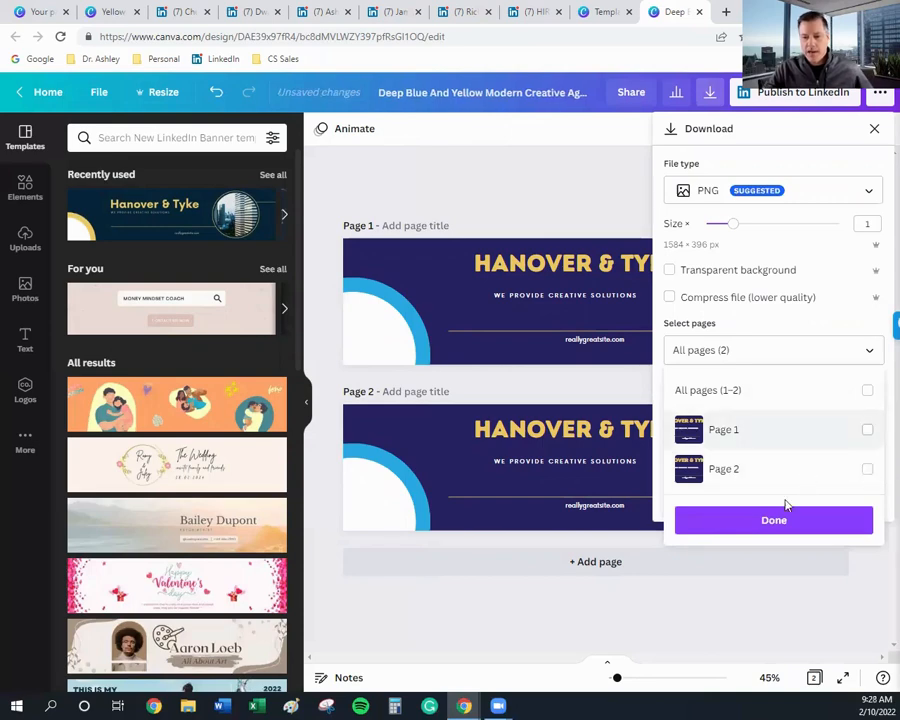
pyautogui.click(868, 468)
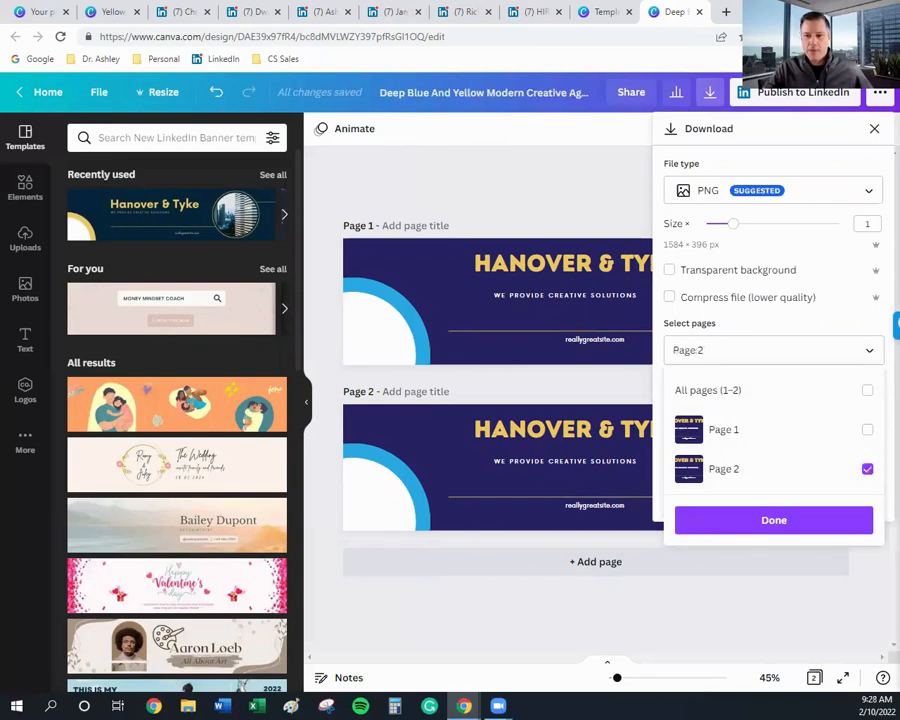
pyautogui.click(772, 520)
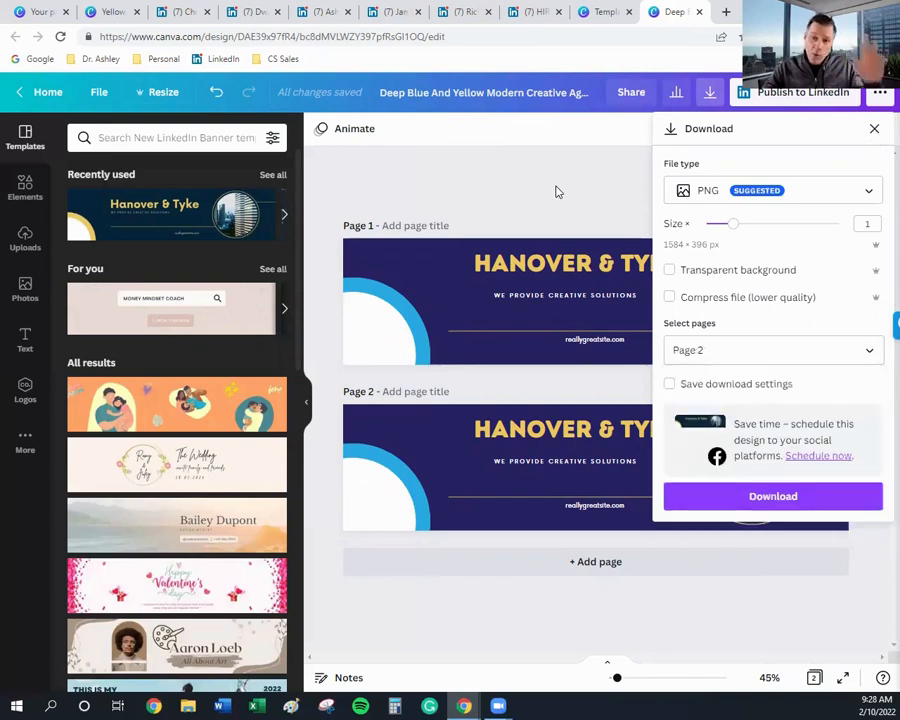
pyautogui.moveTo(748, 160)
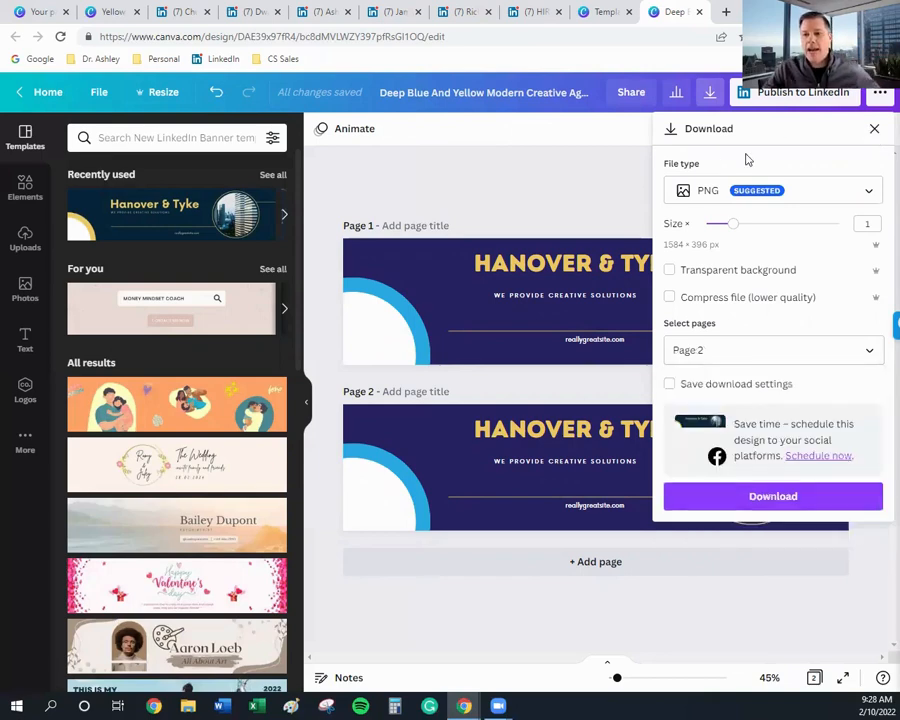